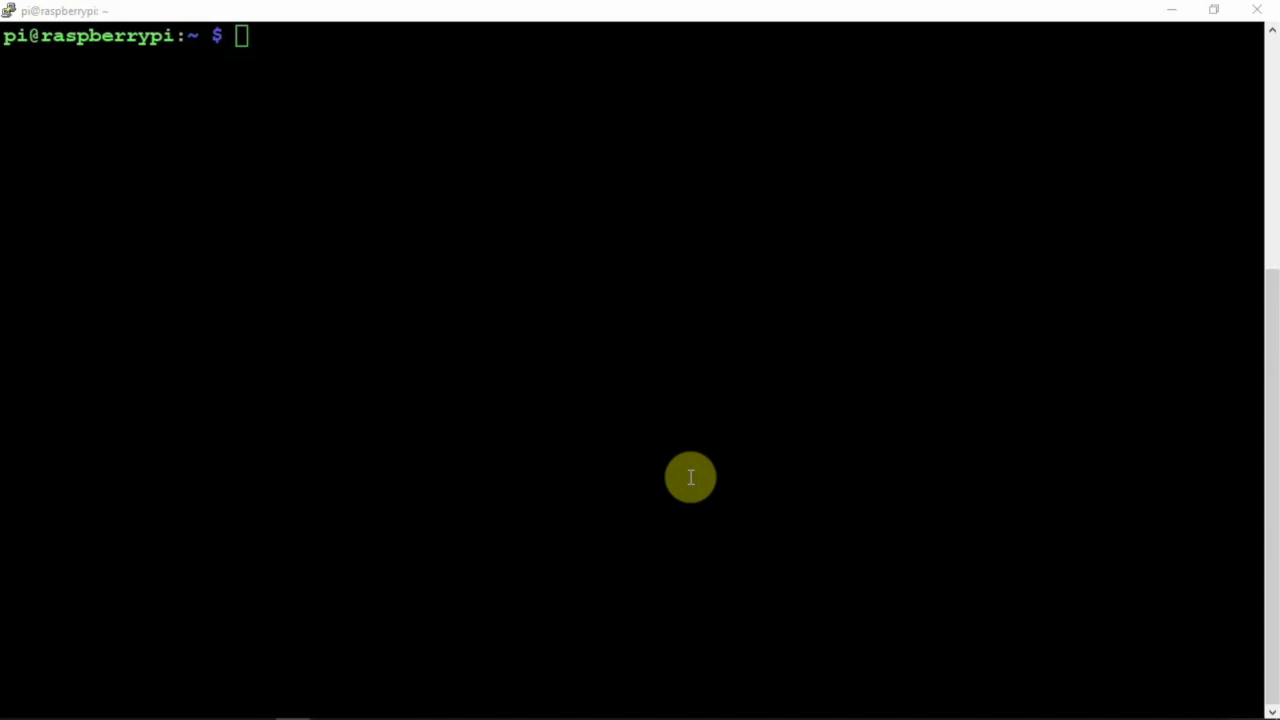
{"action": "mouse_move", "coordinate": [436, 332]}
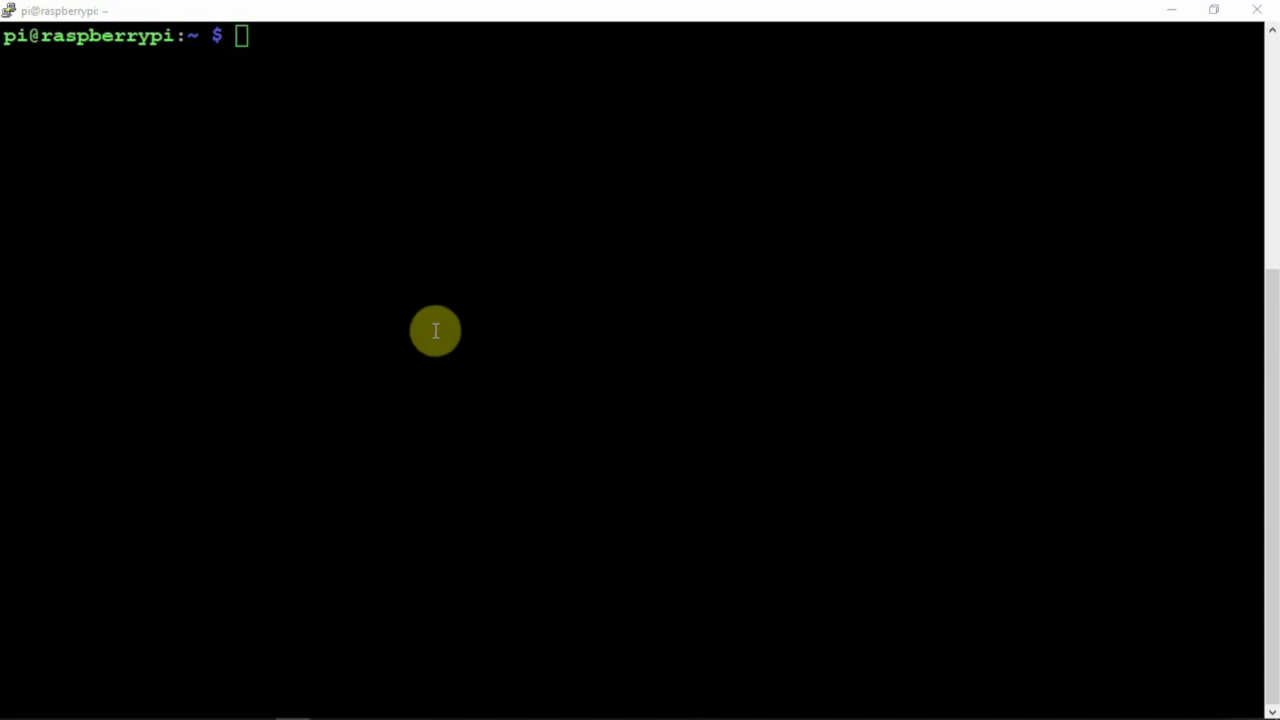
Refresh the Pi's package lists with sudo apt update
{"action": "type", "text": "sudo"}
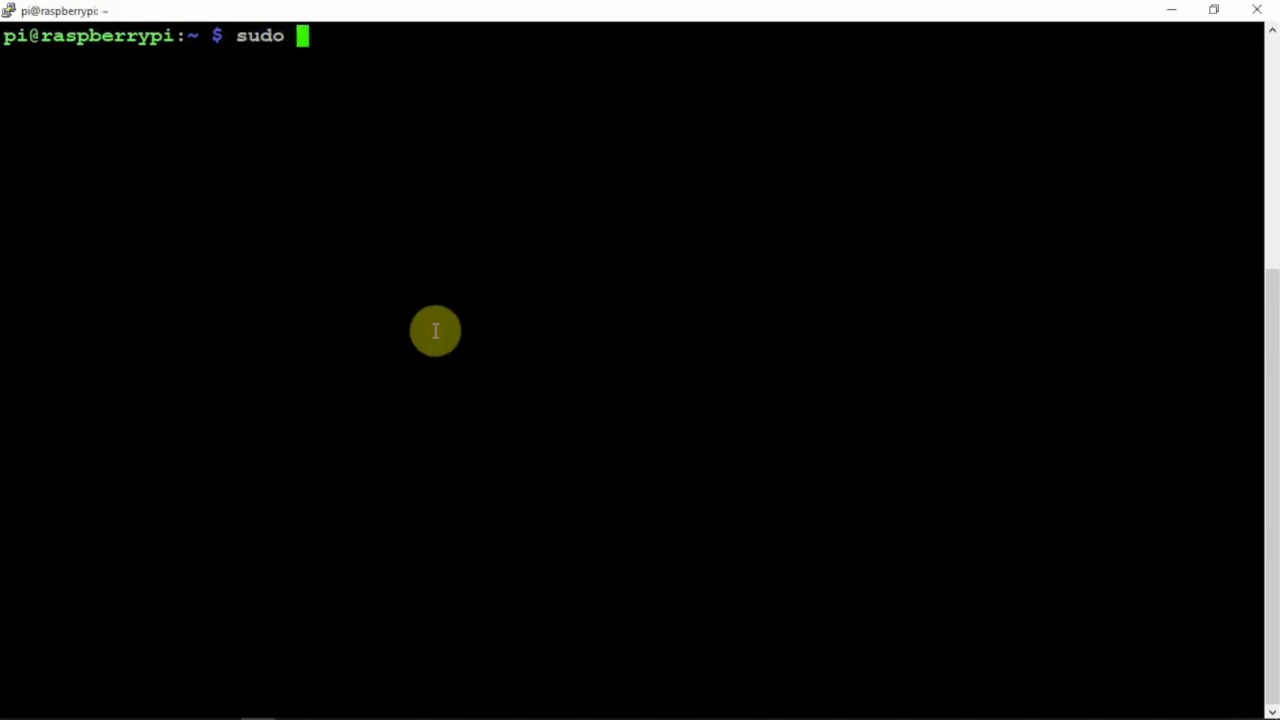
{"action": "type", "text": "apt upd"}
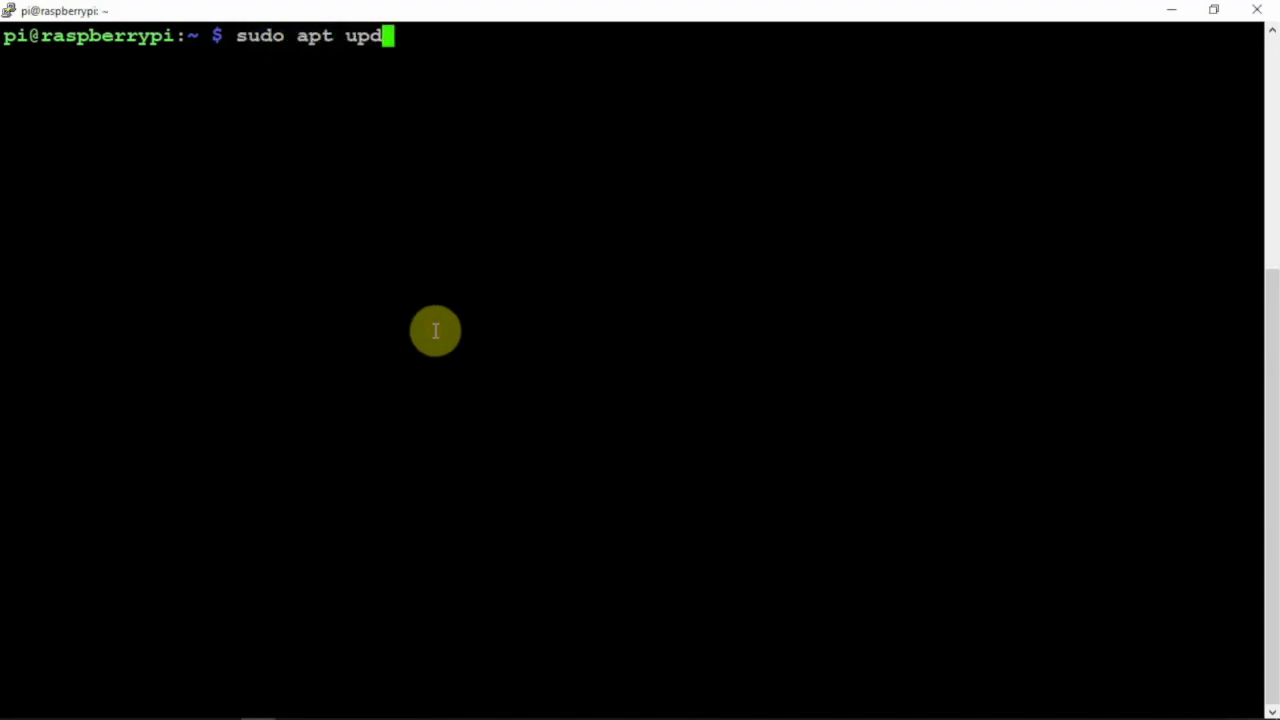
{"action": "key", "text": "Return"}
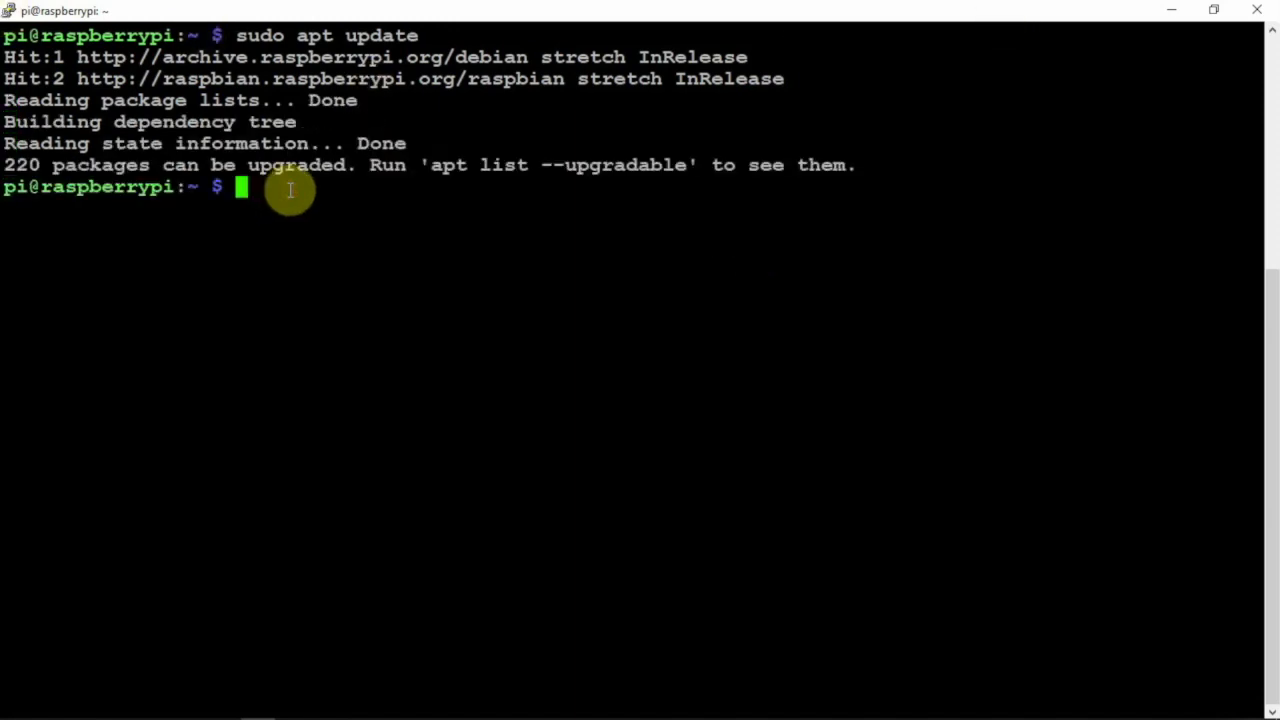
Install git, cmake and libusb-1.0-0-dev with sudo apt install, answering y to the prompt
{"action": "type", "text": "sudo apt up"}
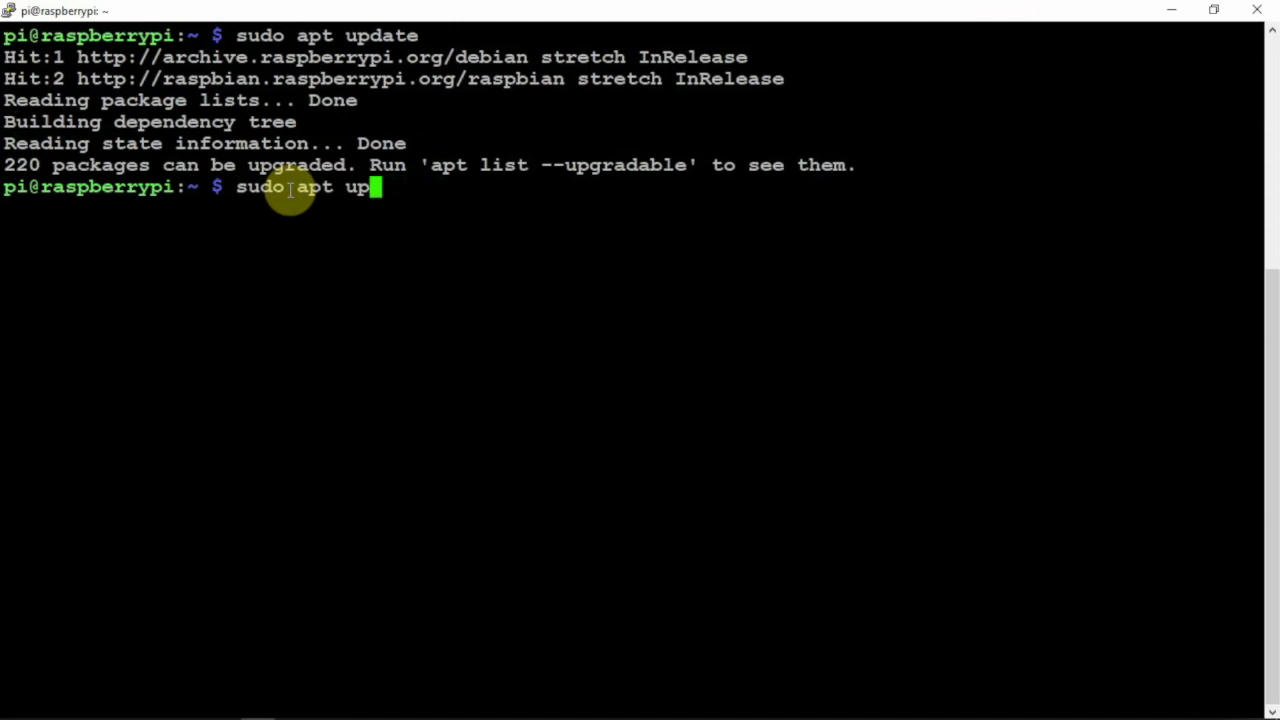
{"action": "type", "text": "install git"}
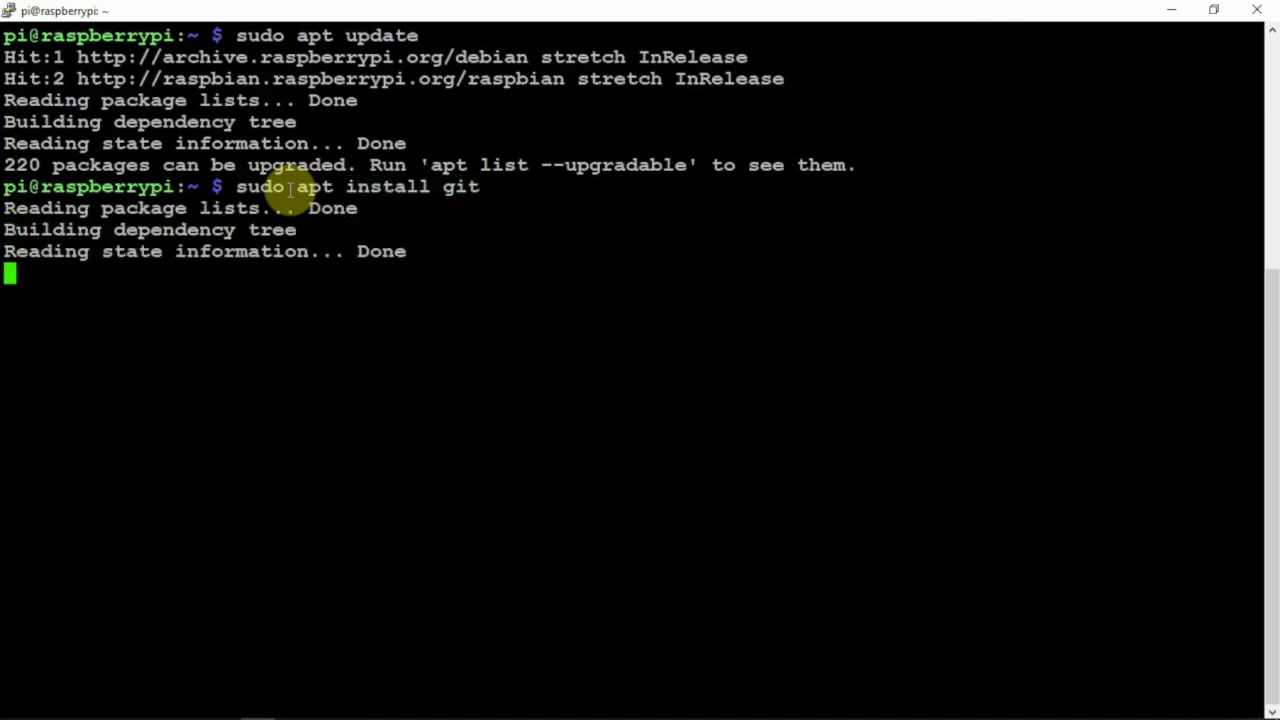
{"action": "key", "text": "Return"}
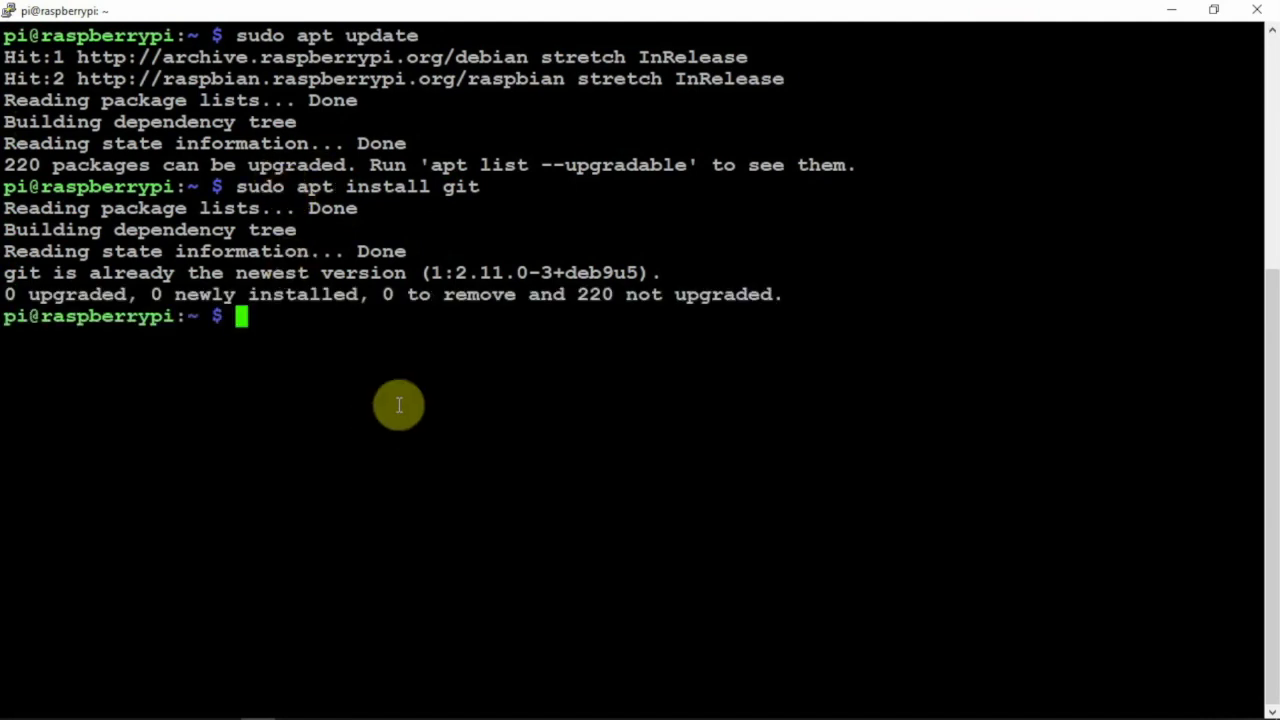
{"action": "type", "text": "sudo apt install gi"}
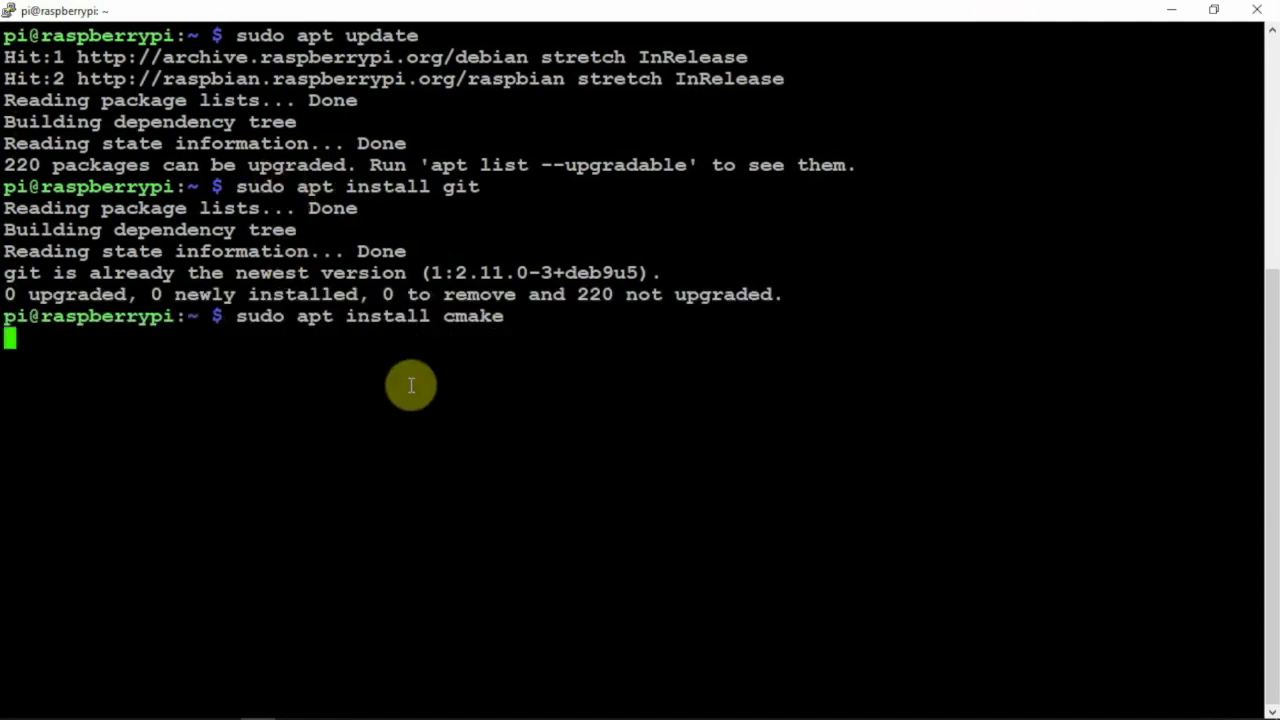
{"action": "key", "text": "Return"}
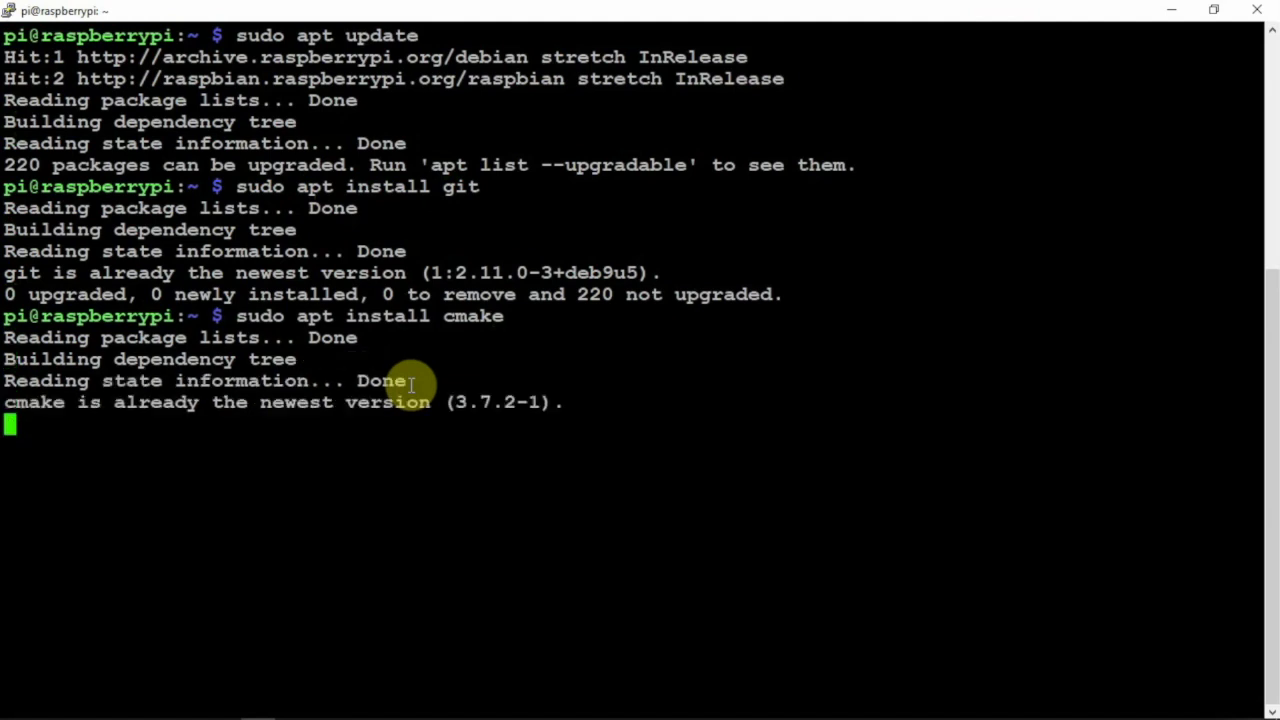
{"action": "key", "text": "Return"}
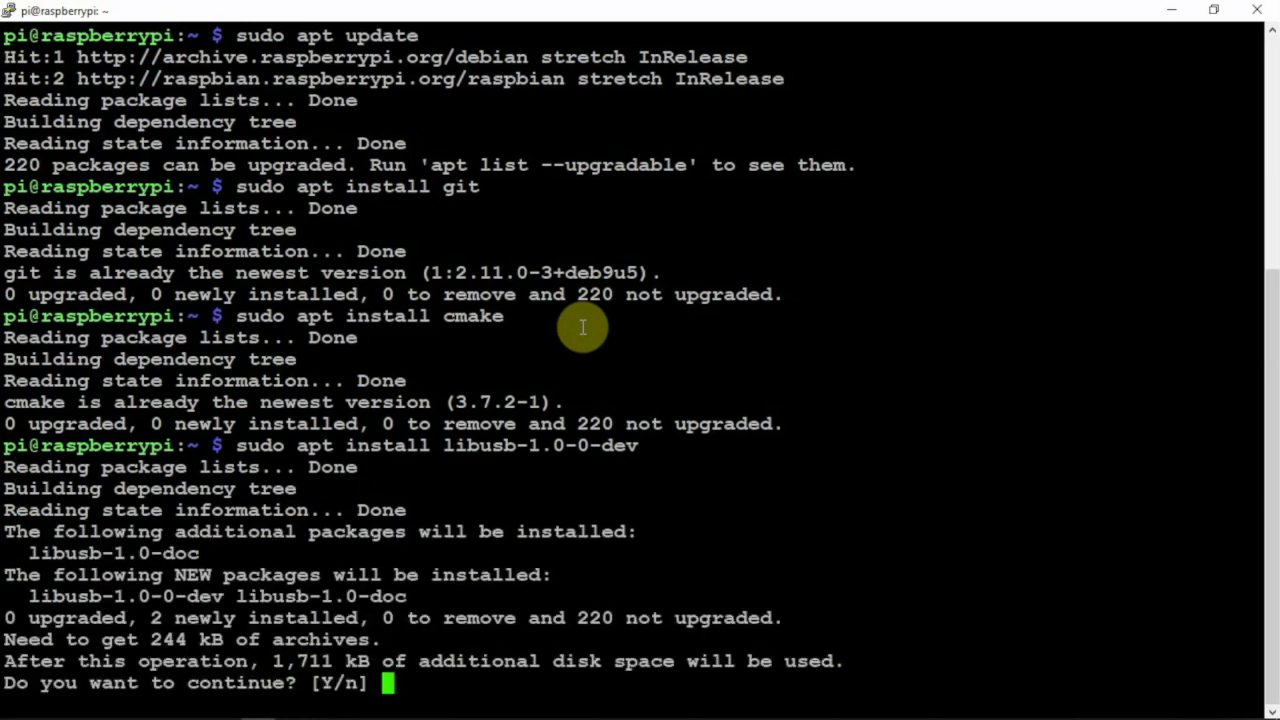
{"action": "type", "text": "y"}
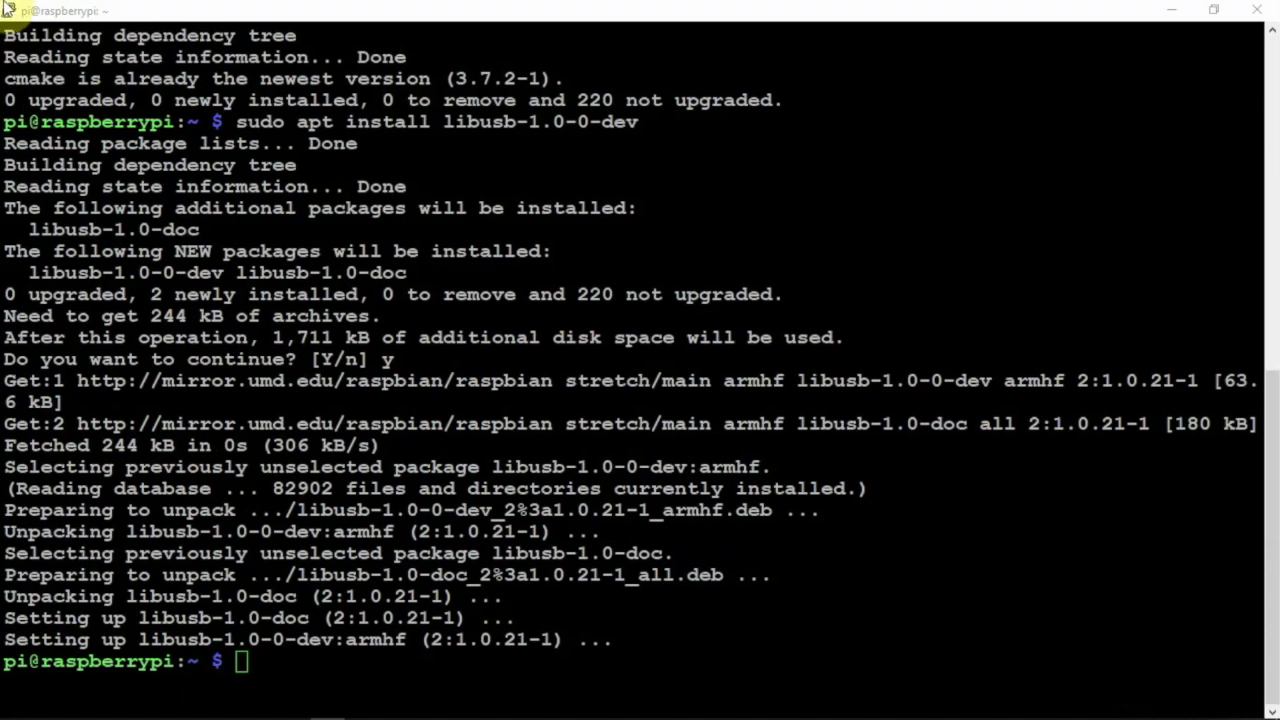
{"action": "mouse_move", "coordinate": [316, 648]}
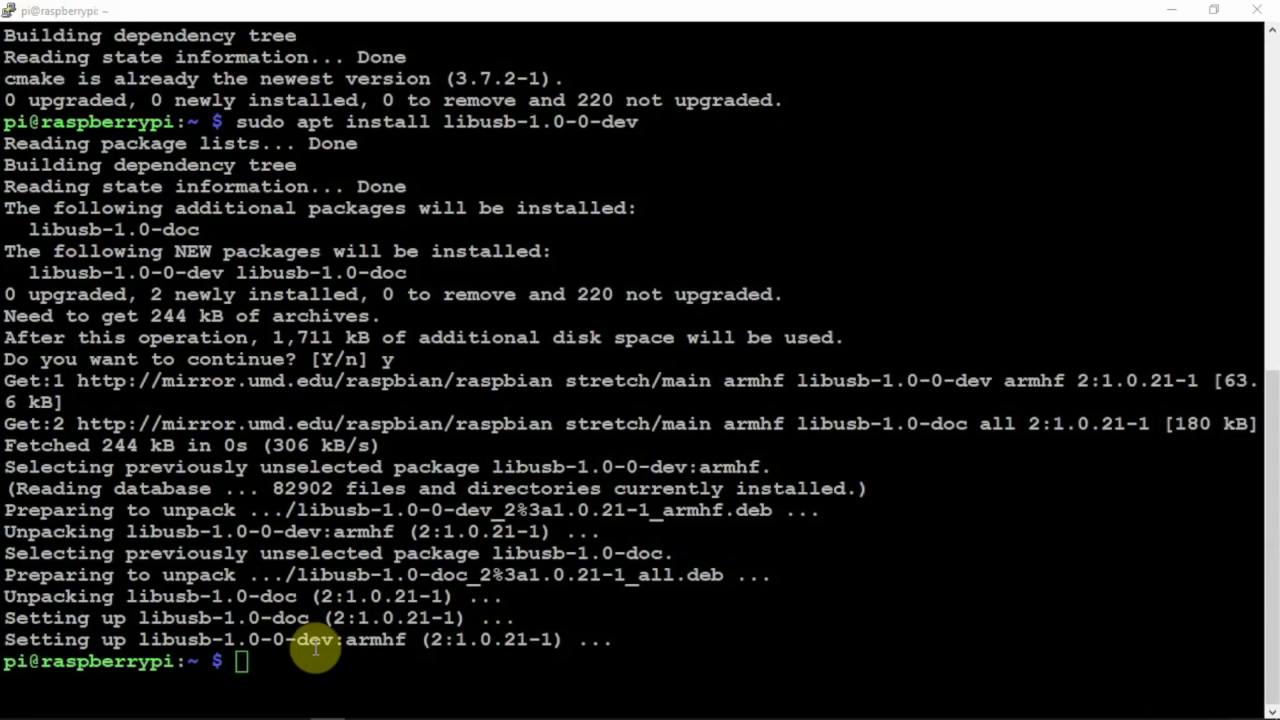
Clone the F5OEO/rpitx repository from GitHub and move into the rpitx folder
{"action": "type", "text": "git clone https://github.com/F5OEO/rpitx"}
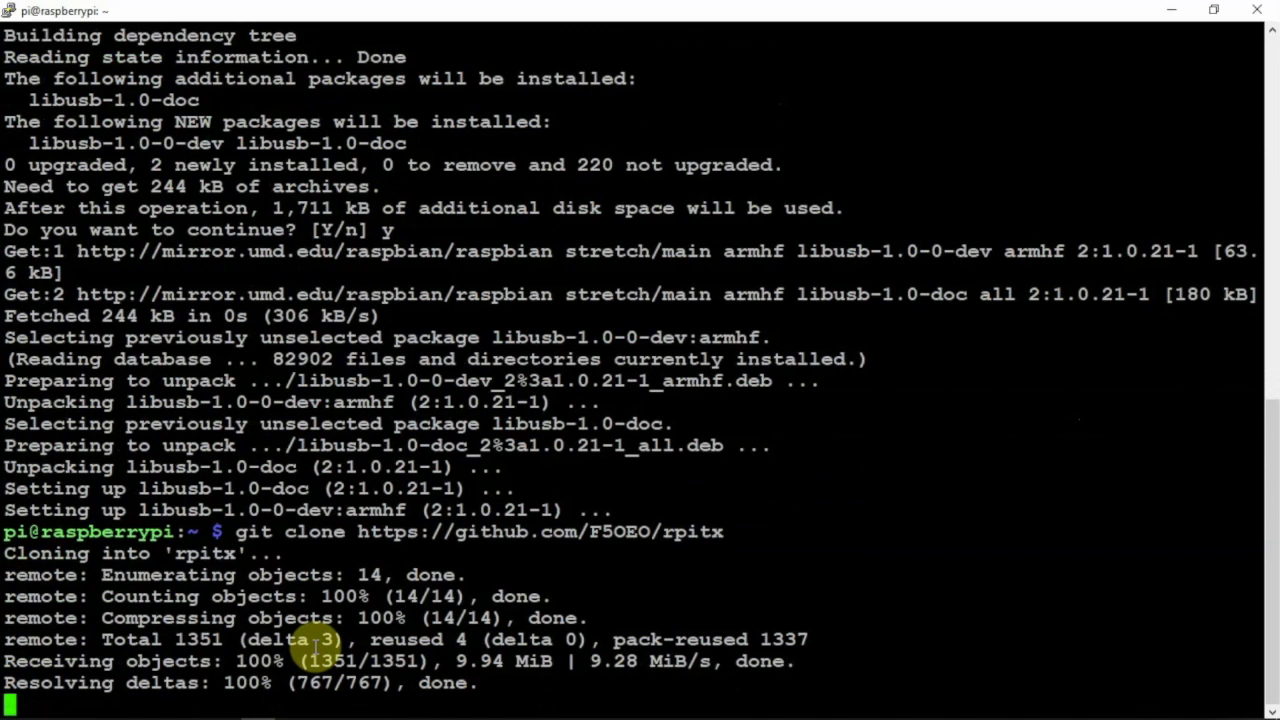
{"action": "type", "text": "cd"}
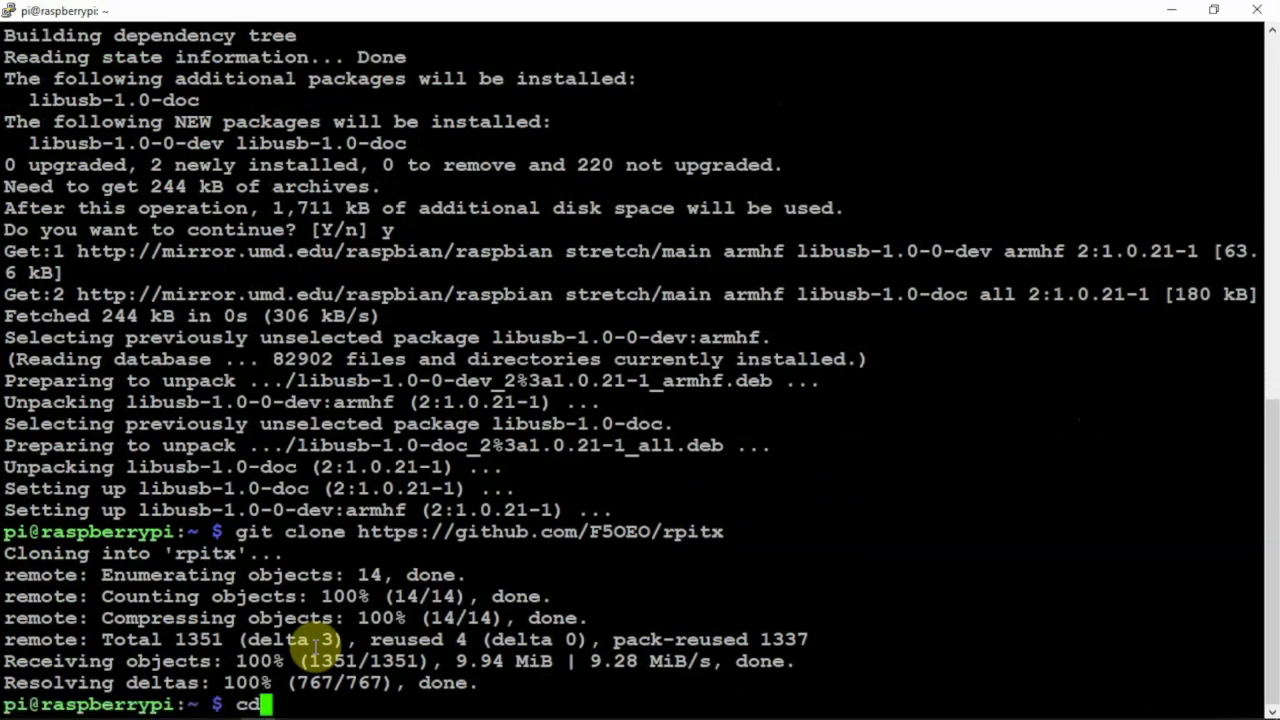
{"action": "type", "text": "r"}
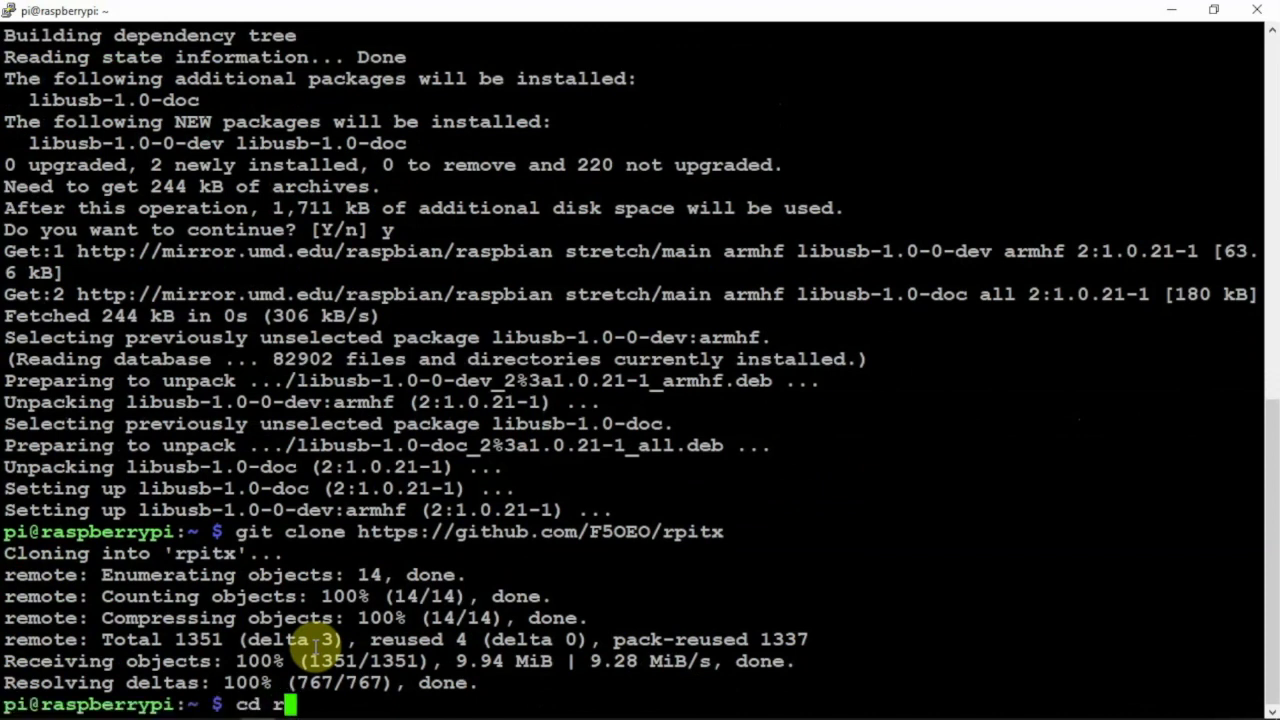
{"action": "key", "text": "Return"}
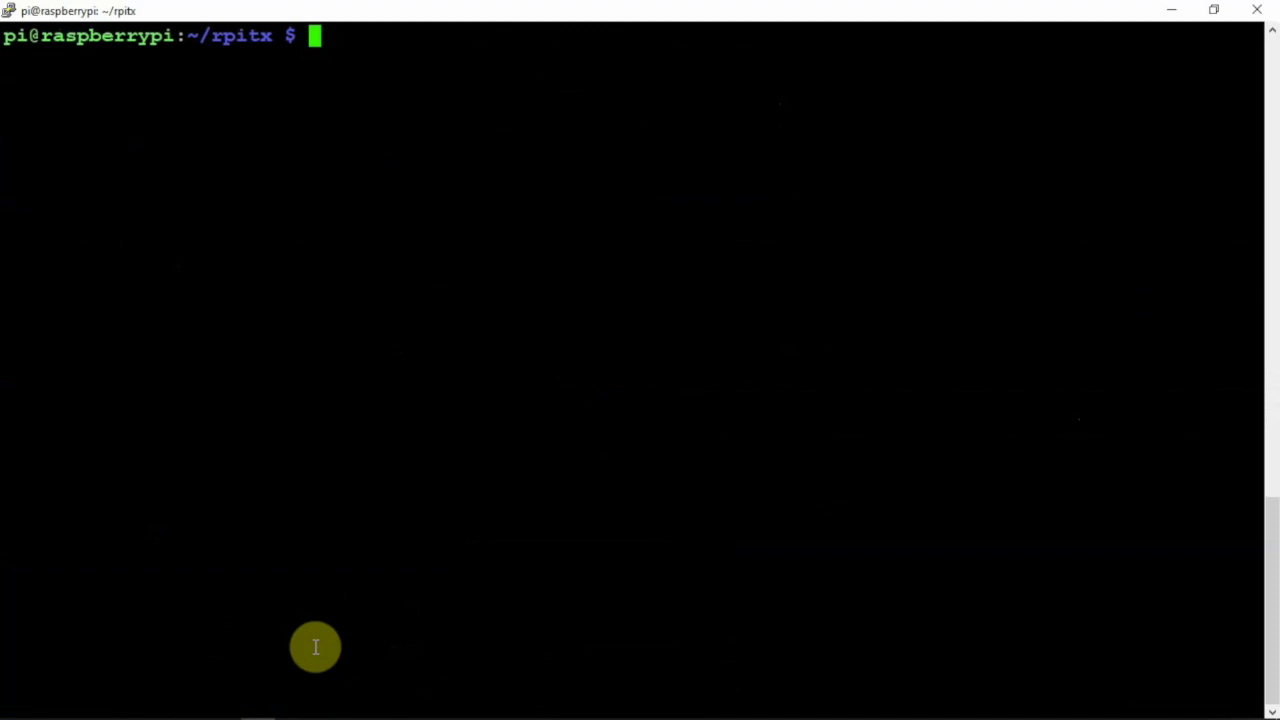
Run rpitx's install.sh, accept the config change with y, and return to the home directory
{"action": "type", "text": "./in"}
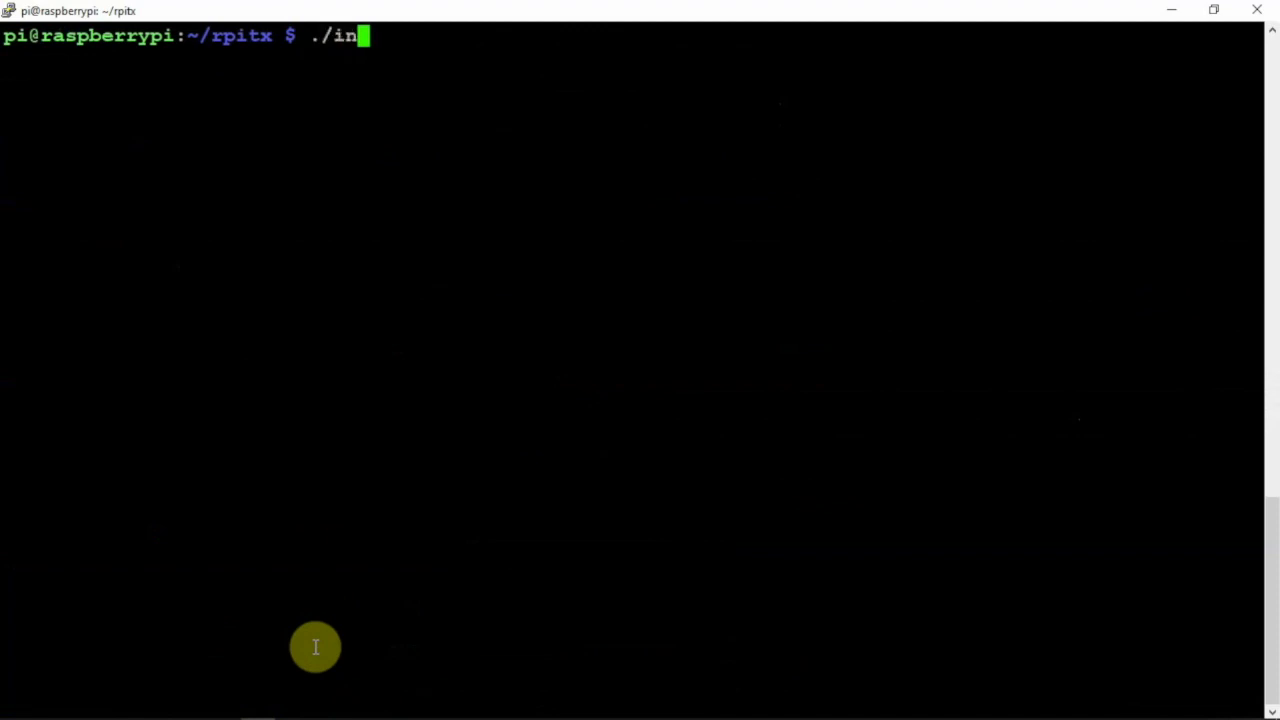
{"action": "key", "text": "Return"}
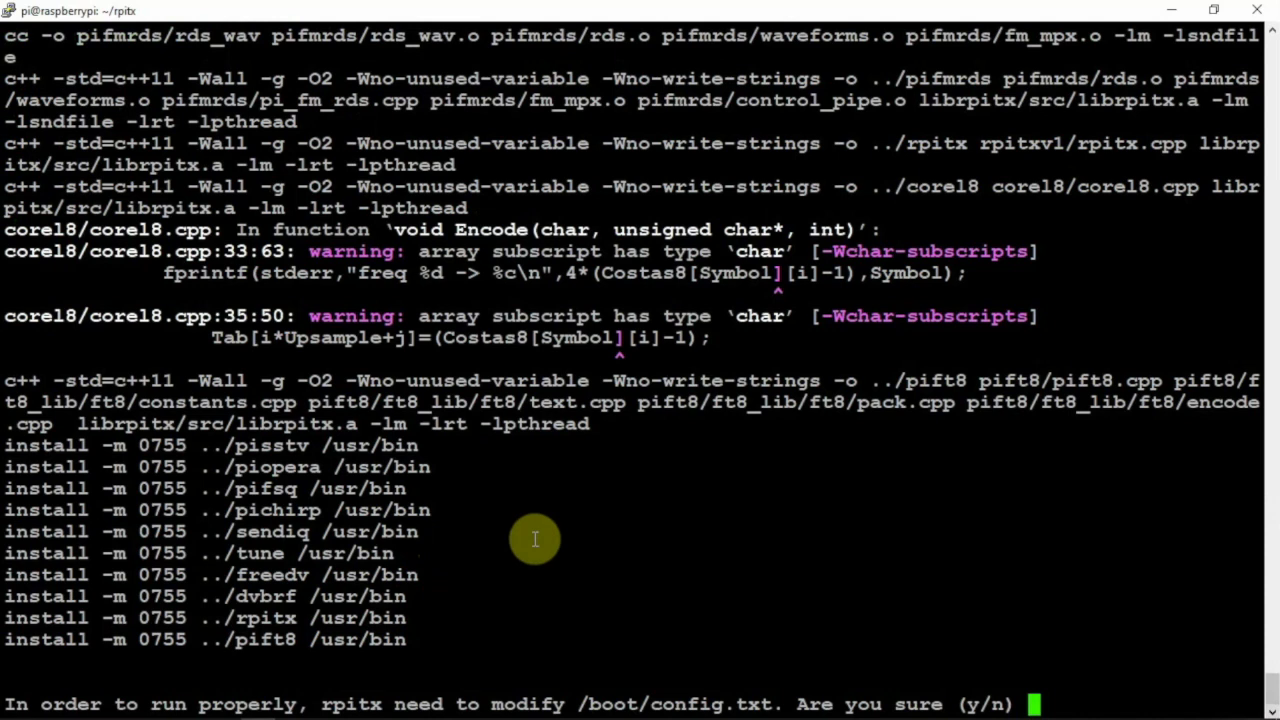
{"action": "mouse_move", "coordinate": [996, 644]}
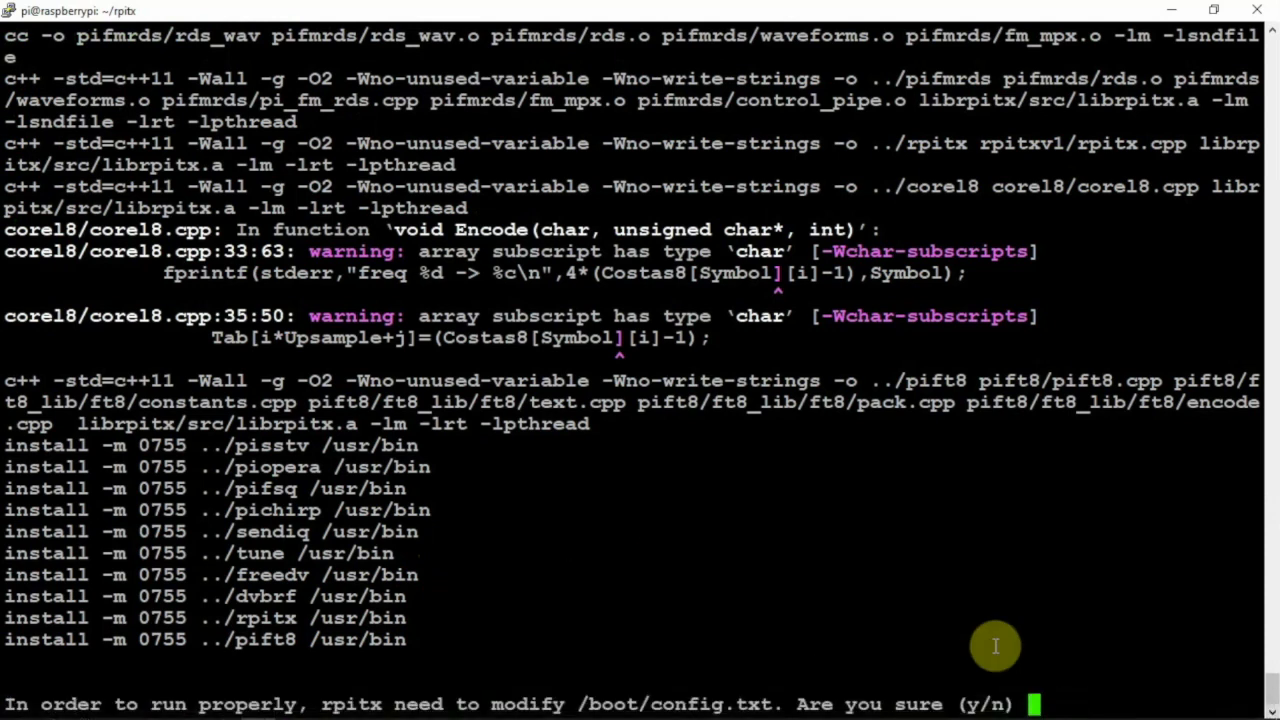
{"action": "type", "text": "y"}
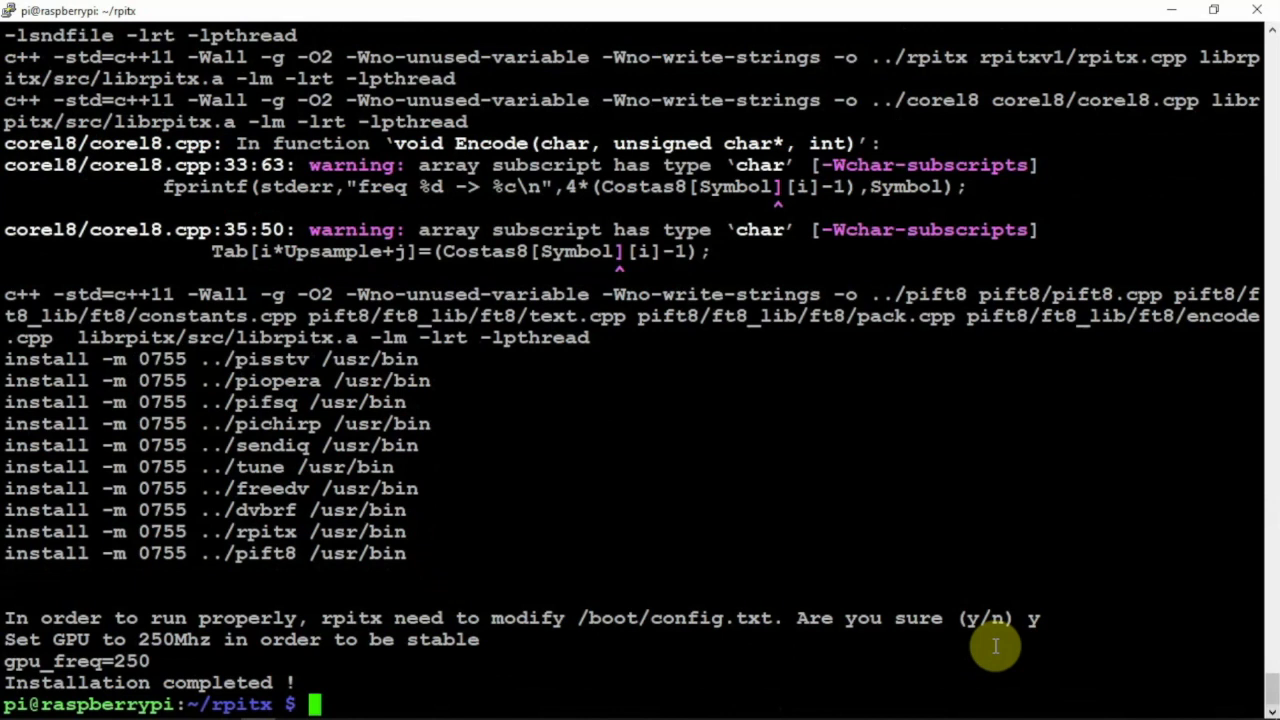
{"action": "type", "text": "cd"}
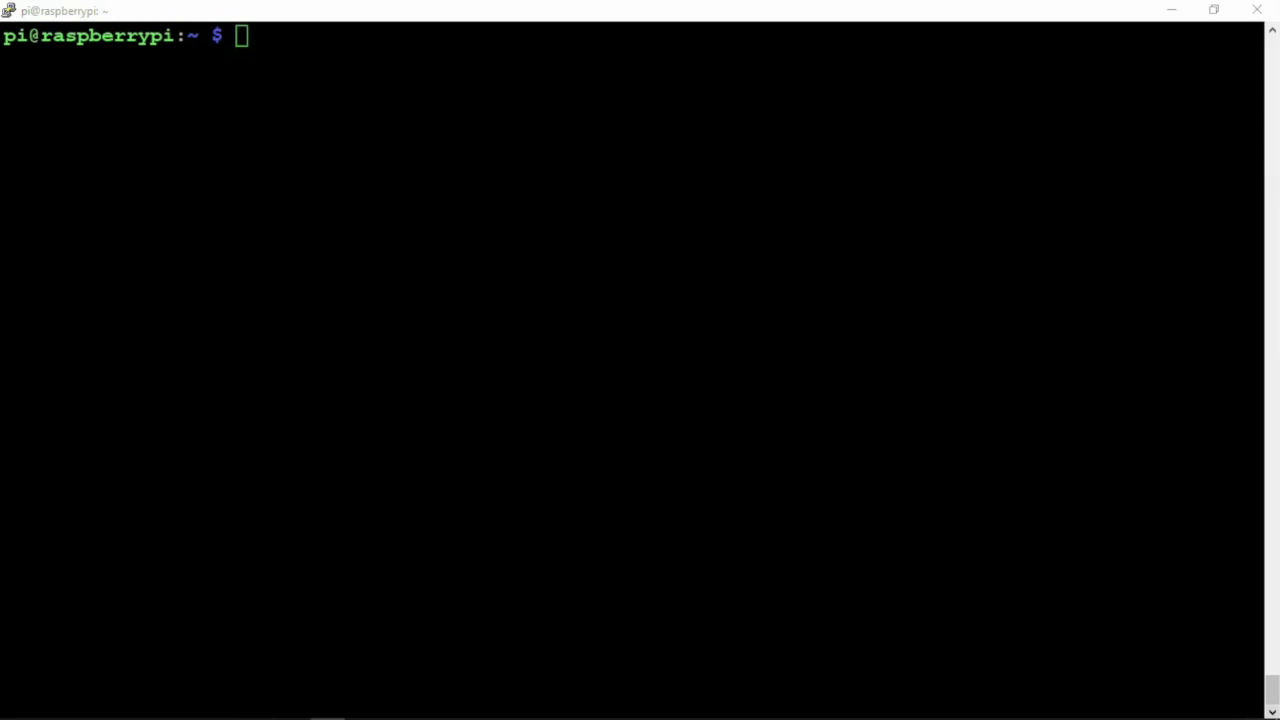
Clone the keenerd/rtl-sdr repository from GitHub and move into the rtl-sdr folder
{"action": "type", "text": "git clone https://github.com/keenerd/rtl-sdr"}
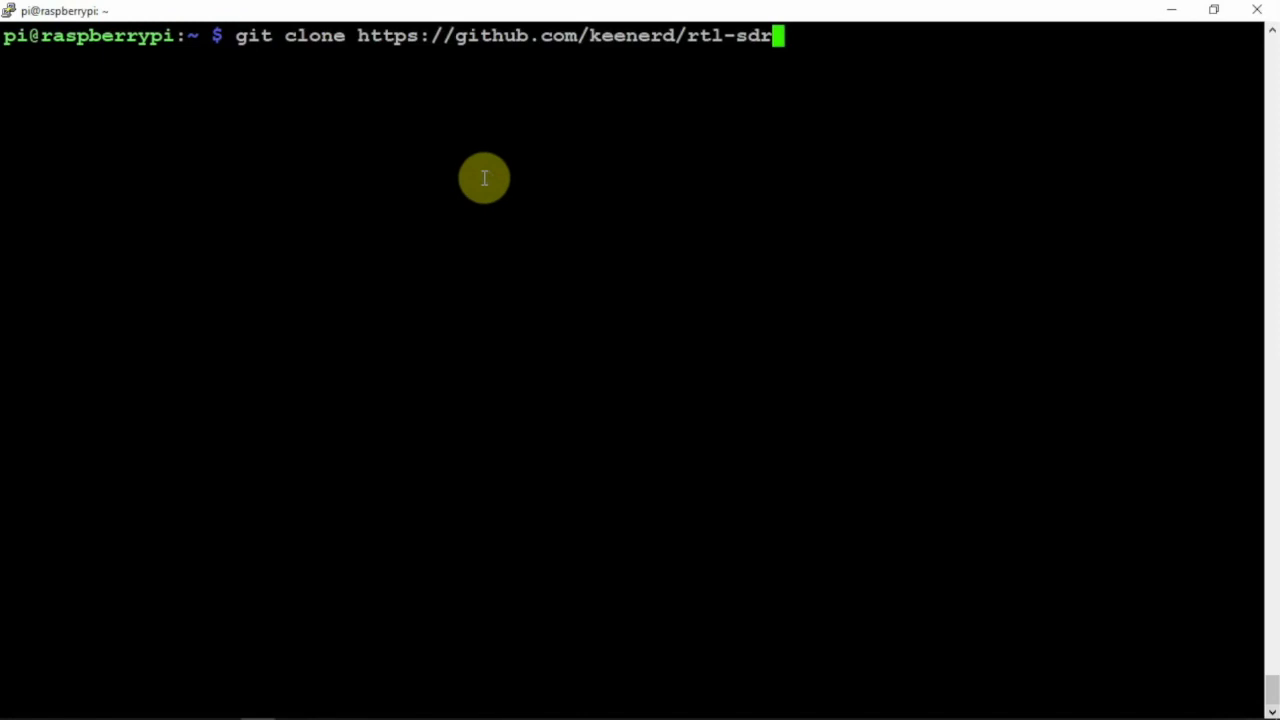
{"action": "key", "text": "Return"}
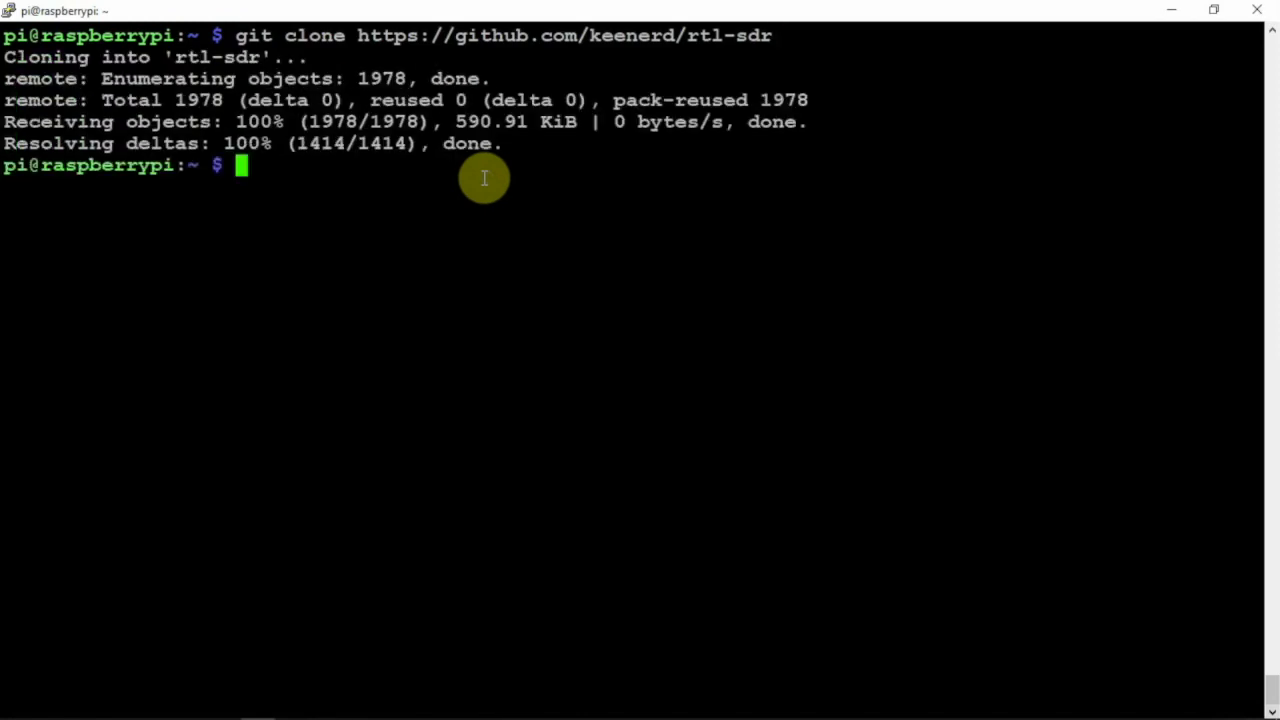
{"action": "type", "text": "cd r"}
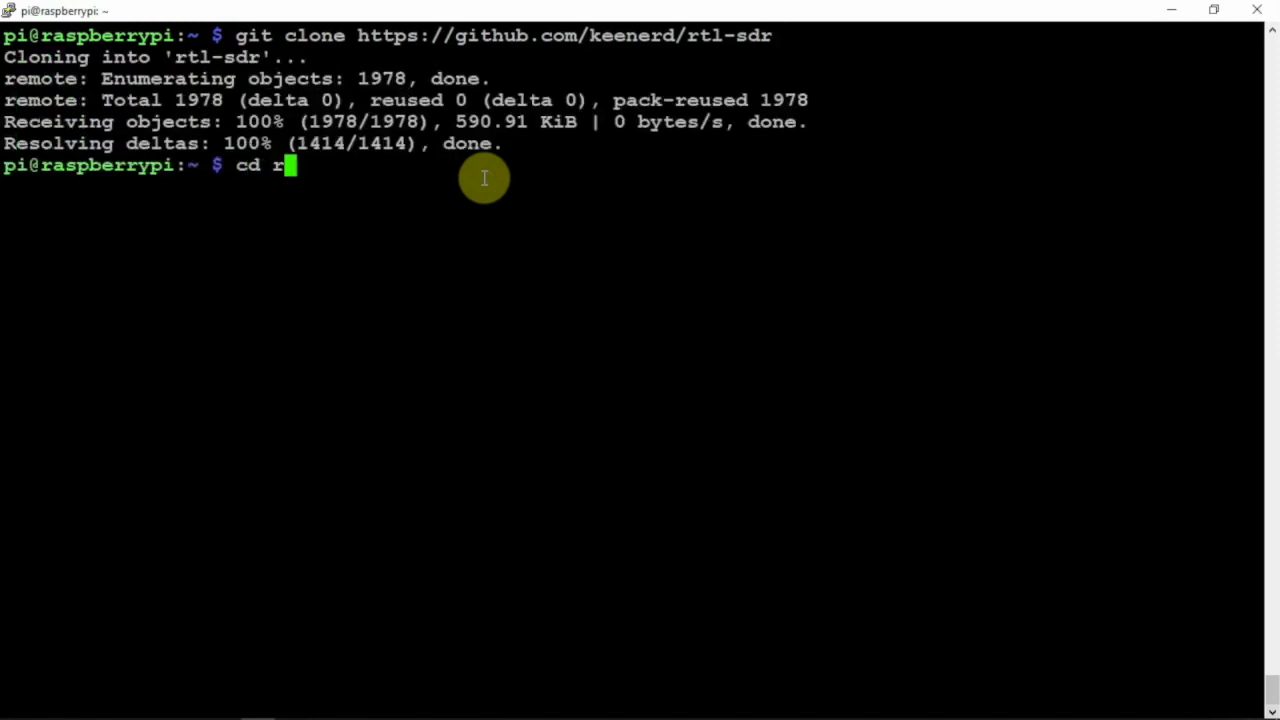
{"action": "key", "text": "Return"}
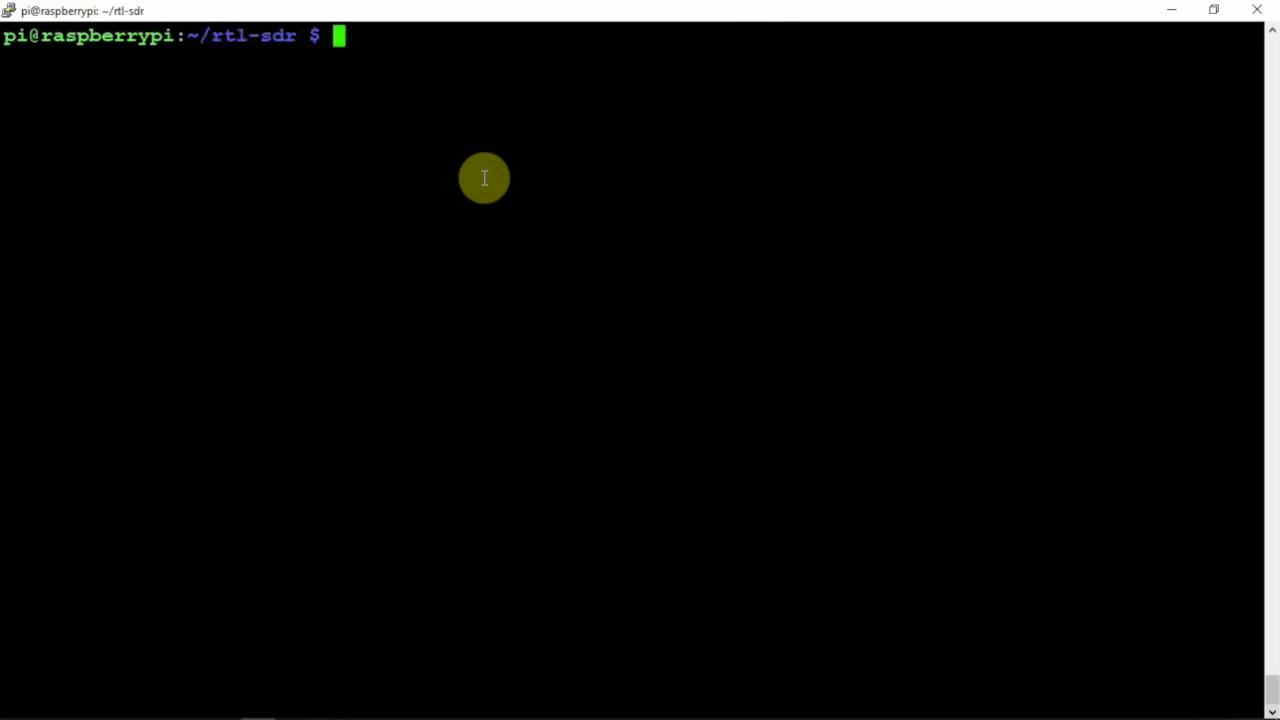
Create a build folder inside rtl-sdr and move into it
{"action": "type", "text": "mk"}
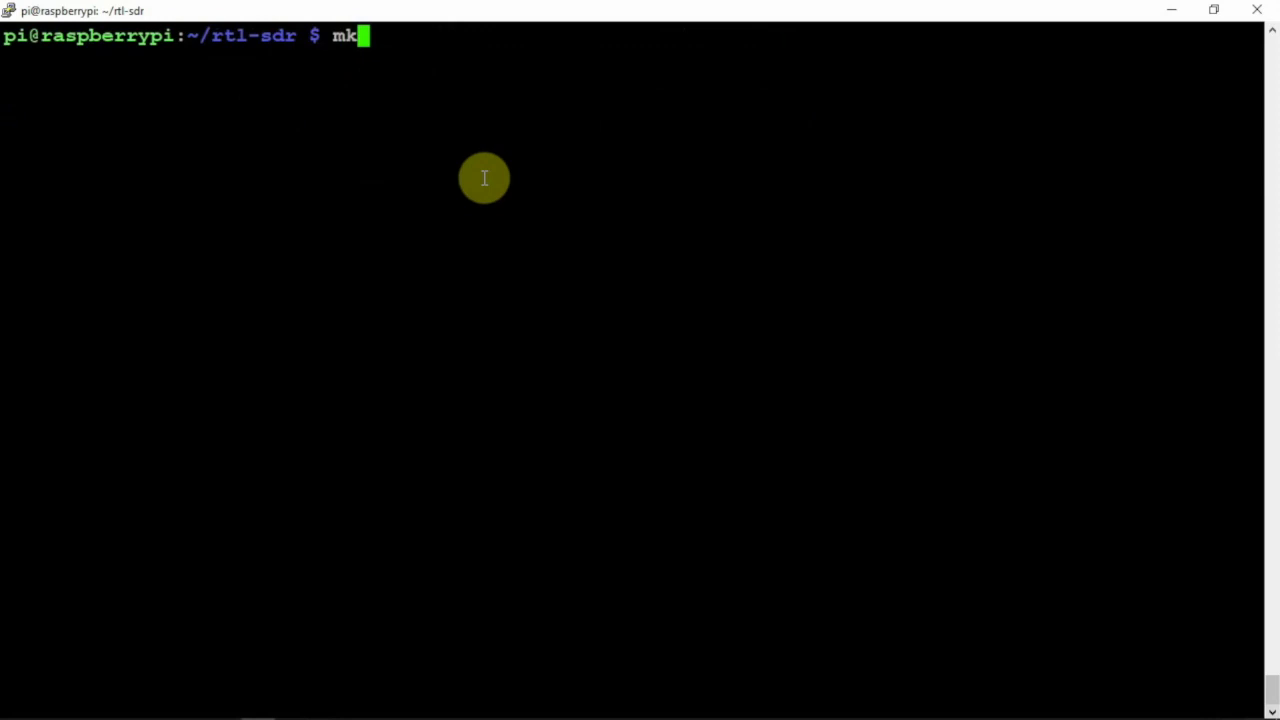
{"action": "type", "text": "dir b"}
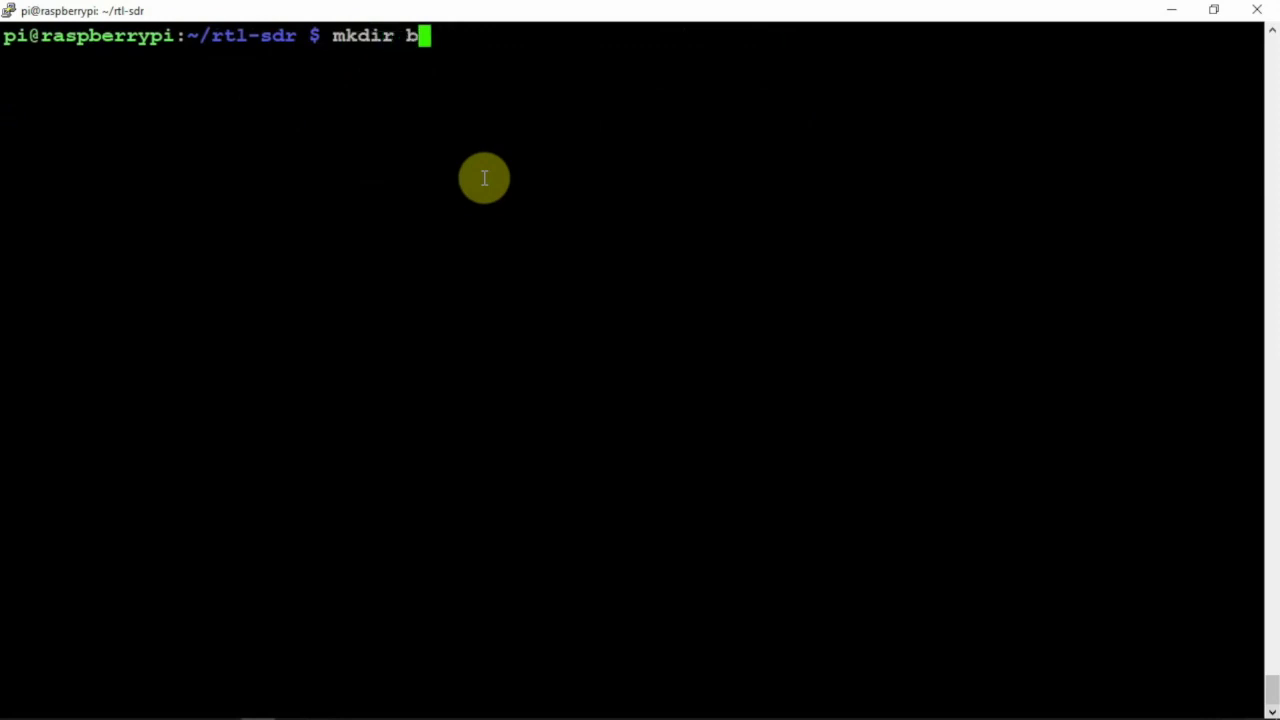
{"action": "key", "text": "Return"}
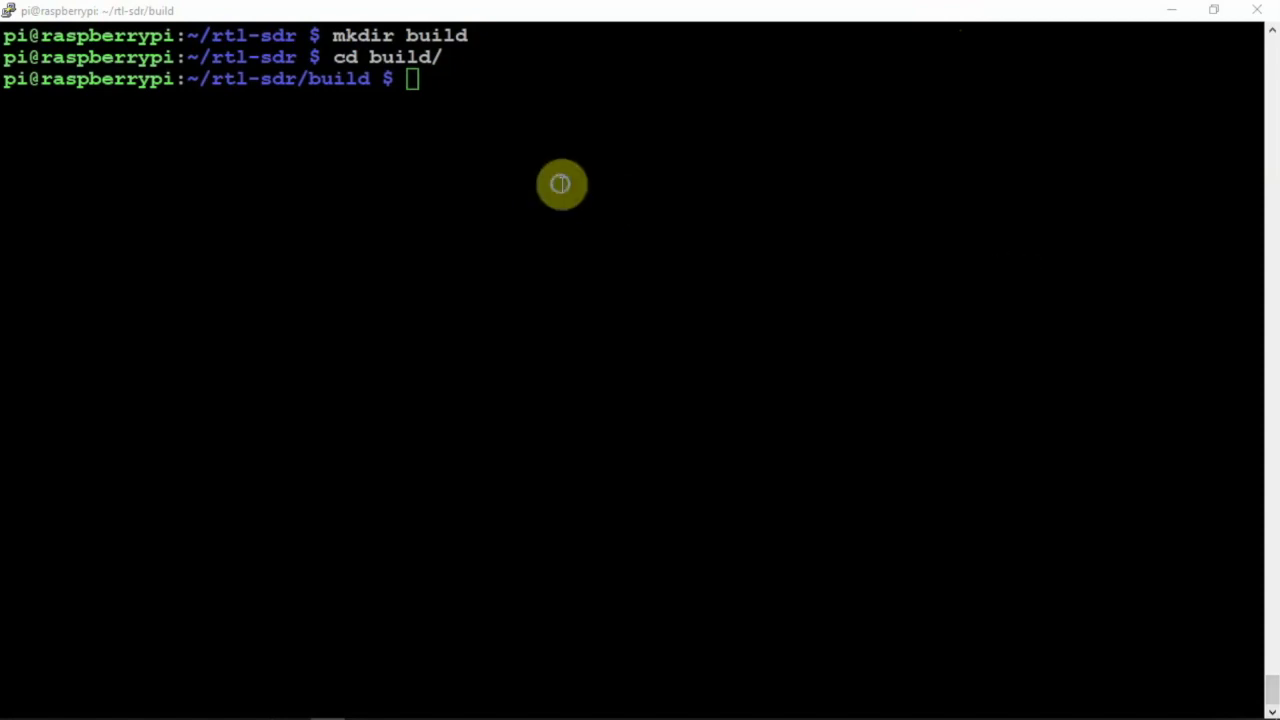
Configure rtl-sdr with cmake ../ -DINSTALL_UDEV_RULES=ON
{"action": "type", "text": "cmake ../ -DINSTALL_UDEV_RULES=ON"}
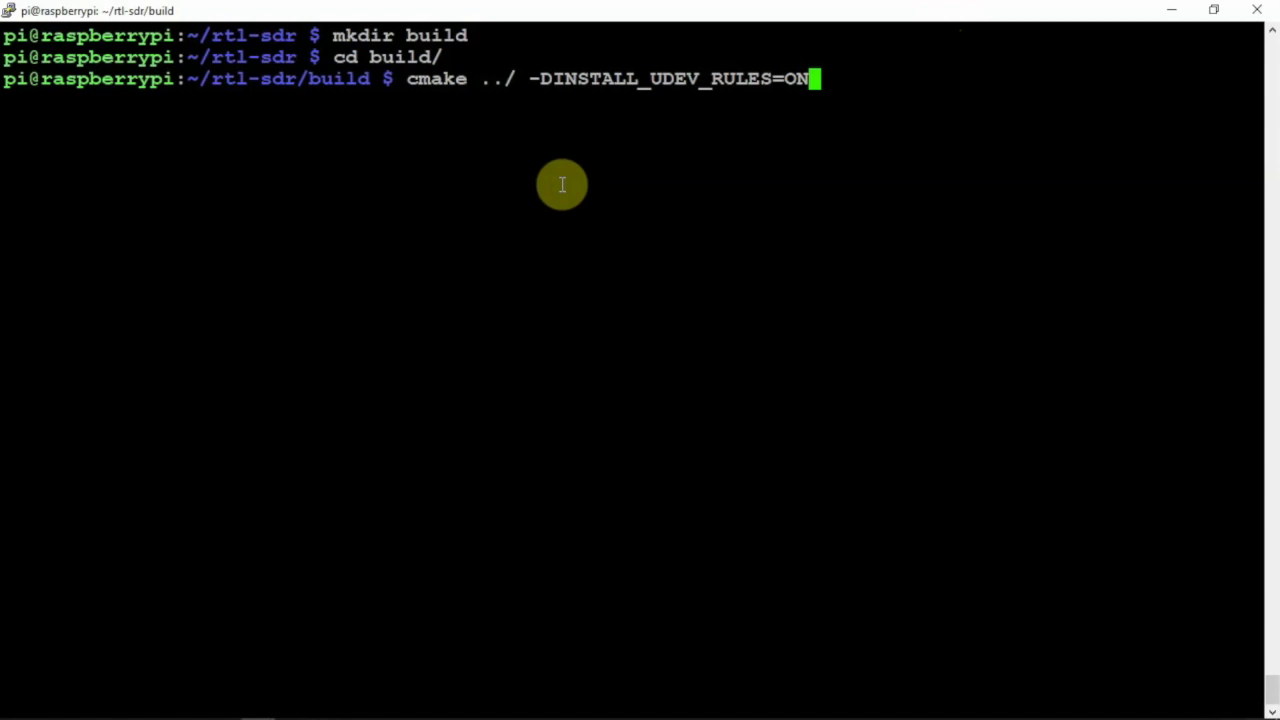
{"action": "key", "text": "Return"}
{"action": "type", "text": "m"}
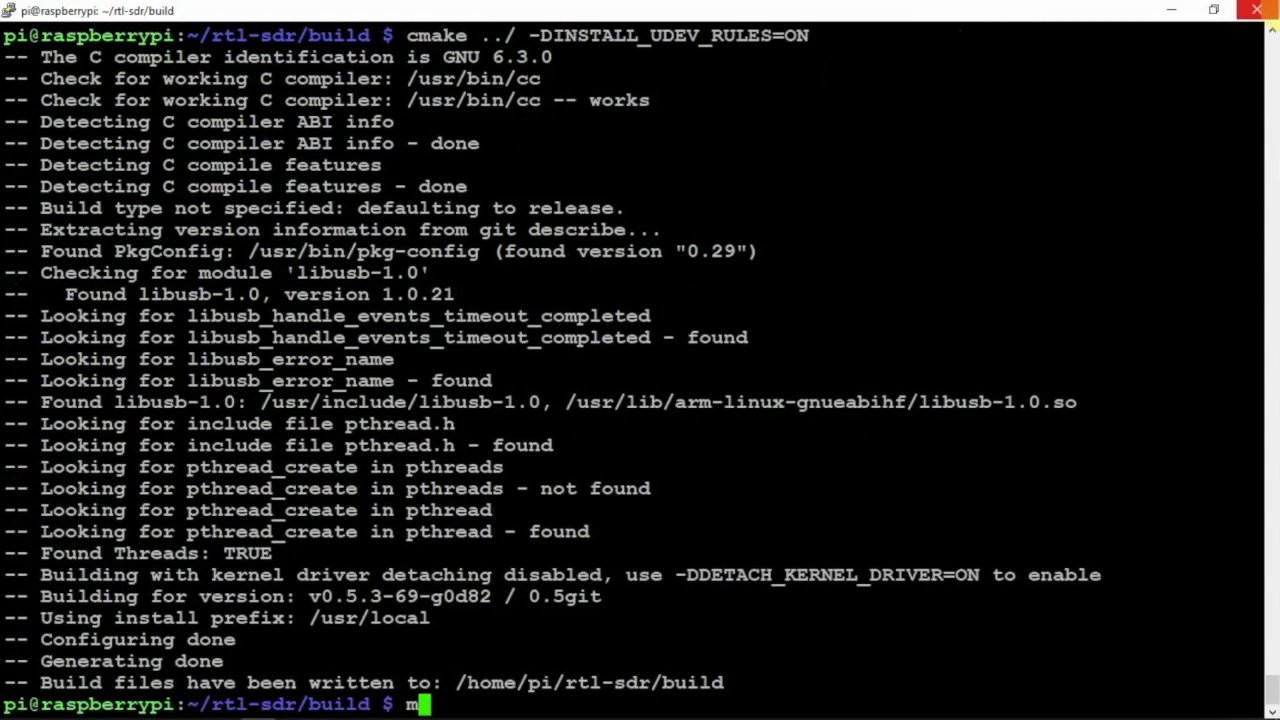
Compile rtl-sdr with make, following the build output until it reaches 100%
{"action": "key", "text": "Return"}
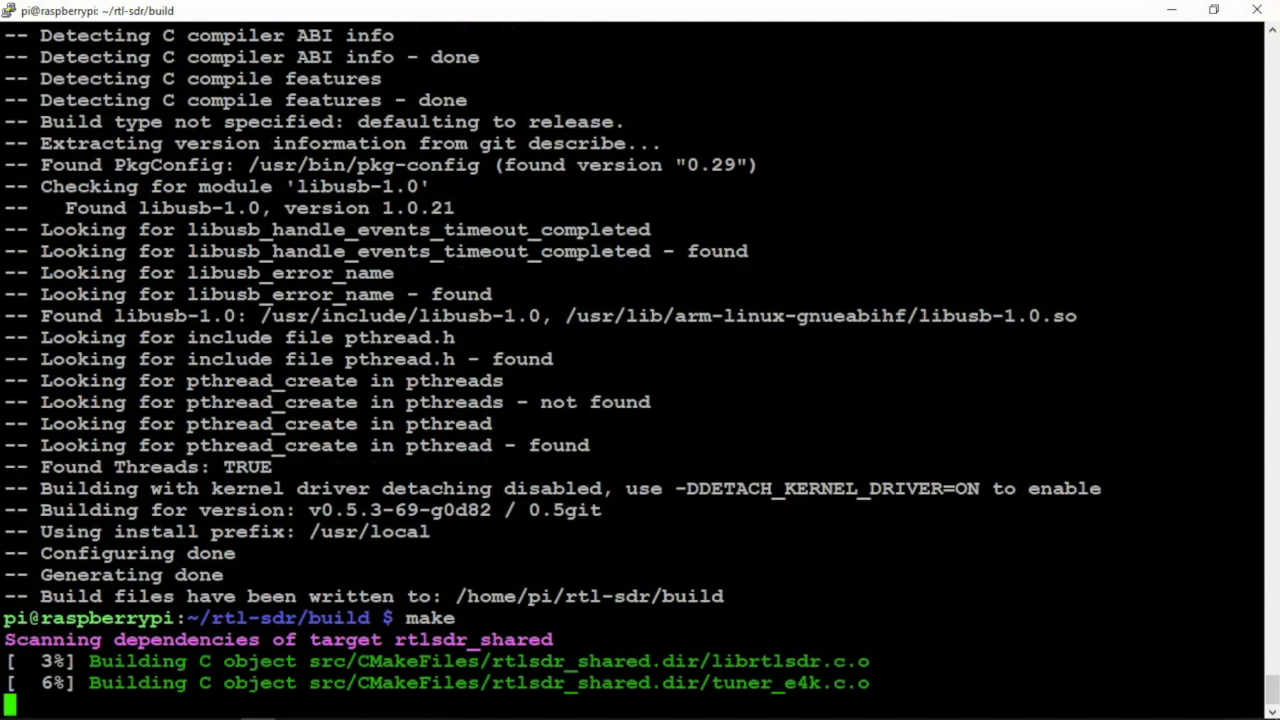
{"action": "scroll", "scroll_direction": "down", "scroll_amount": 3}
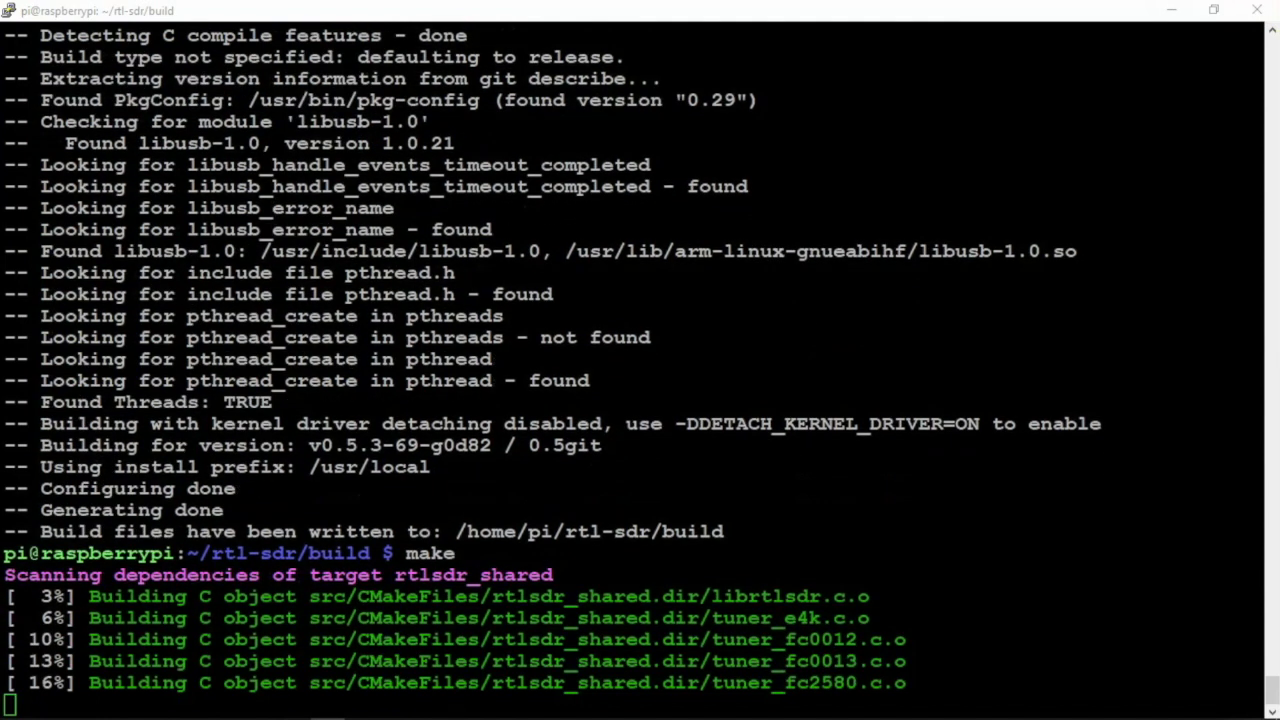
{"action": "scroll", "scroll_direction": "down", "scroll_amount": 3}
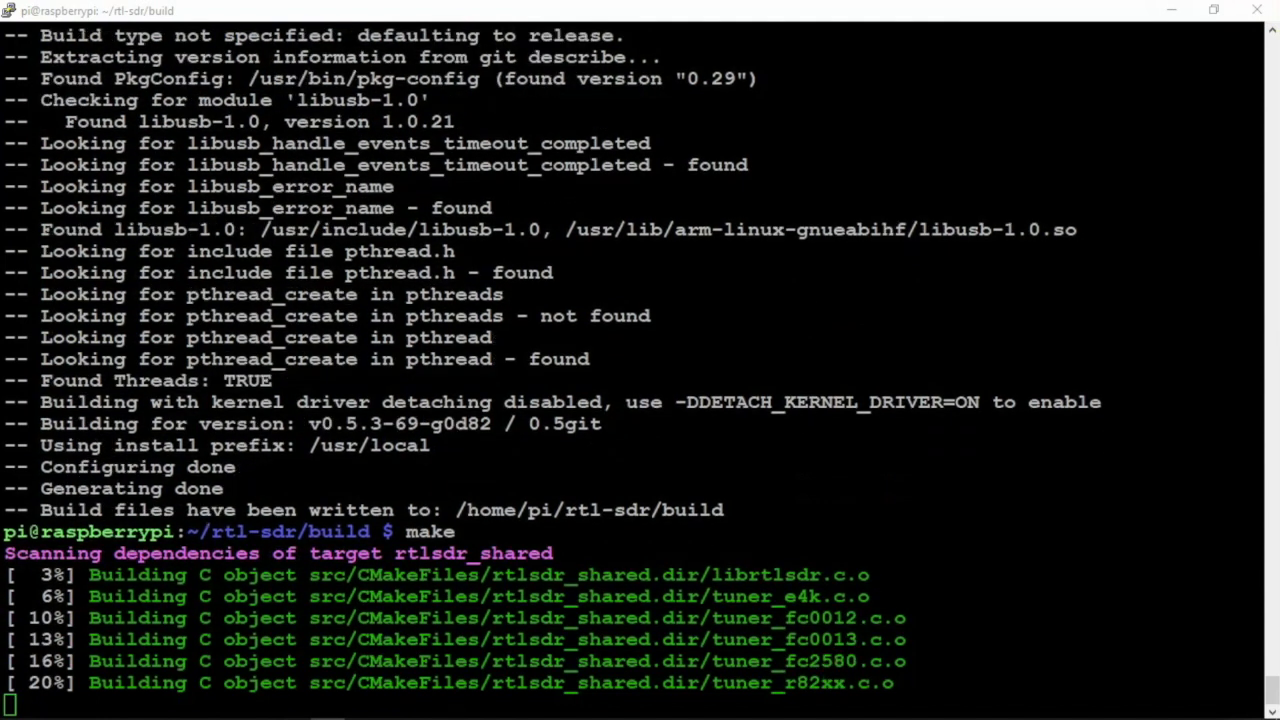
{"action": "scroll", "scroll_direction": "down", "scroll_amount": 3}
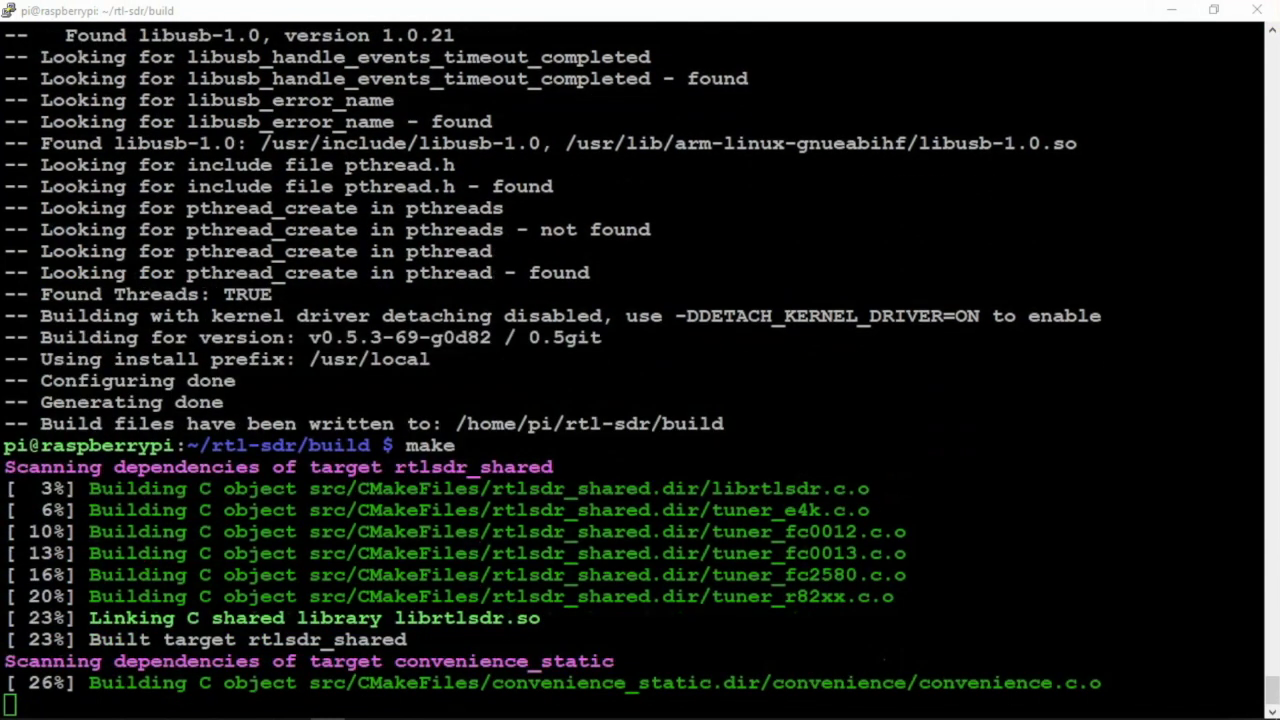
{"action": "scroll", "scroll_direction": "down", "scroll_amount": 3}
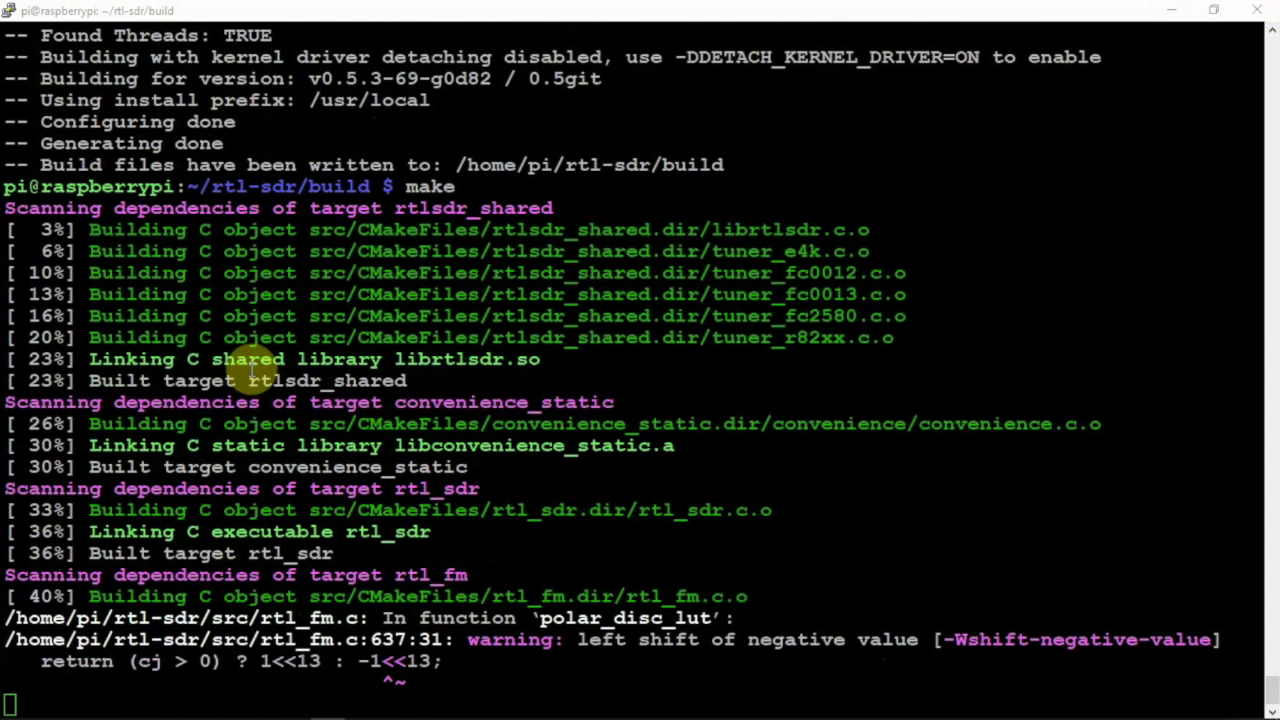
{"action": "scroll", "scroll_direction": "down", "scroll_amount": 3}
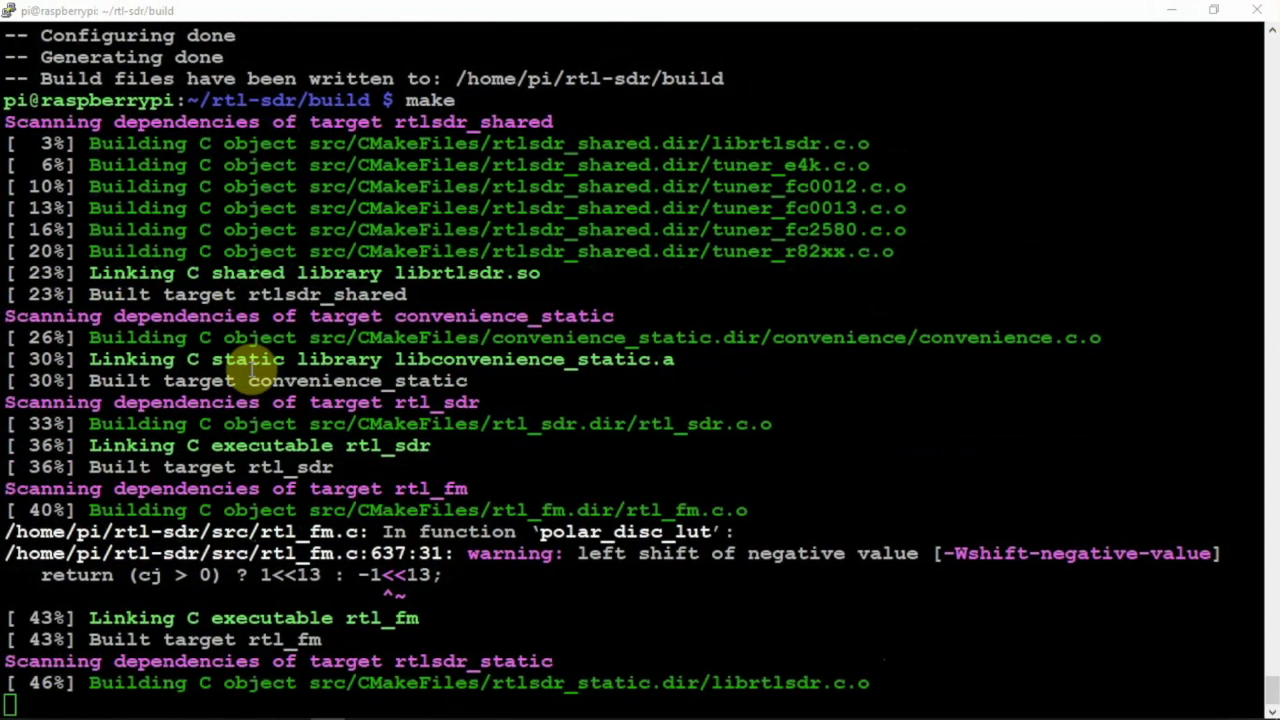
{"action": "scroll", "scroll_direction": "down", "scroll_amount": 3}
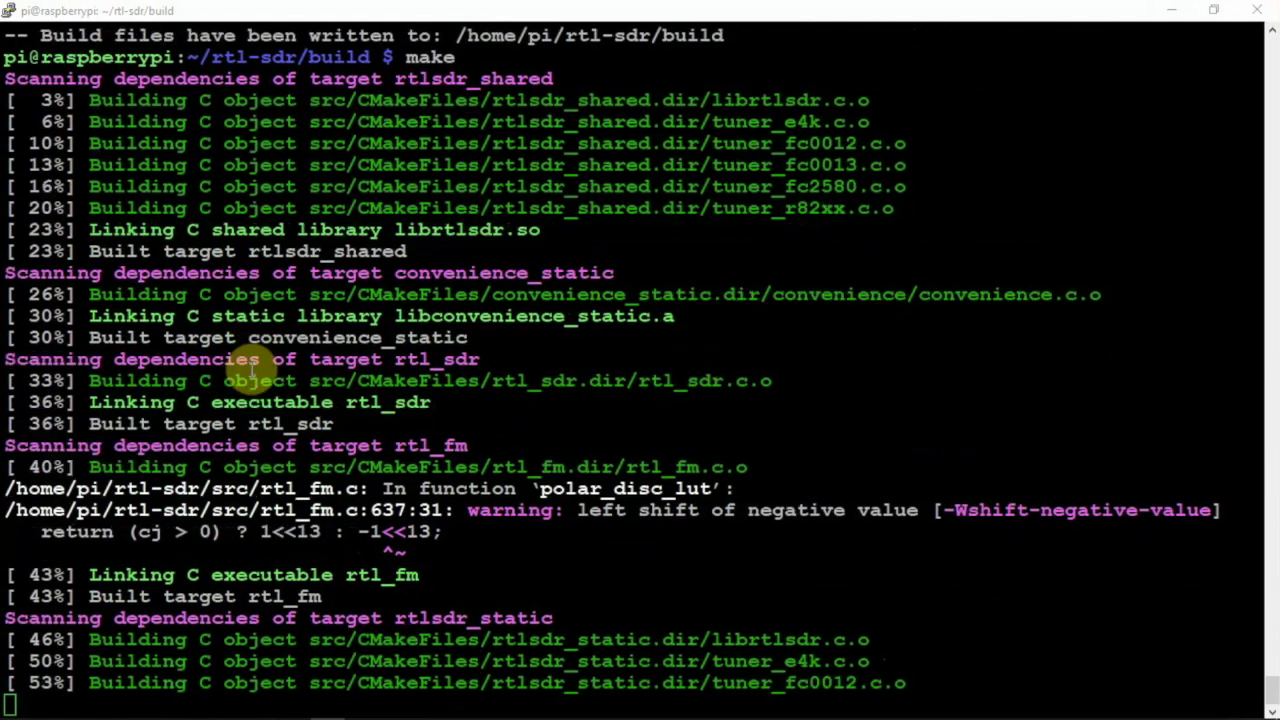
{"action": "scroll", "scroll_direction": "down", "scroll_amount": 3}
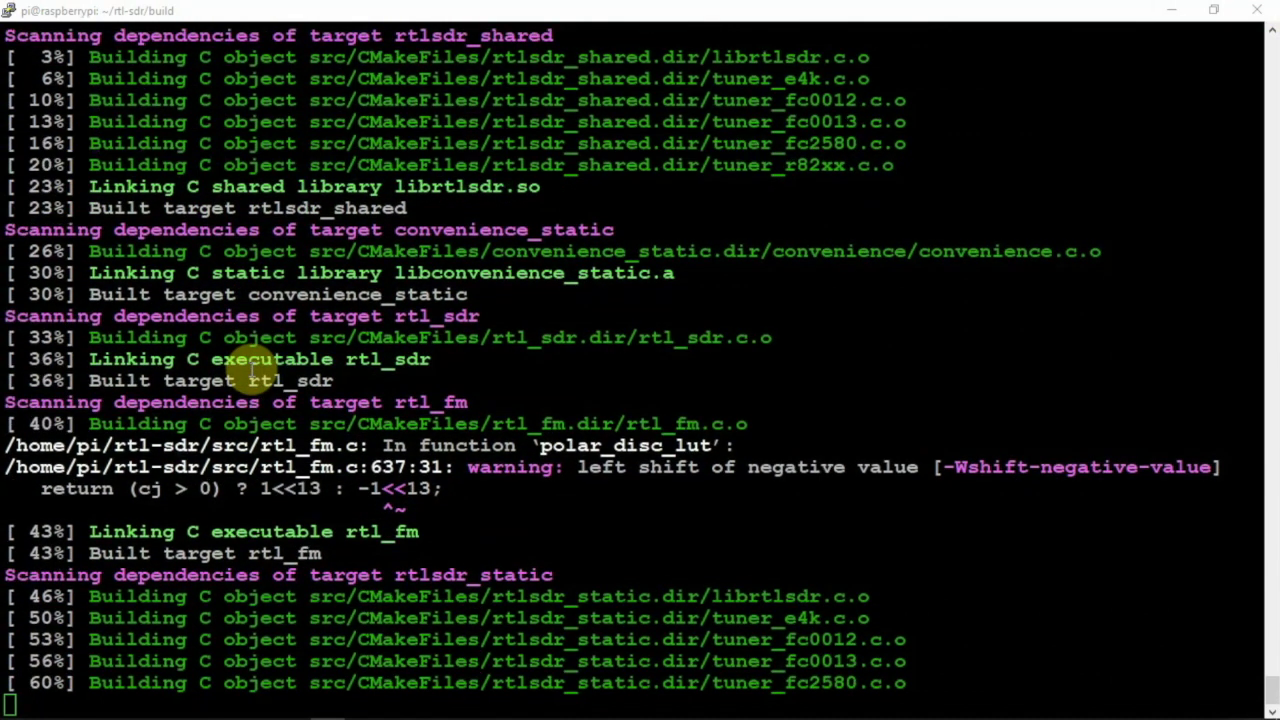
{"action": "scroll", "scroll_direction": "down", "scroll_amount": 3}
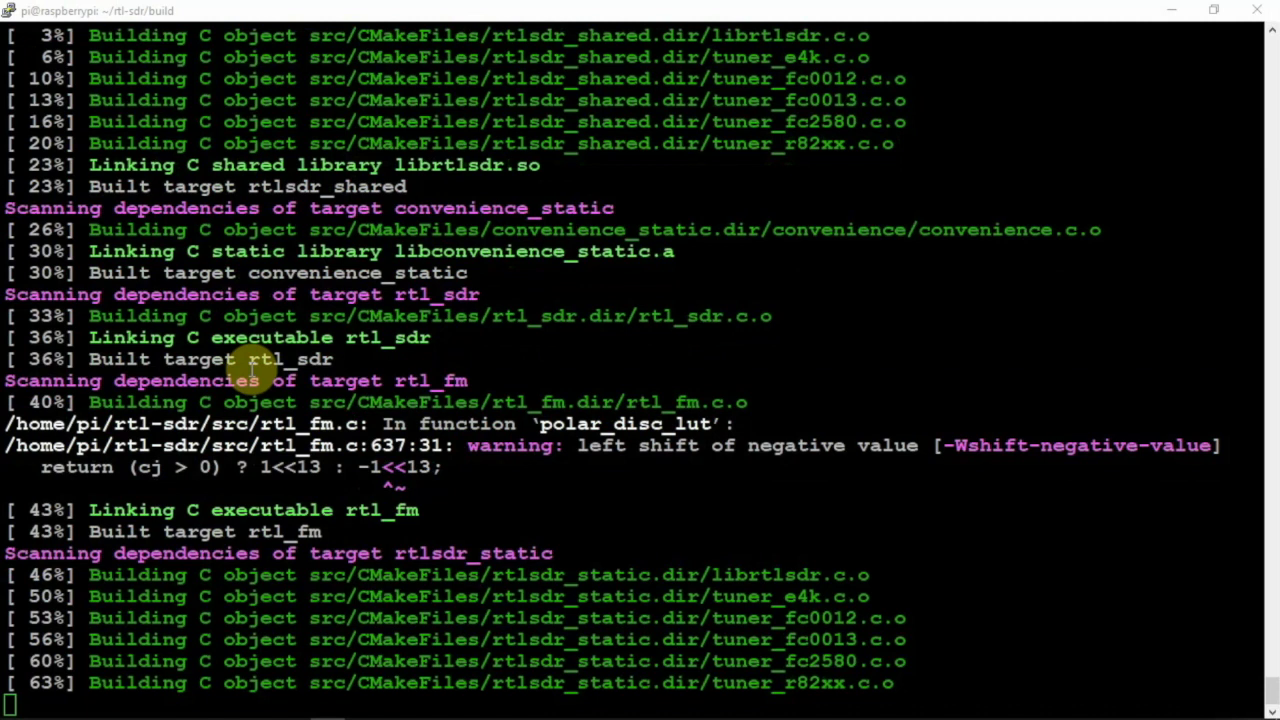
{"action": "scroll", "scroll_direction": "down", "scroll_amount": 3}
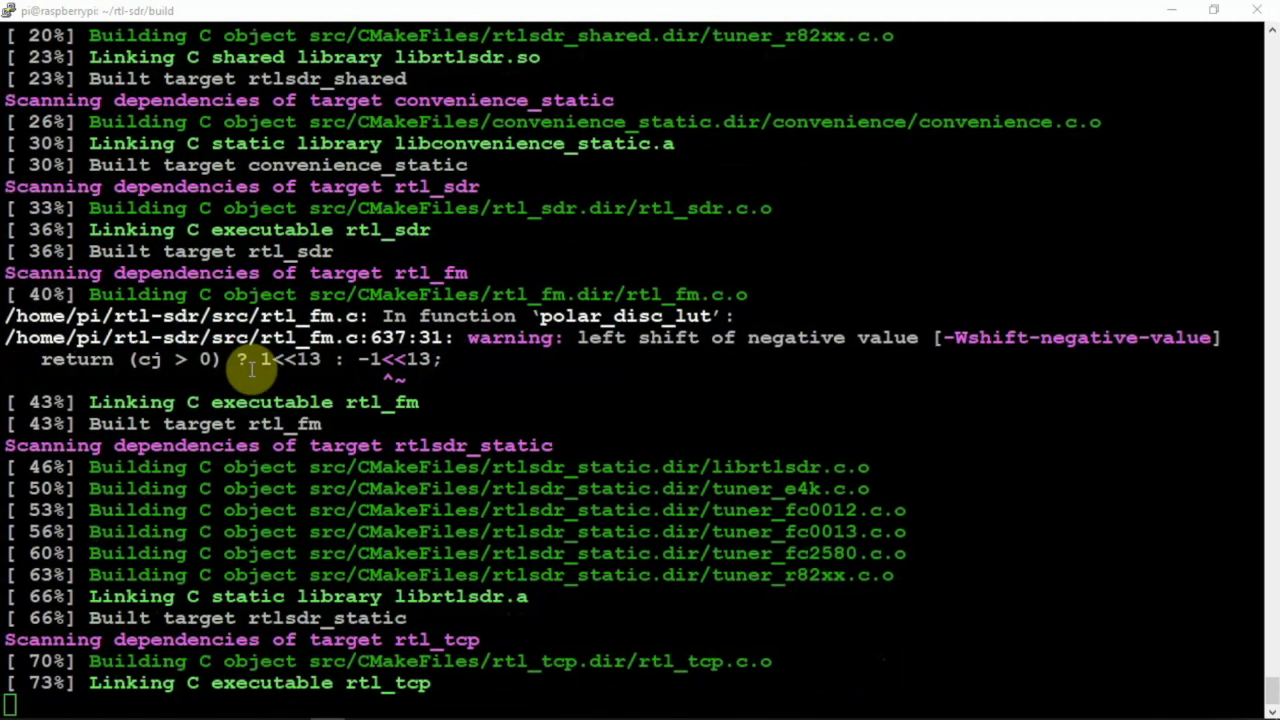
{"action": "scroll", "scroll_direction": "down", "scroll_amount": 3}
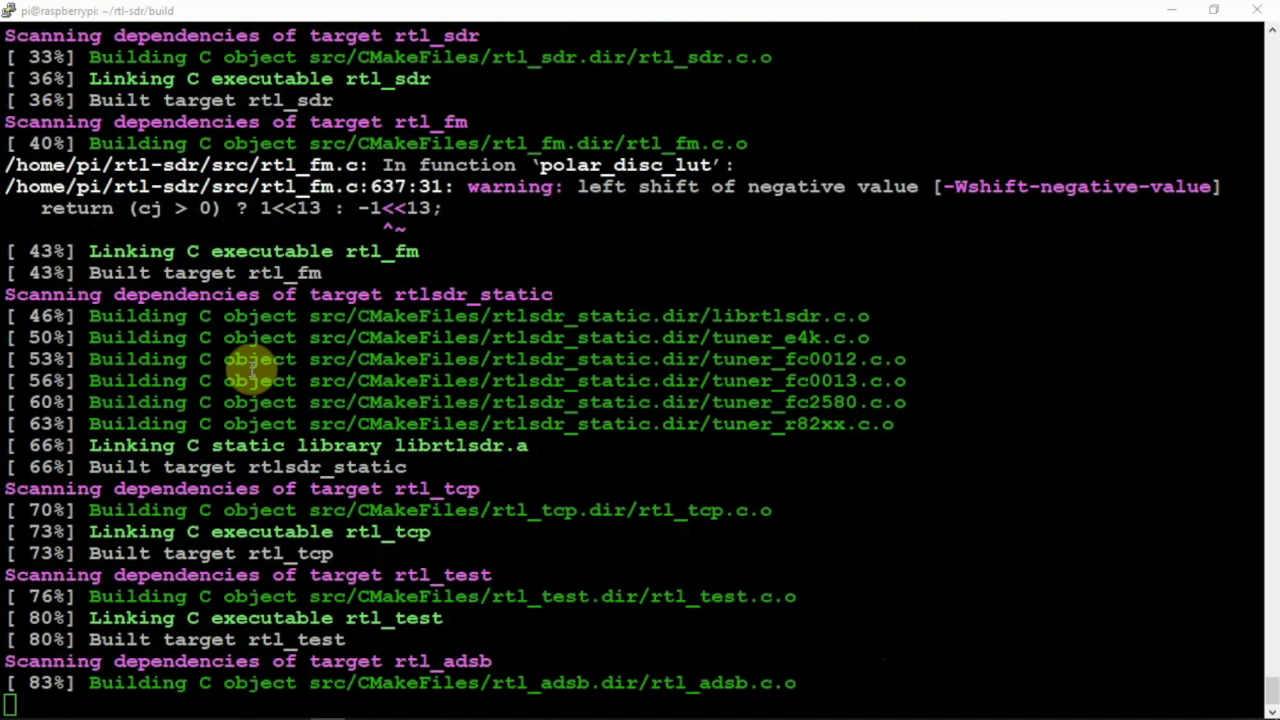
{"action": "scroll", "scroll_direction": "down", "scroll_amount": 3}
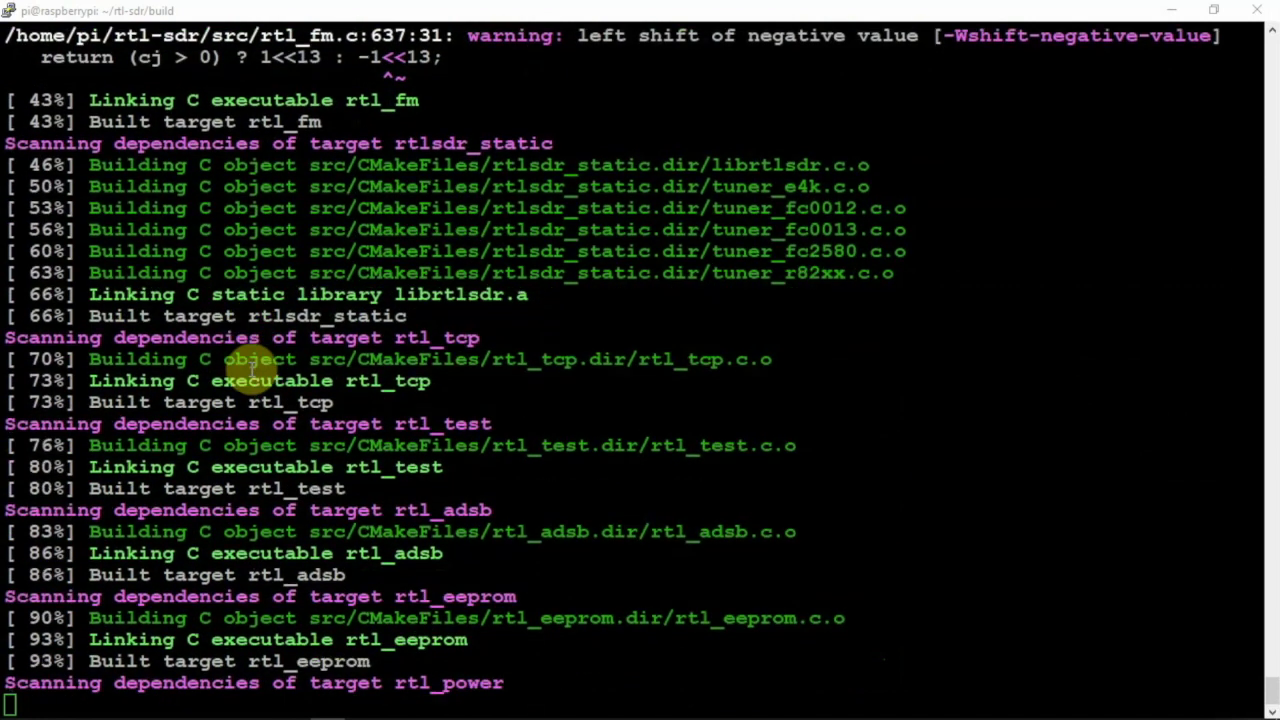
{"action": "scroll", "scroll_direction": "down", "scroll_amount": 3}
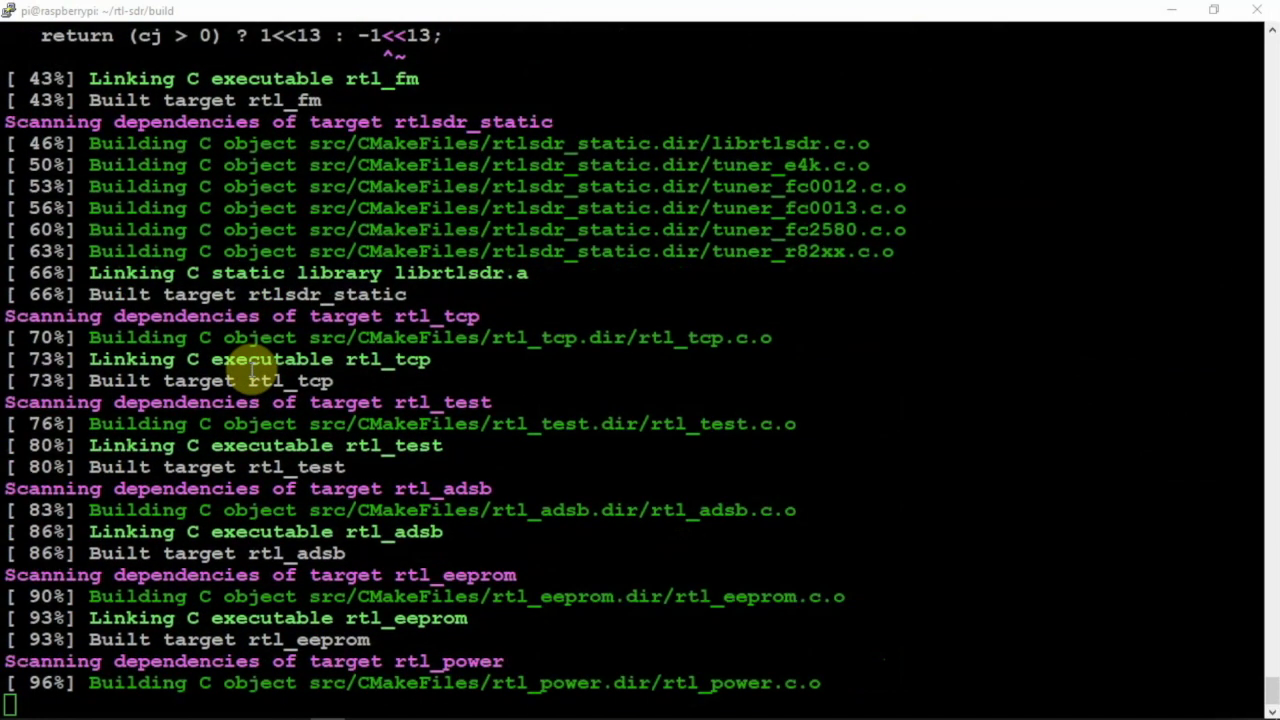
{"action": "scroll", "scroll_direction": "down", "scroll_amount": 3}
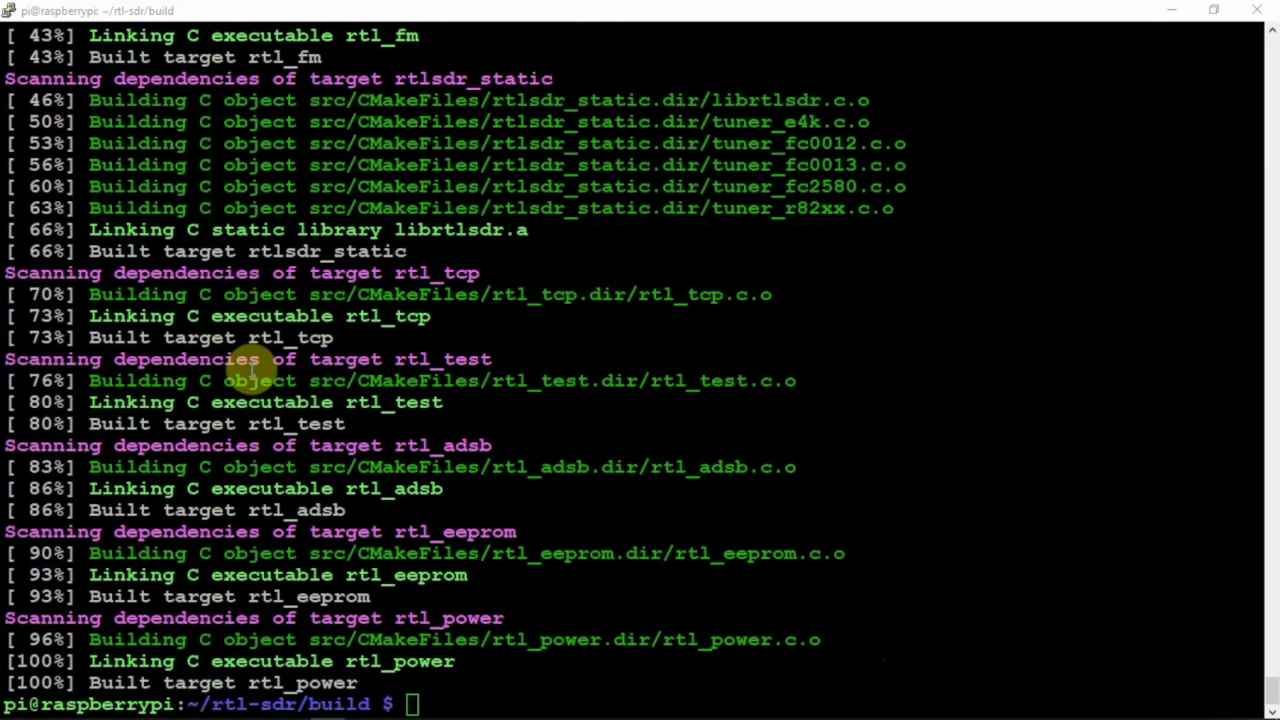
{"action": "type", "text": "s"}
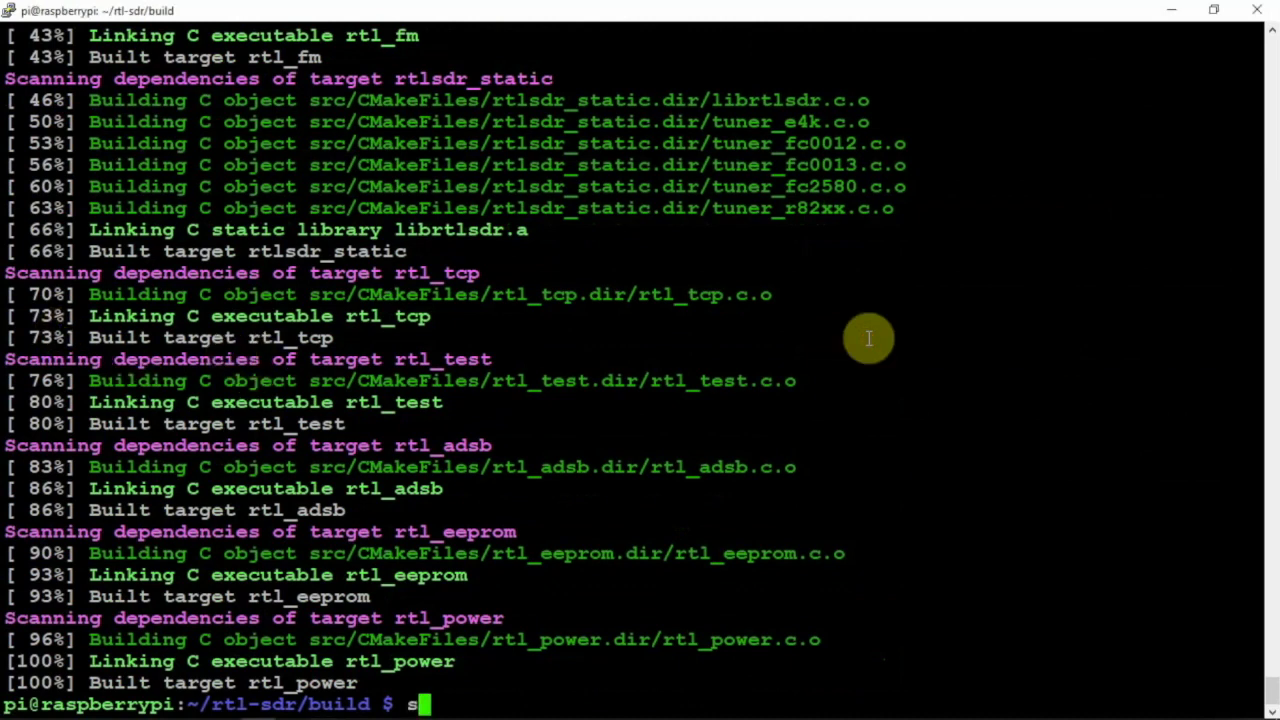
Run sudo make install, sudo ldconfig and sudo reboot to install rtl-sdr and restart the Pi
{"action": "type", "text": "udo make install"}
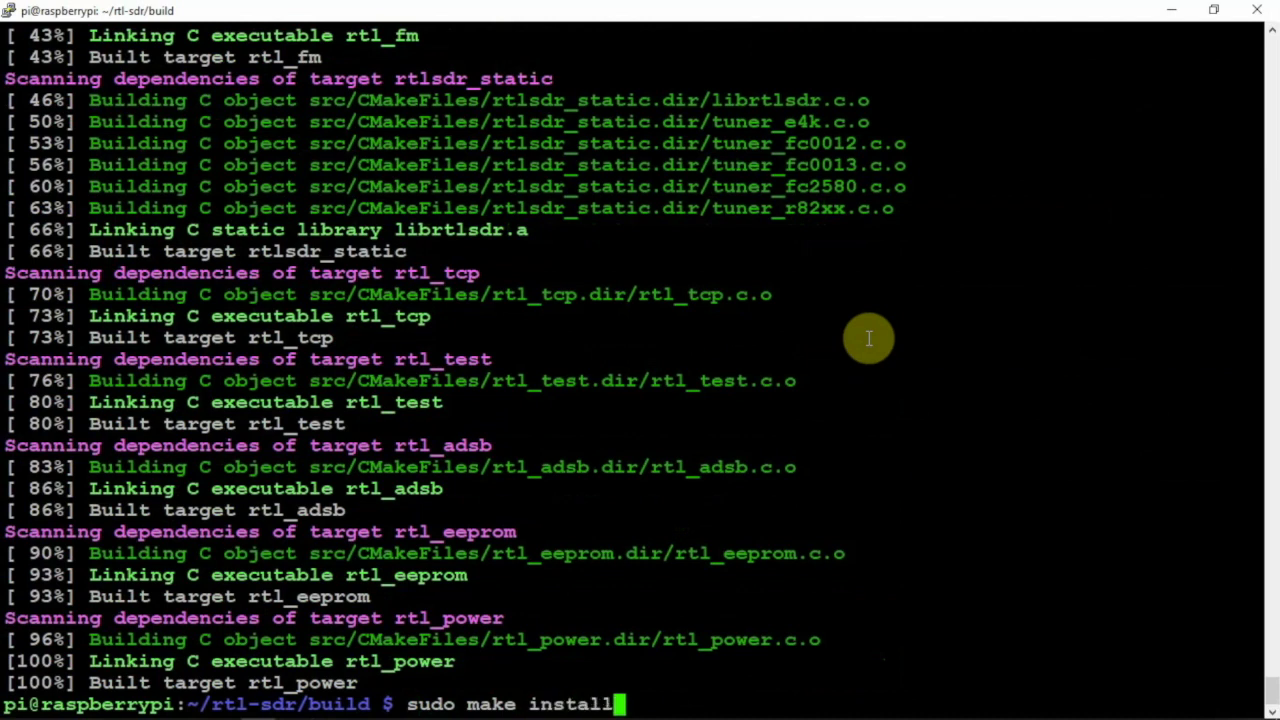
{"action": "key", "text": "Return"}
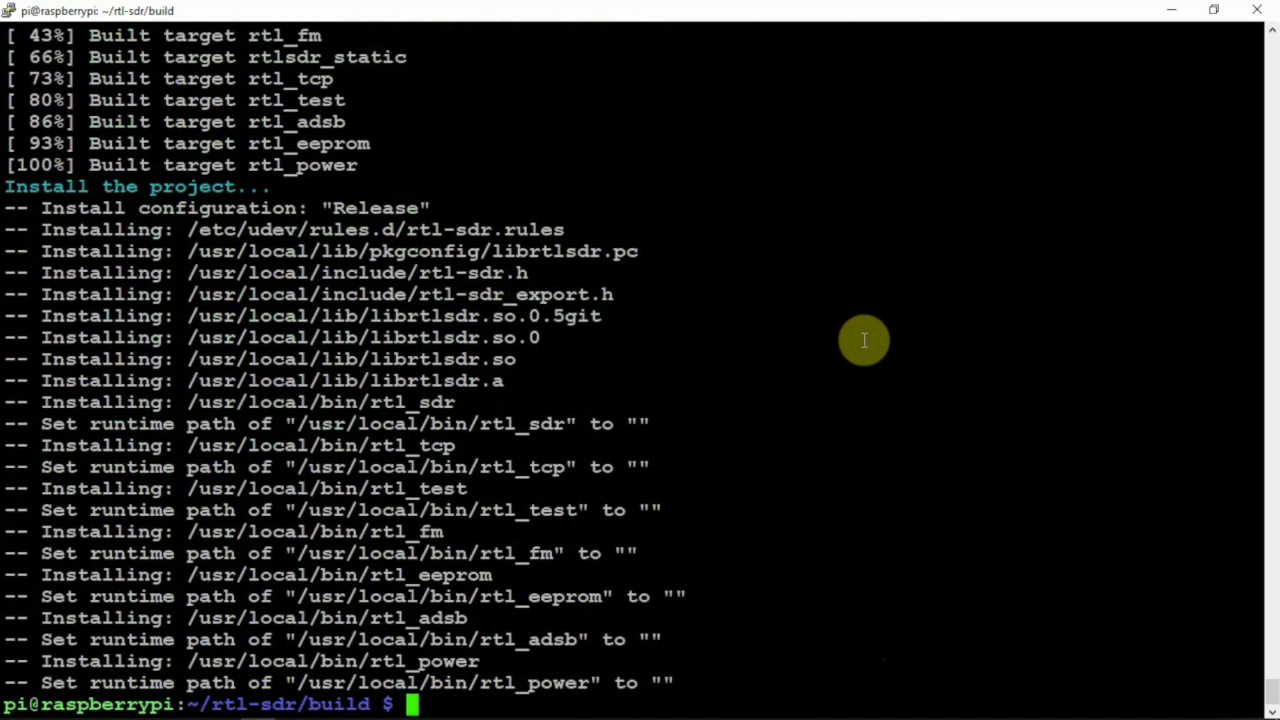
{"action": "type", "text": "sudo ldconfig"}
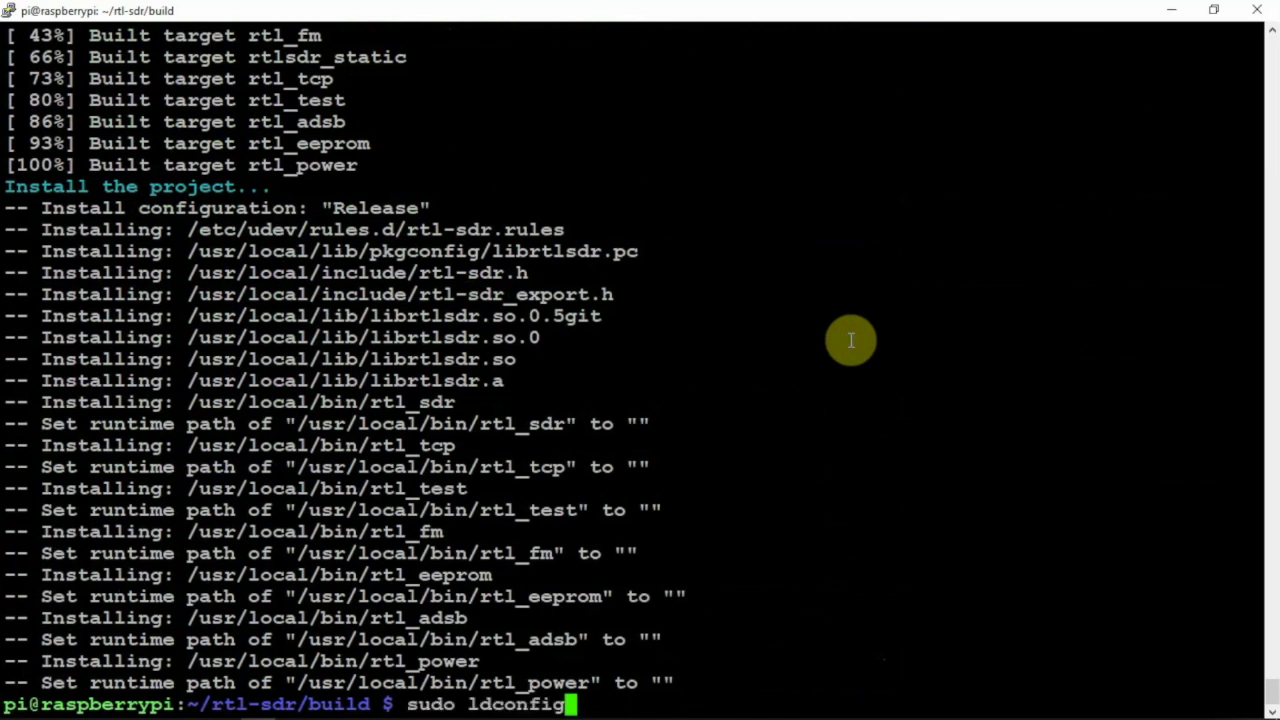
{"action": "key", "text": "Return"}
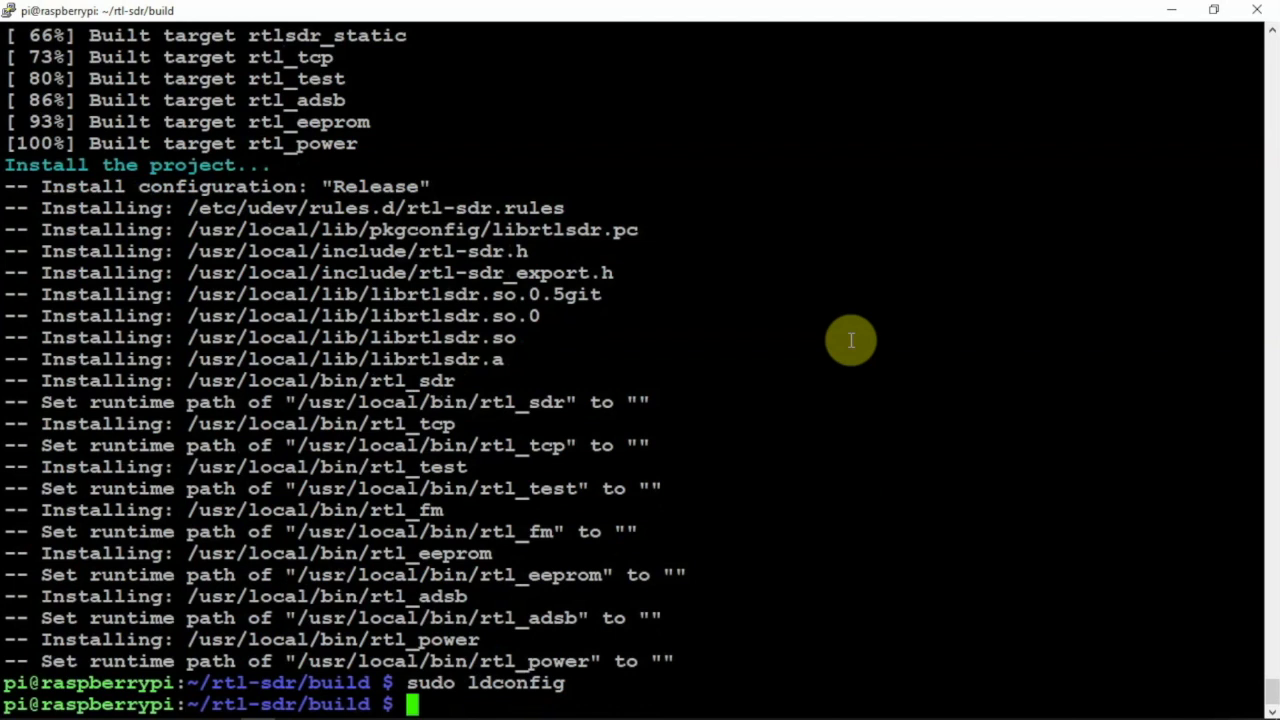
{"action": "type", "text": "sudo re"}
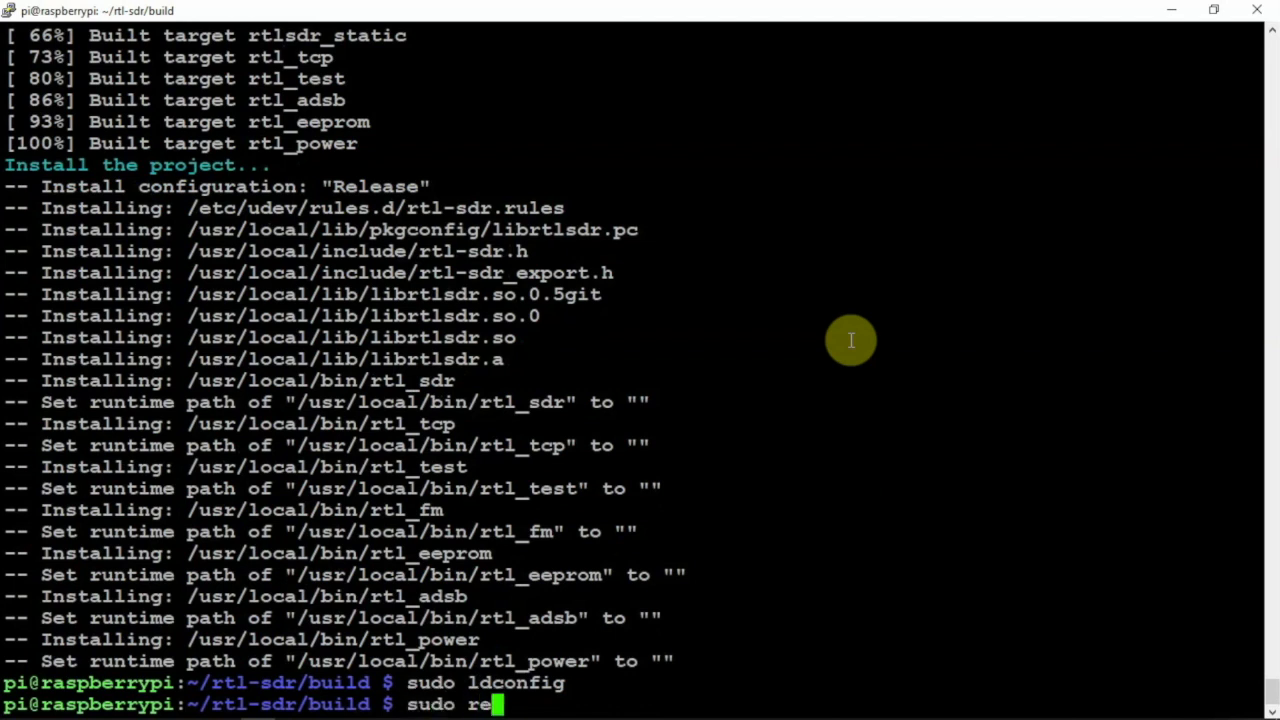
{"action": "key", "text": "Return"}
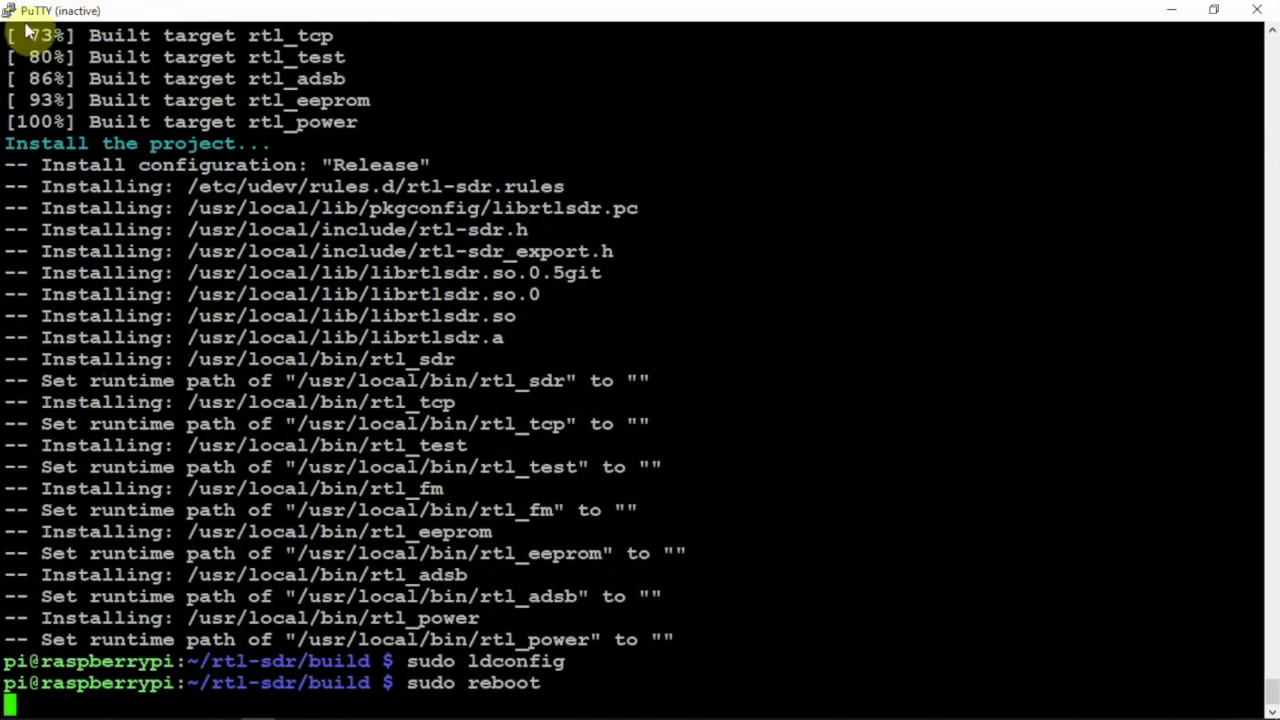
Restart the PuTTY session after the reboot and move into the rpitx folder
{"action": "left_click", "coordinate": [10, 10]}
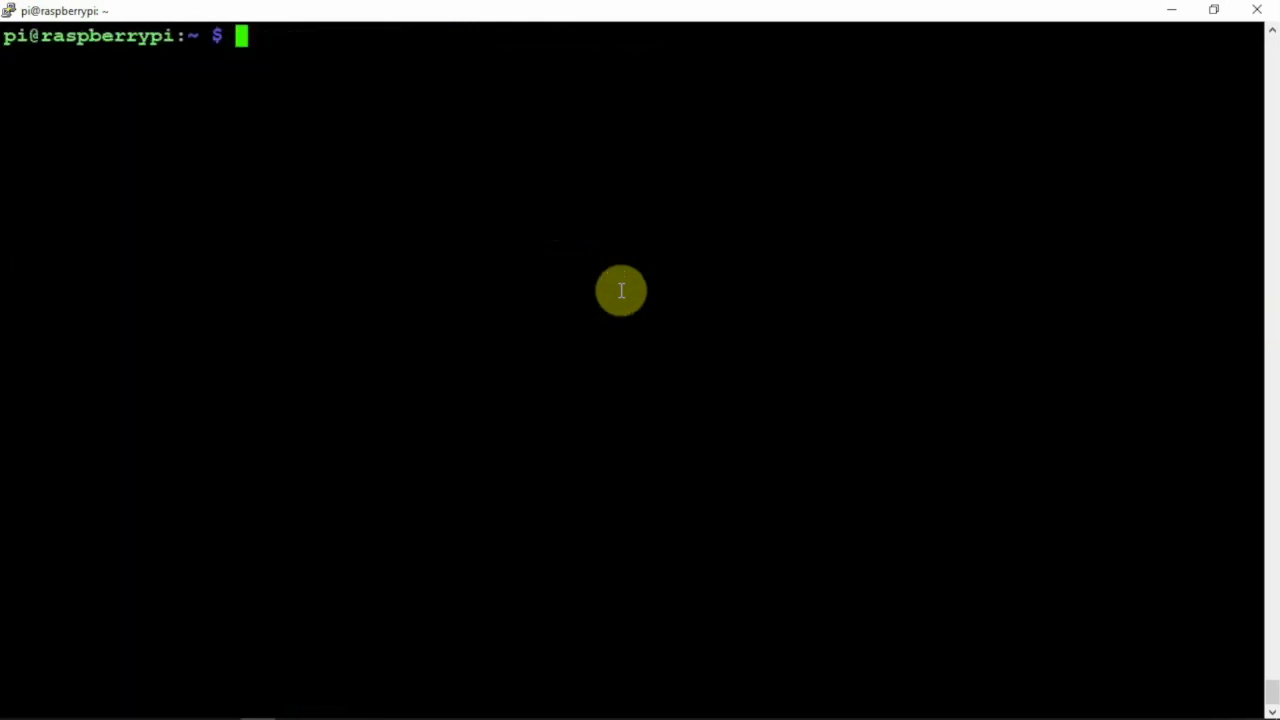
{"action": "type", "text": "cd rpitx/"}
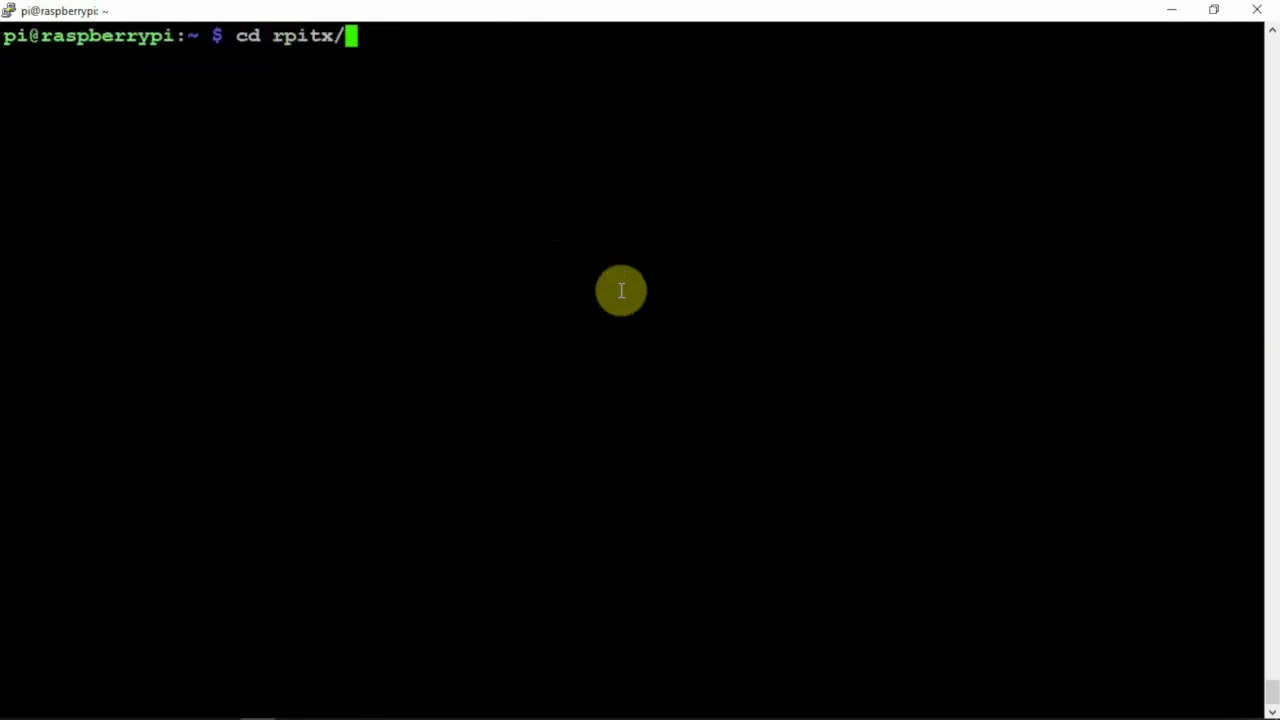
{"action": "key", "text": "Return"}
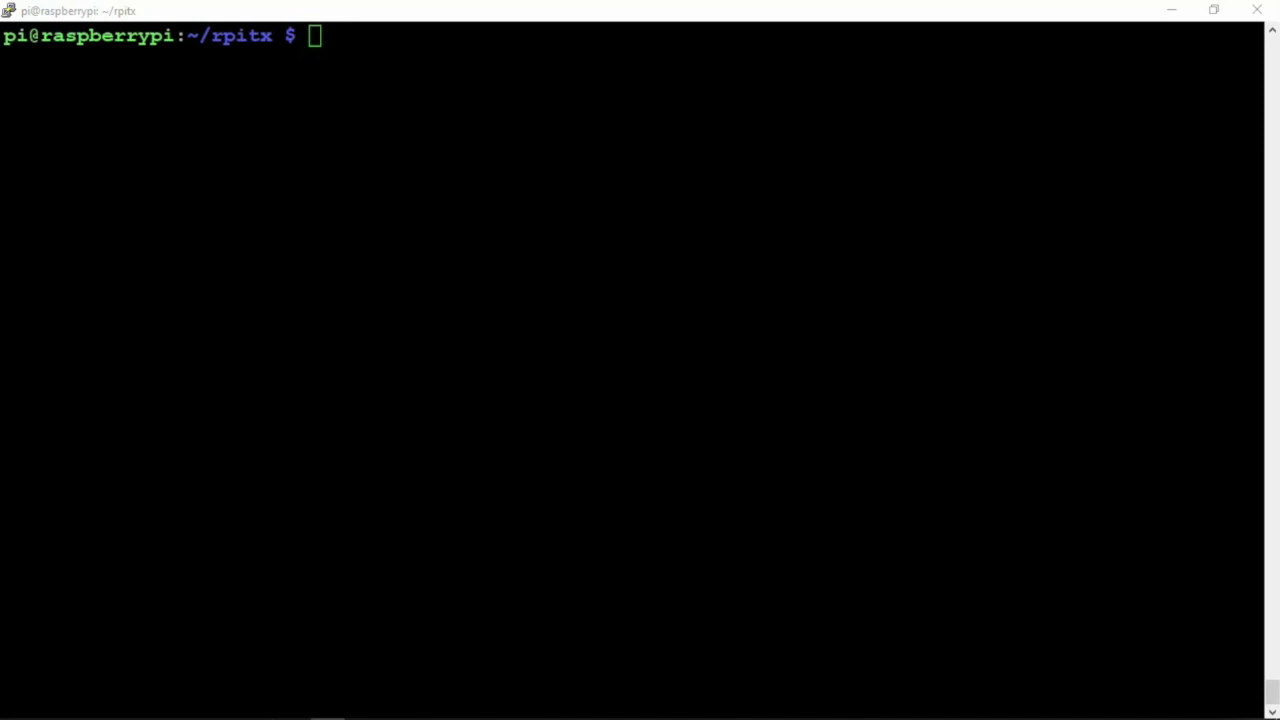
{"action": "type", "text": "rtl_sdr -s 250000 -g 35 -f 315.0125e6 filename.iq"}
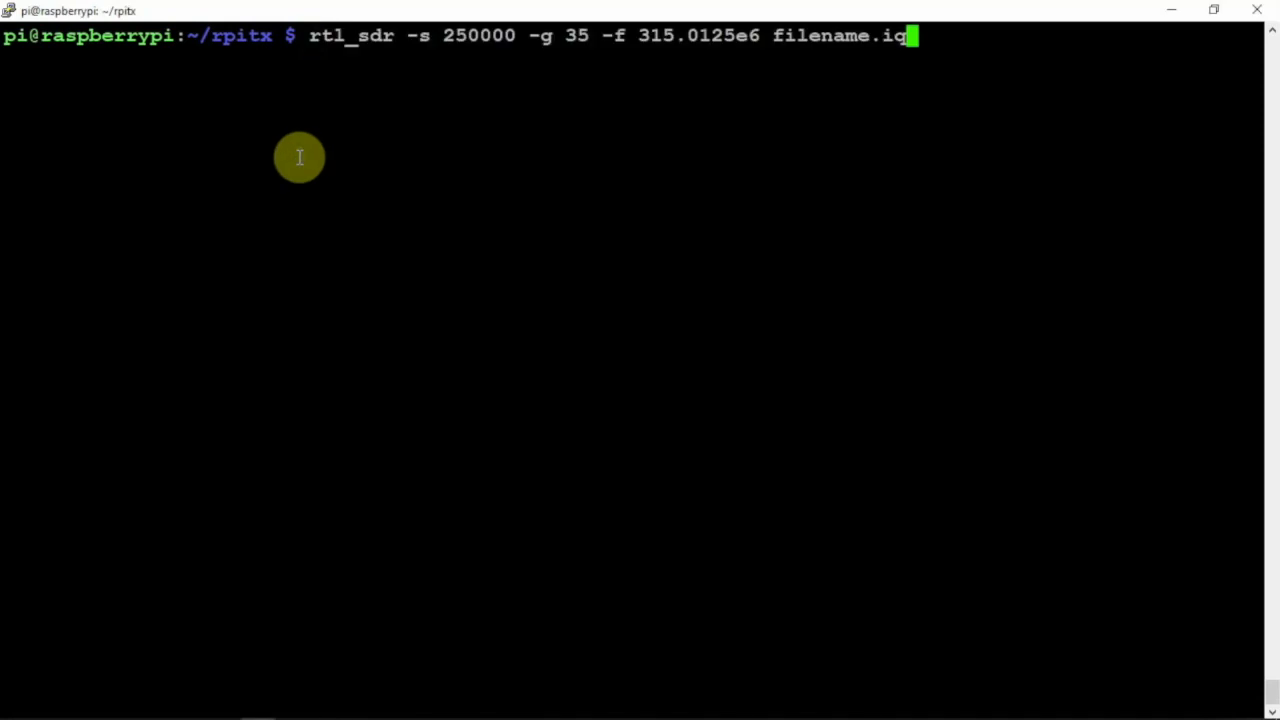
{"action": "mouse_move", "coordinate": [320, 48]}
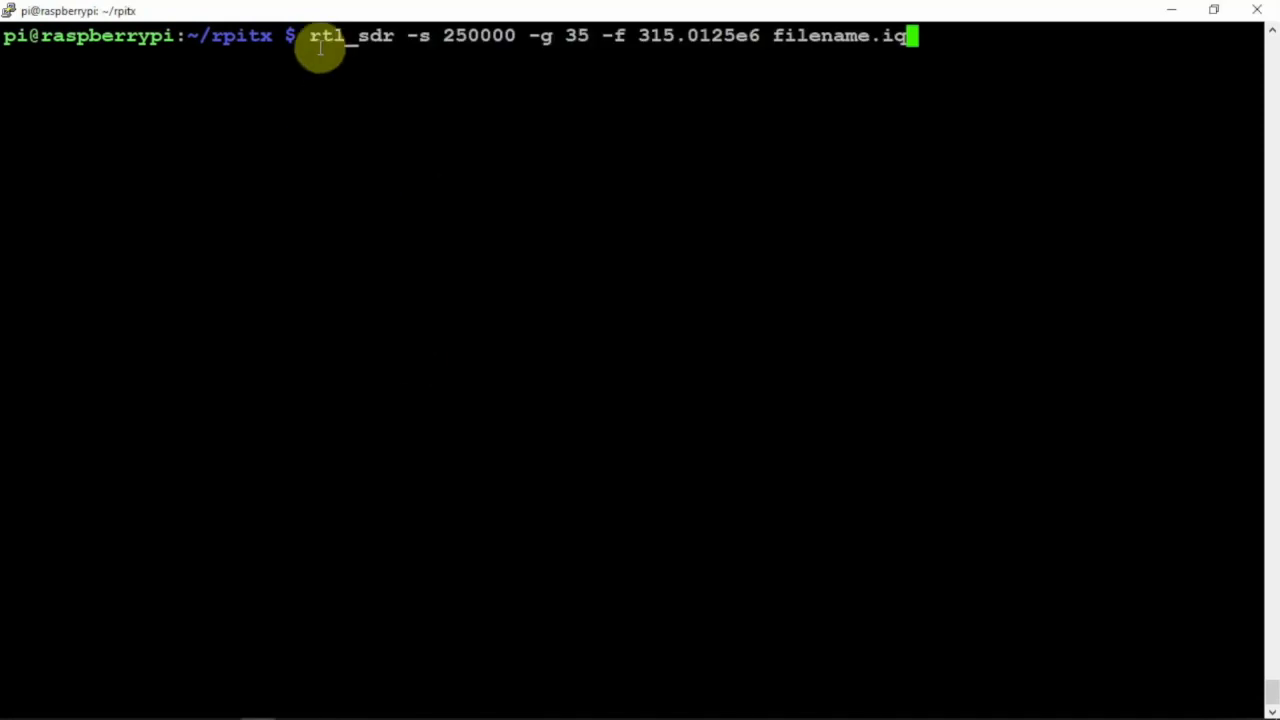
{"action": "mouse_move", "coordinate": [478, 40]}
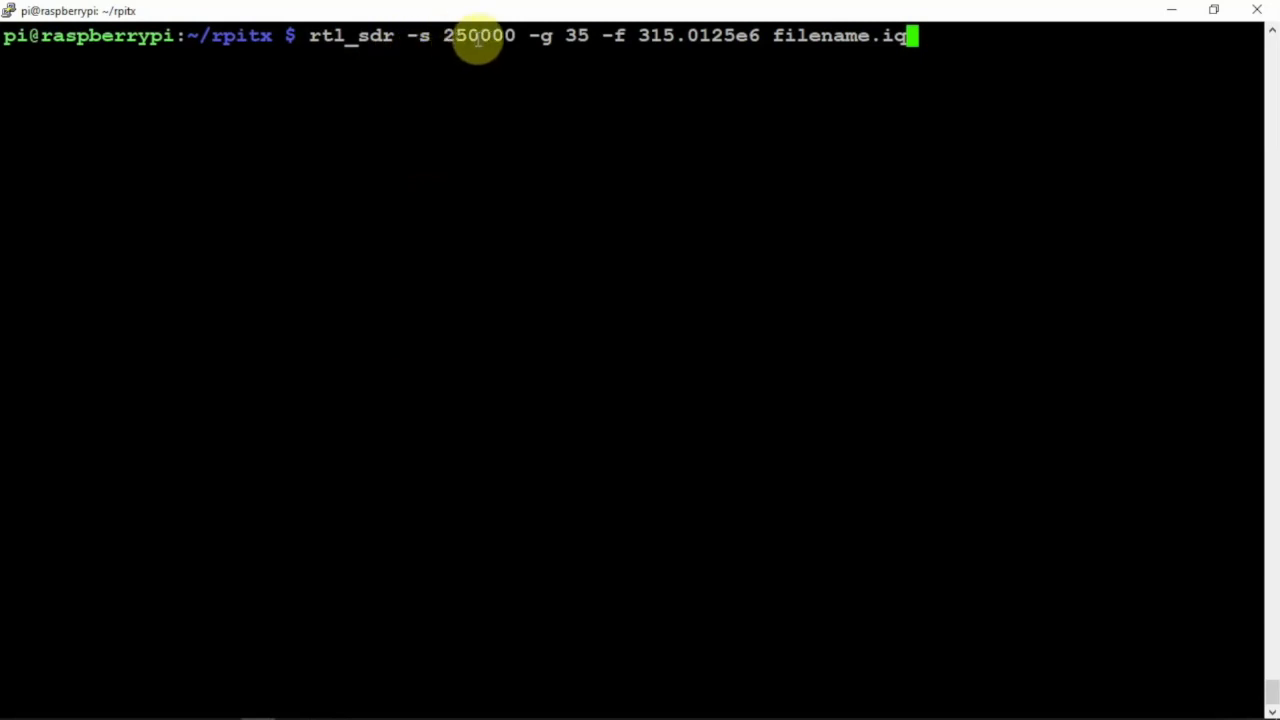
{"action": "mouse_move", "coordinate": [584, 42]}
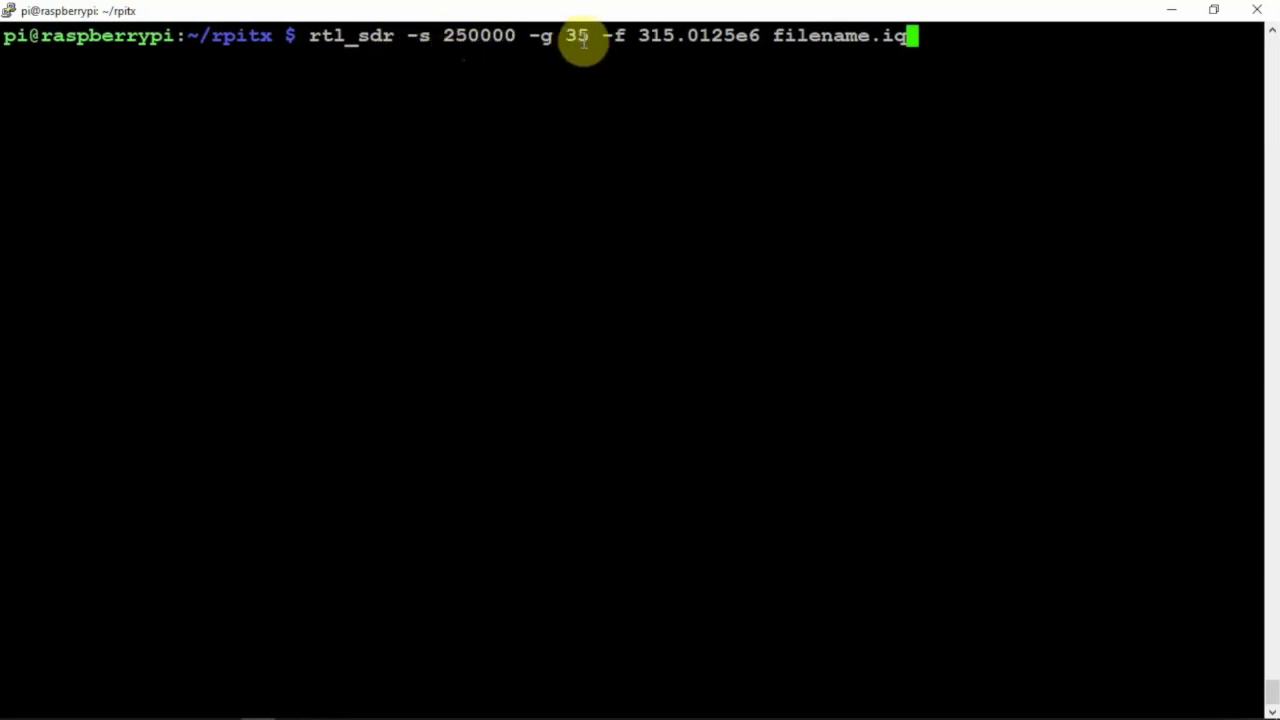
{"action": "mouse_move", "coordinate": [728, 36]}
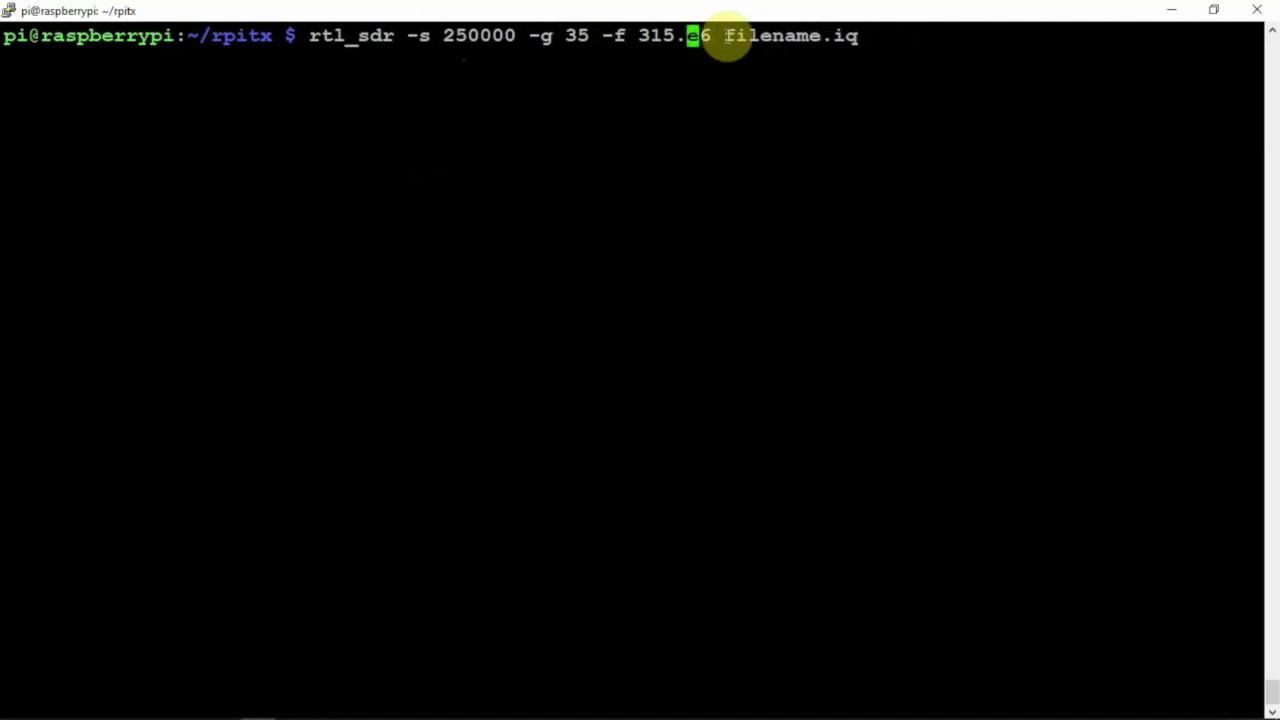
{"action": "type", "text": "21"}
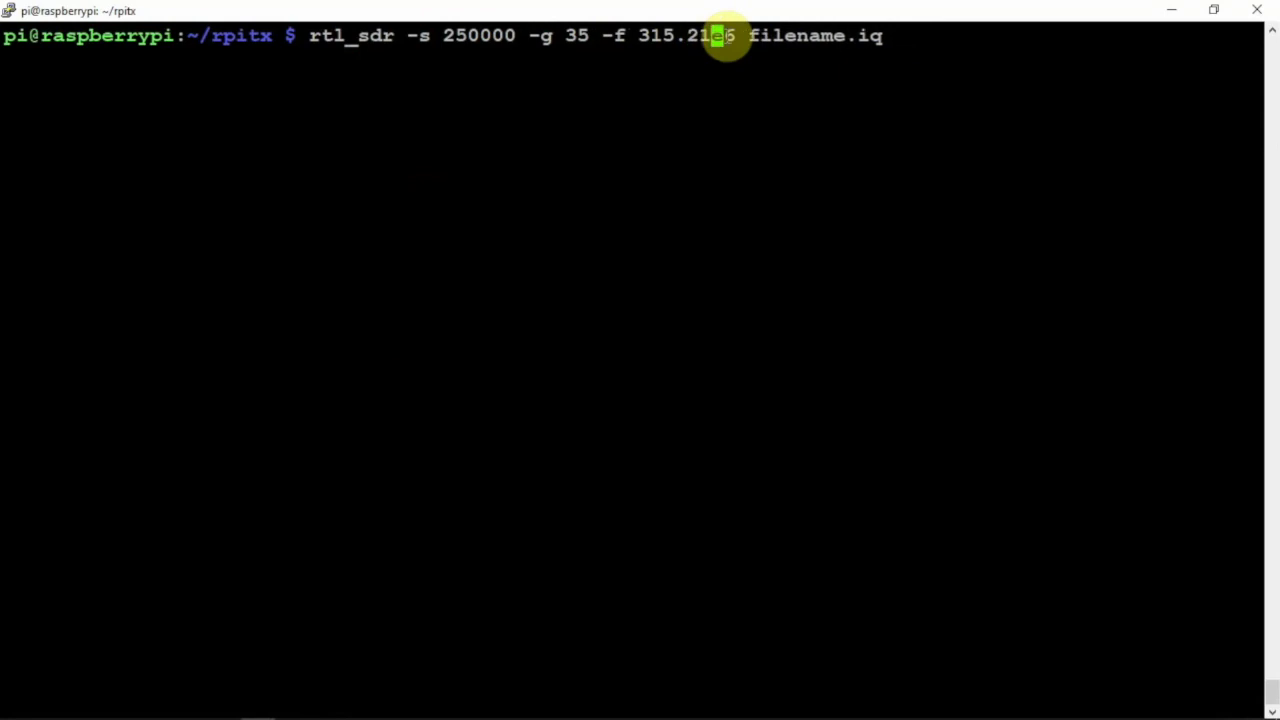
{"action": "type", "text": "5"}
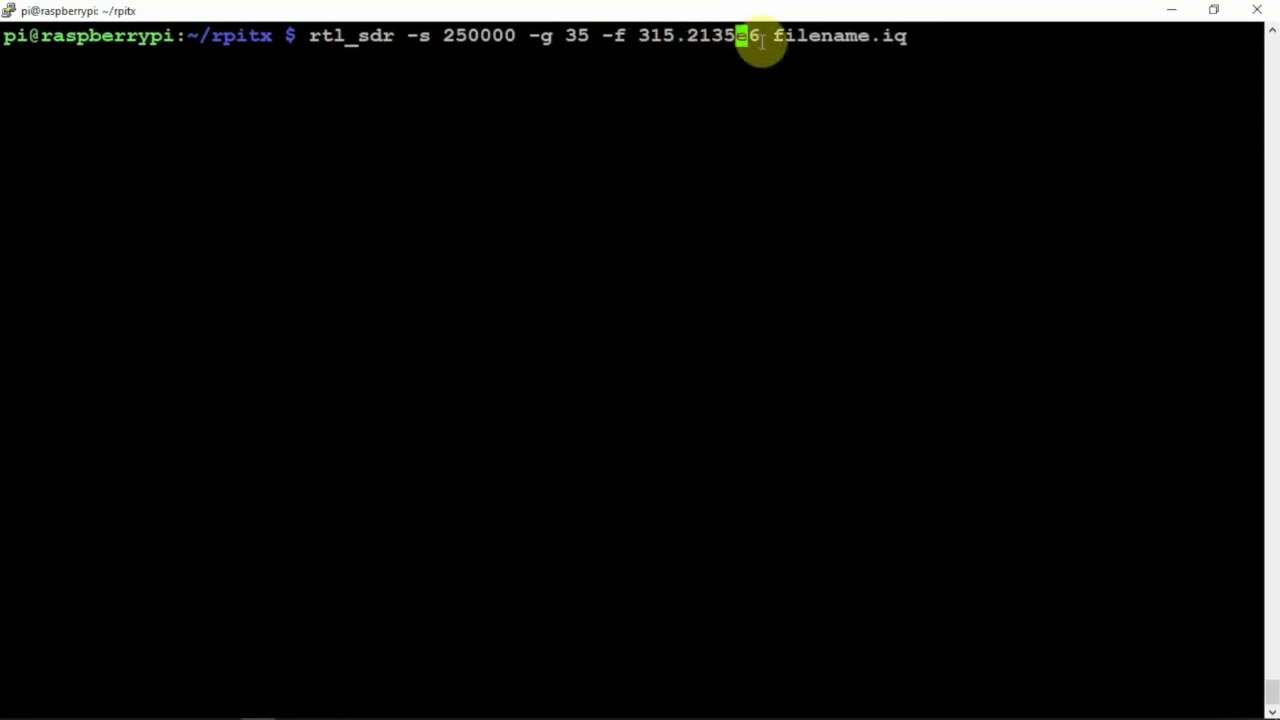
{"action": "type", "text": "e"}
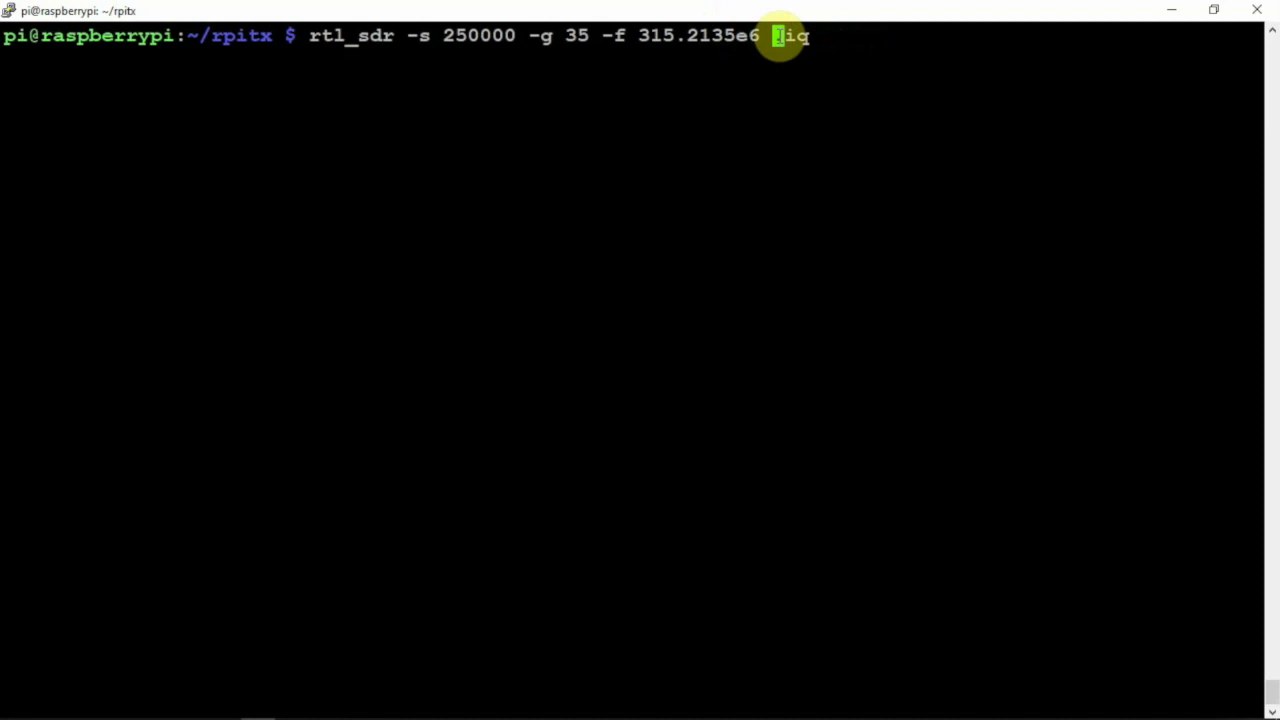
{"action": "type", "text": "un"}
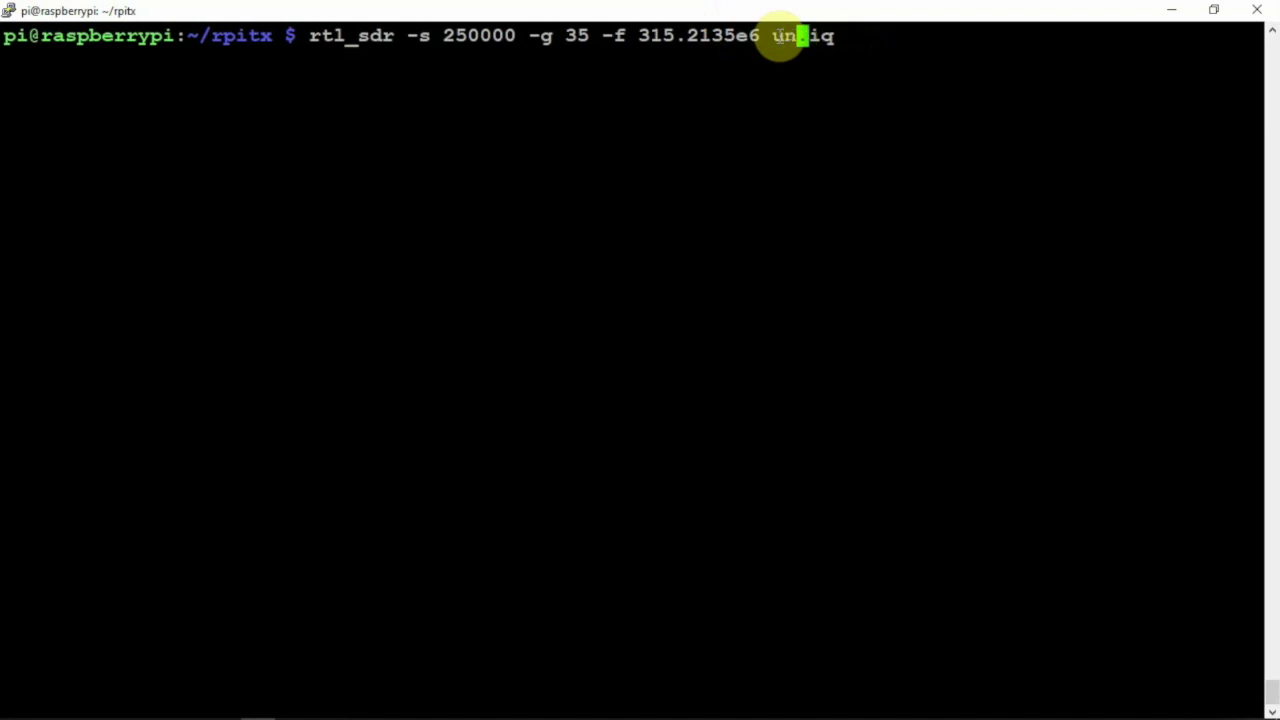
{"action": "type", "text": "lock"}
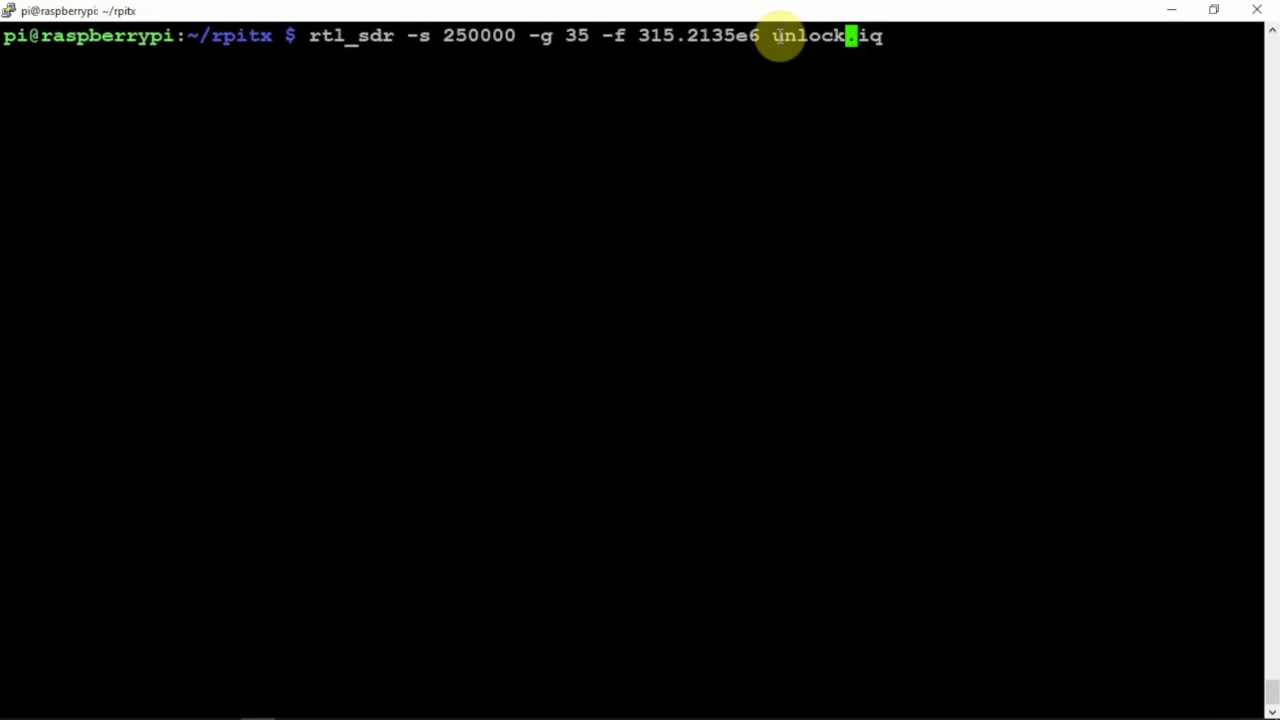
{"action": "key", "text": "Return"}
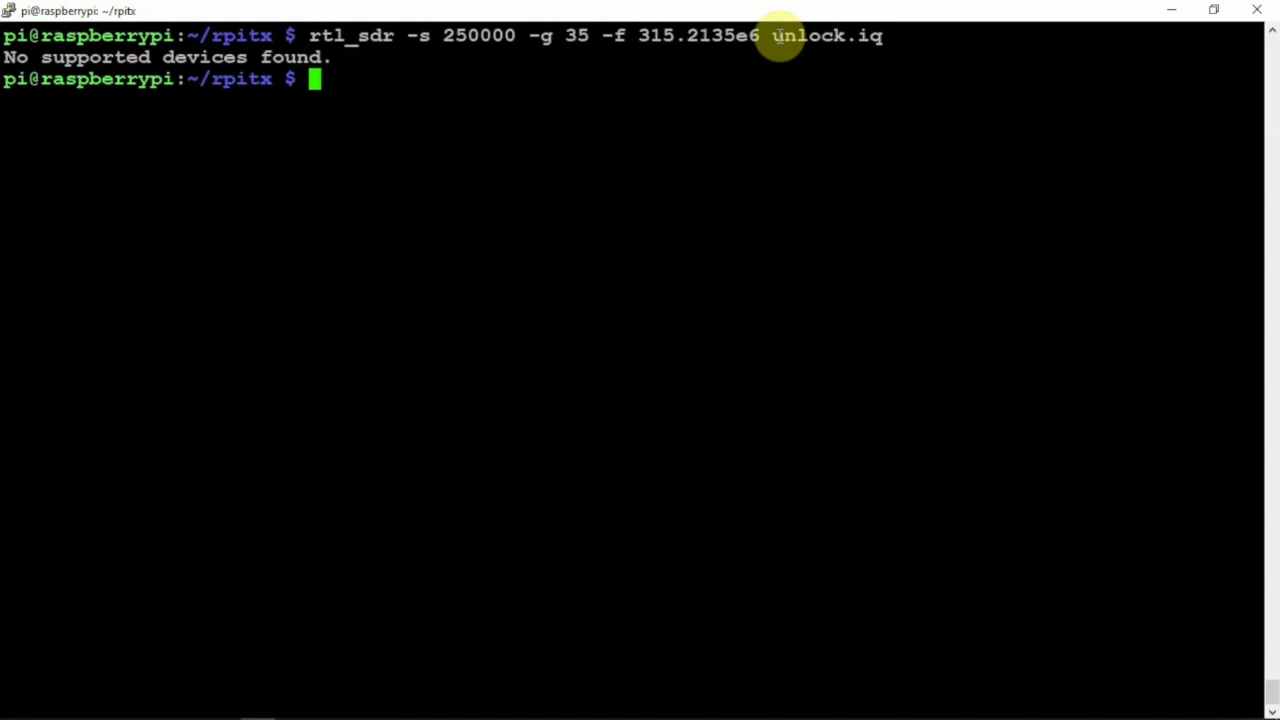
{"action": "mouse_move", "coordinate": [780, 32]}
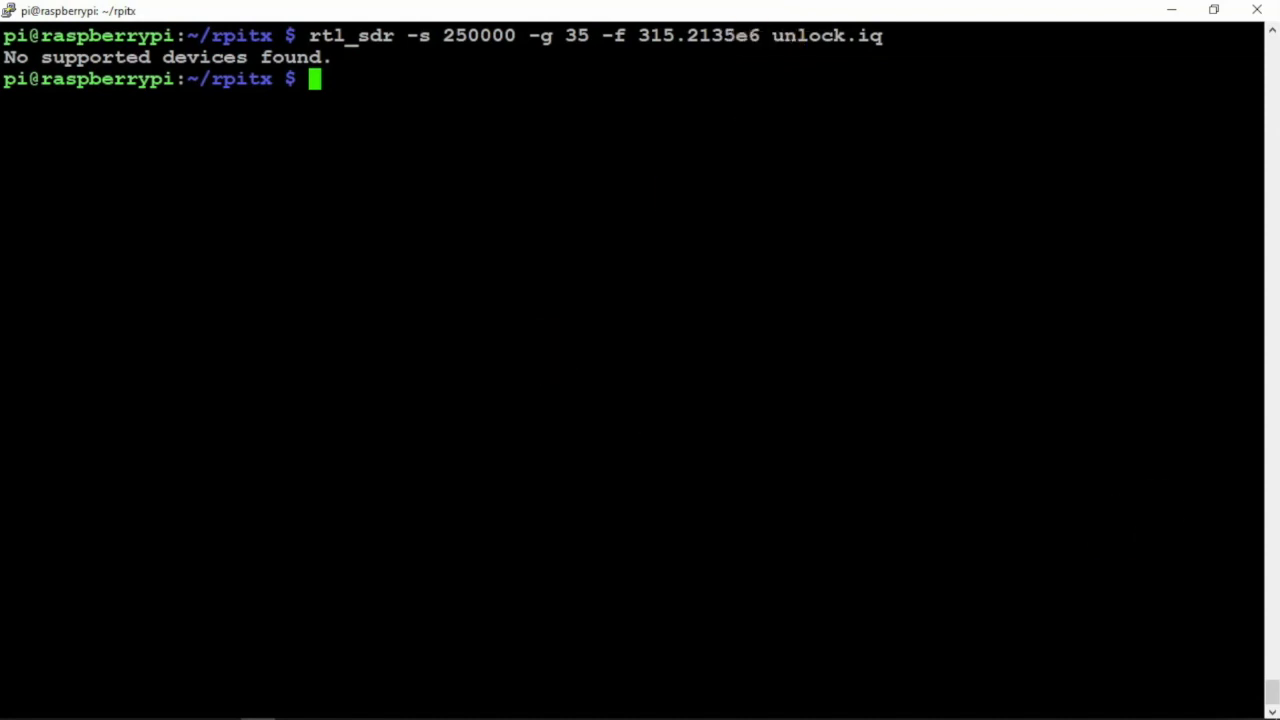
{"action": "mouse_move", "coordinate": [664, 456]}
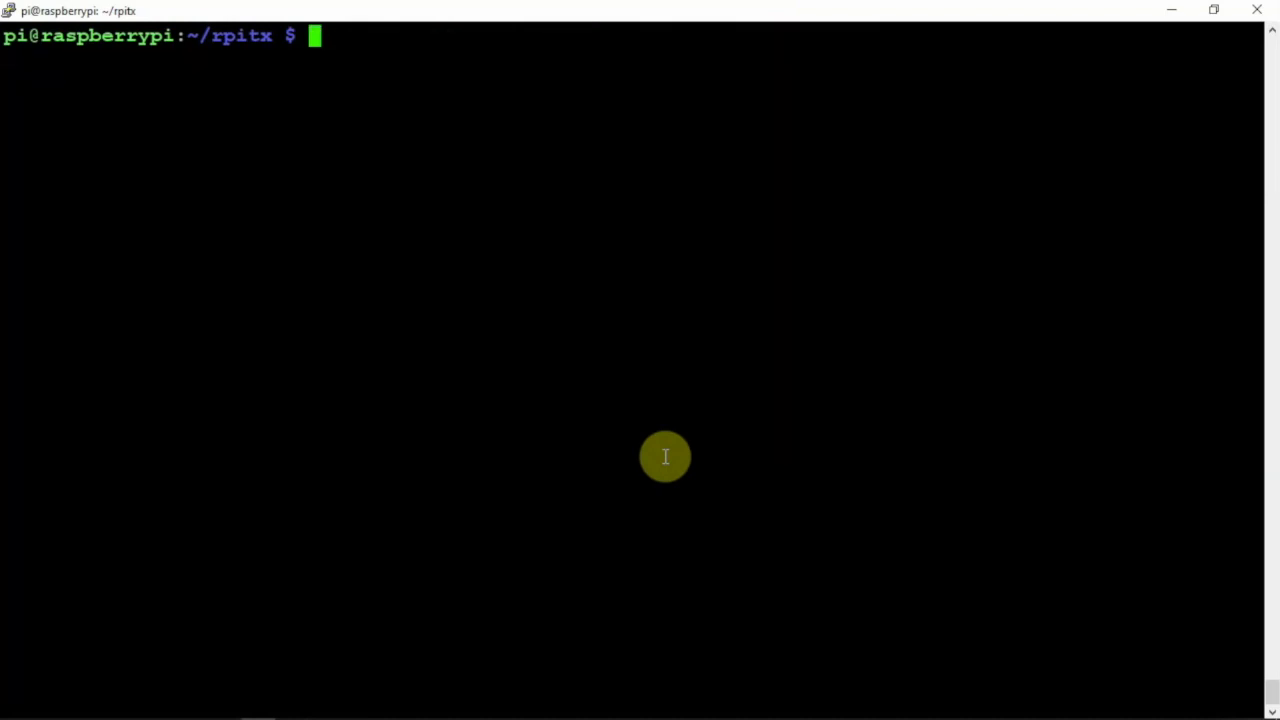
Capture the fob with rtl_sdr -s 250000 -g 35 -f 315.2135e6 into unlock.iq, stop it, and list the folder
{"action": "type", "text": "rtl_sdr -s 250000 -g 35 -f 315.2135e6 unlock.iq"}
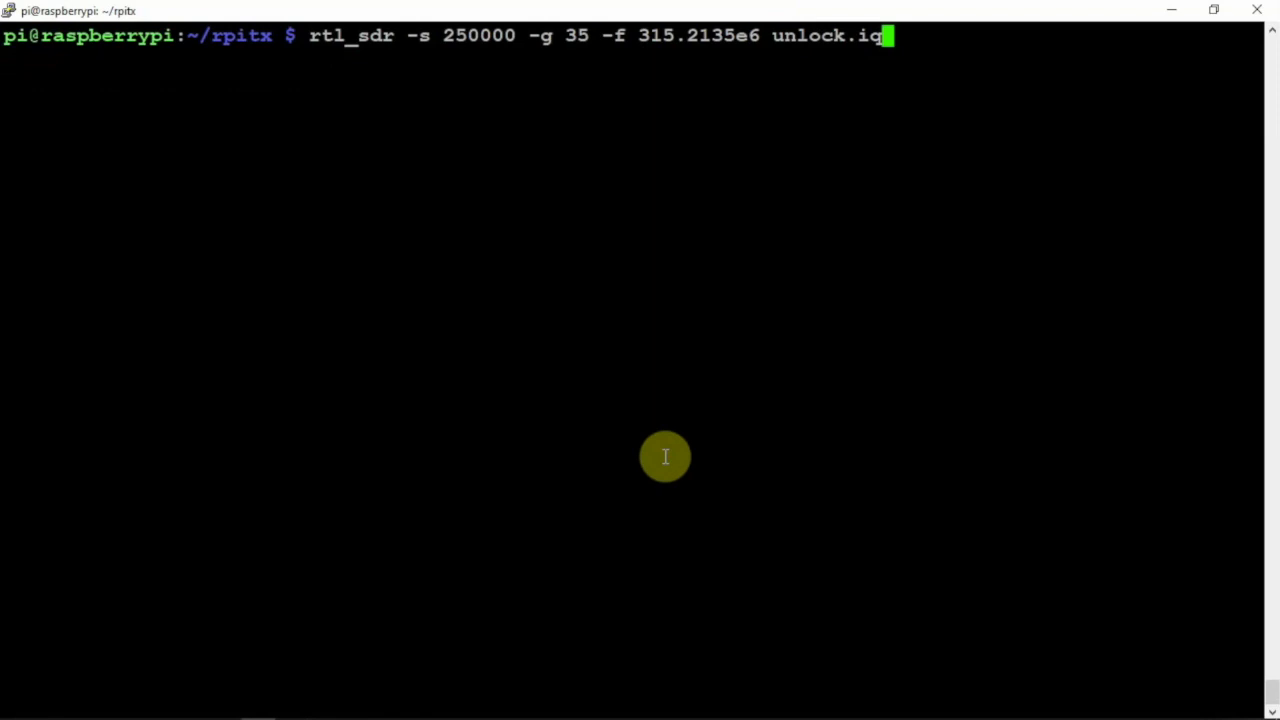
{"action": "key", "text": "Return"}
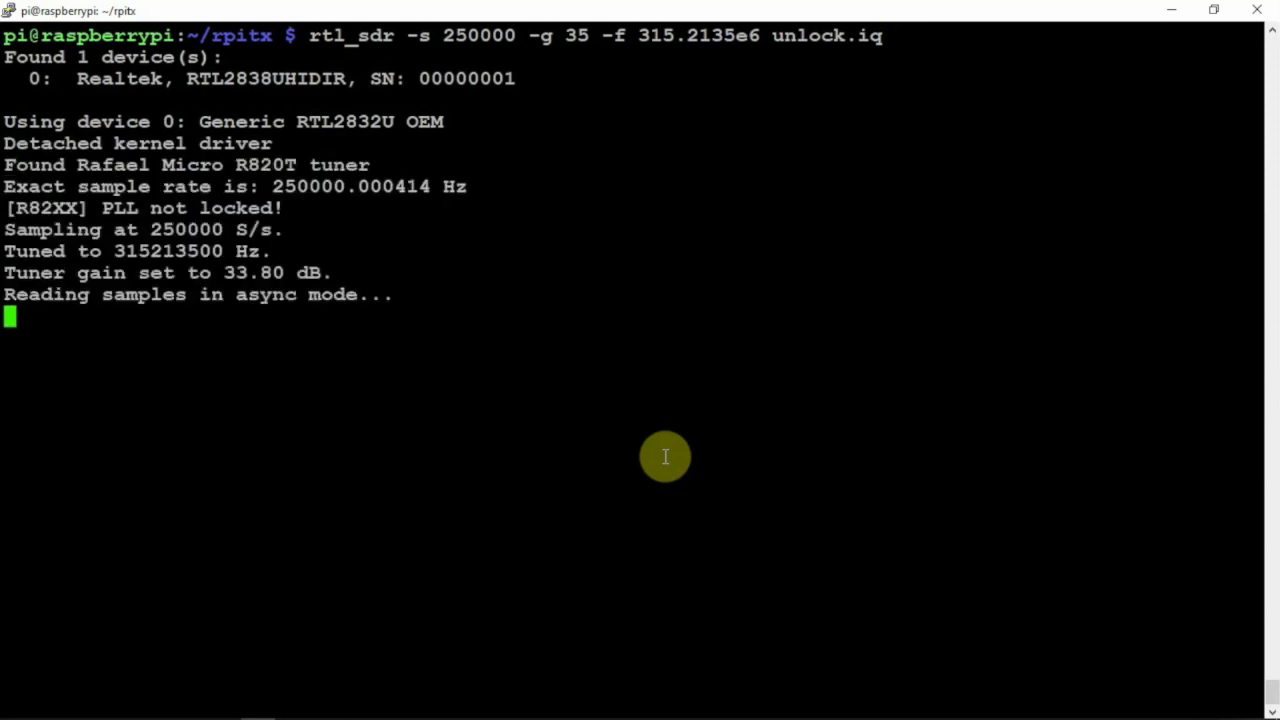
{"action": "key", "text": "ctrl+c"}
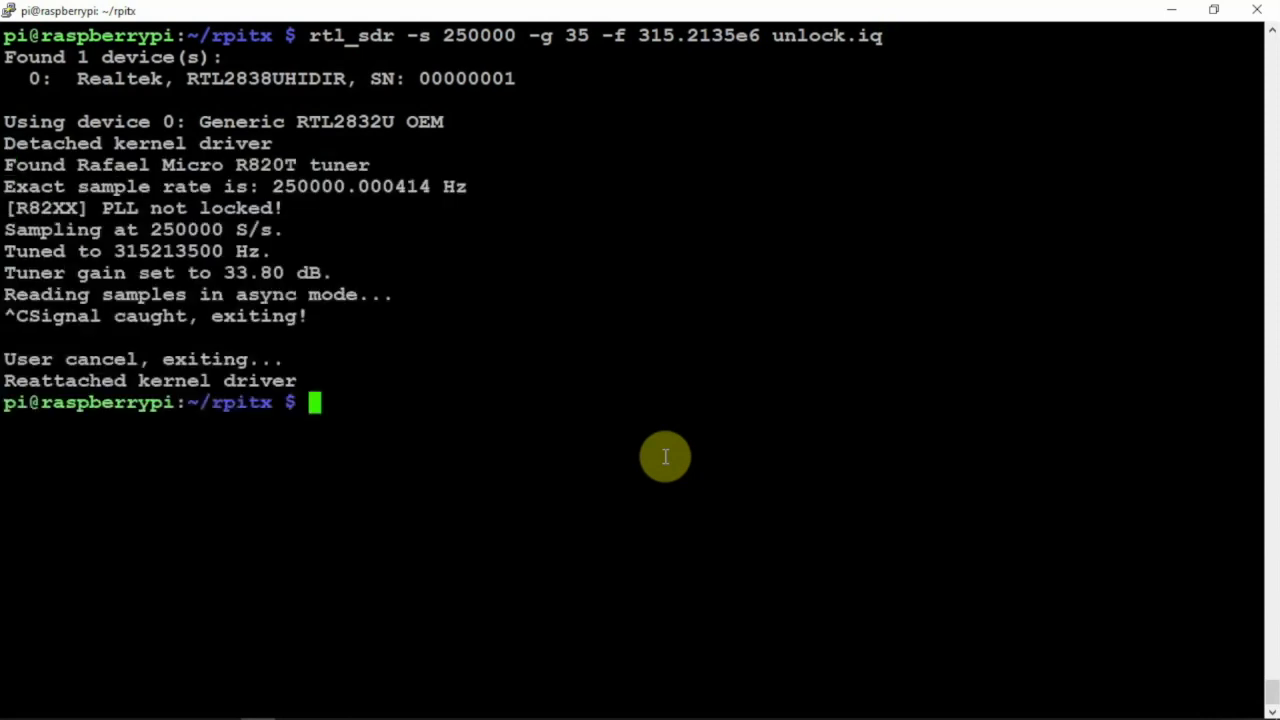
{"action": "type", "text": "ls"}
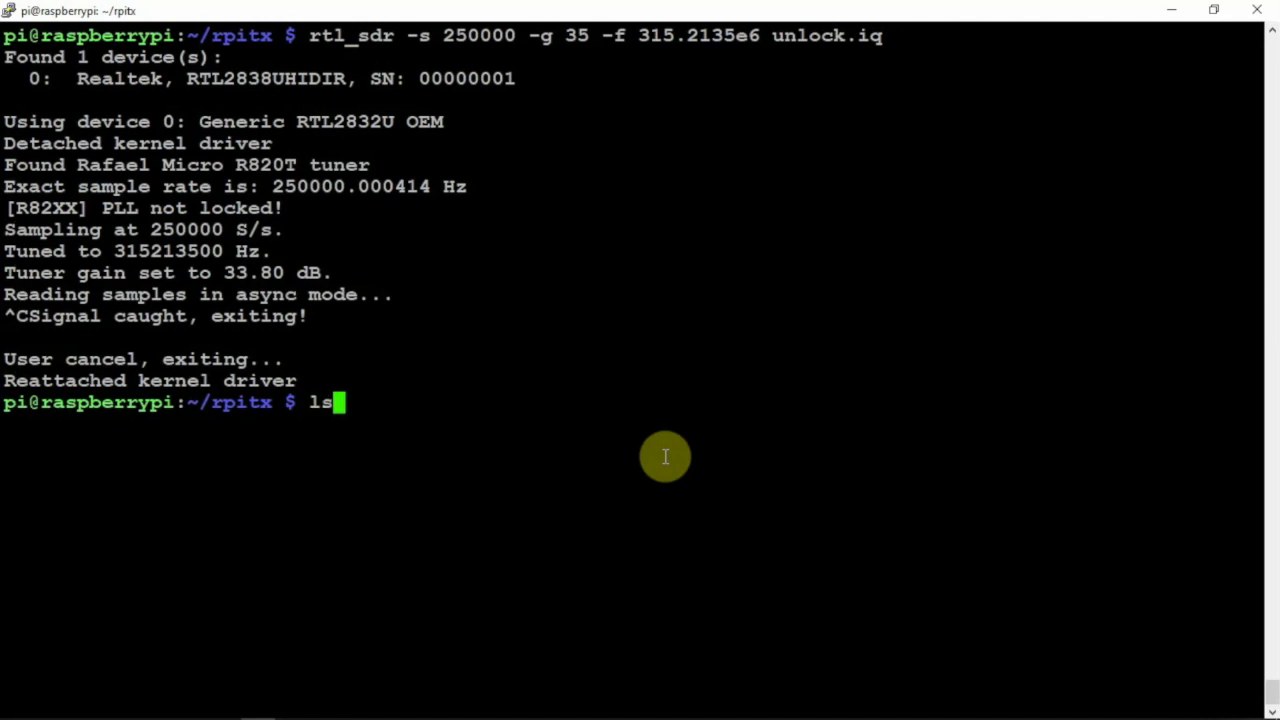
{"action": "key", "text": "Return"}
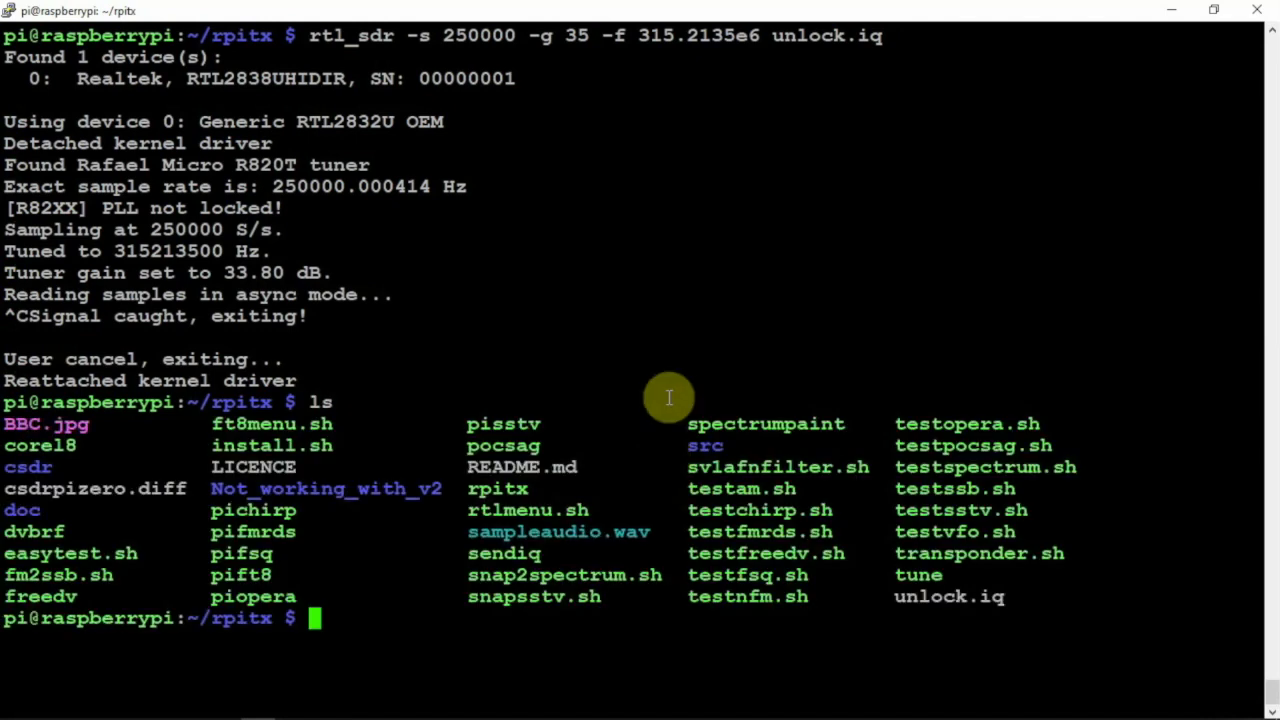
{"action": "mouse_move", "coordinate": [996, 596]}
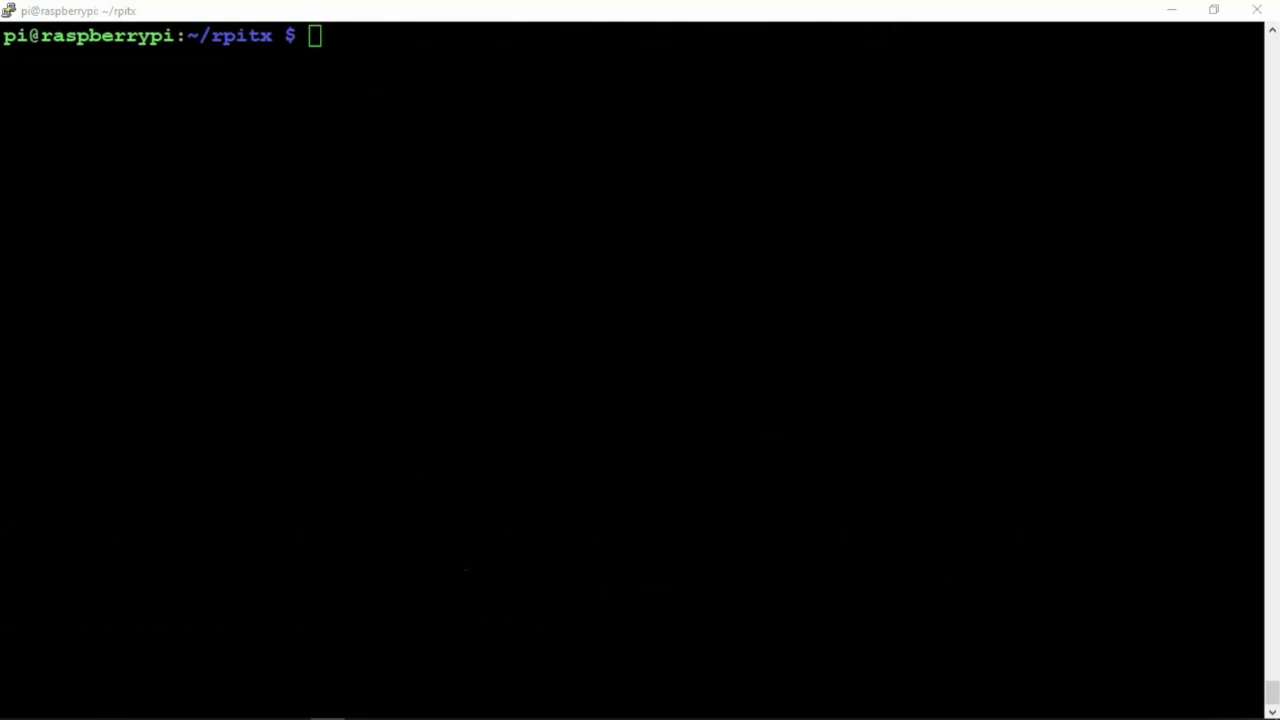
Replay unlock.iq with sudo ./sendiq -s 250000 -f 315.0125e6 -t u8, then stop with Ctrl+C
{"action": "type", "text": "sudo ./sendiq -s 250000 -f 315.0125e6 -t u8 -i unlock.iq"}
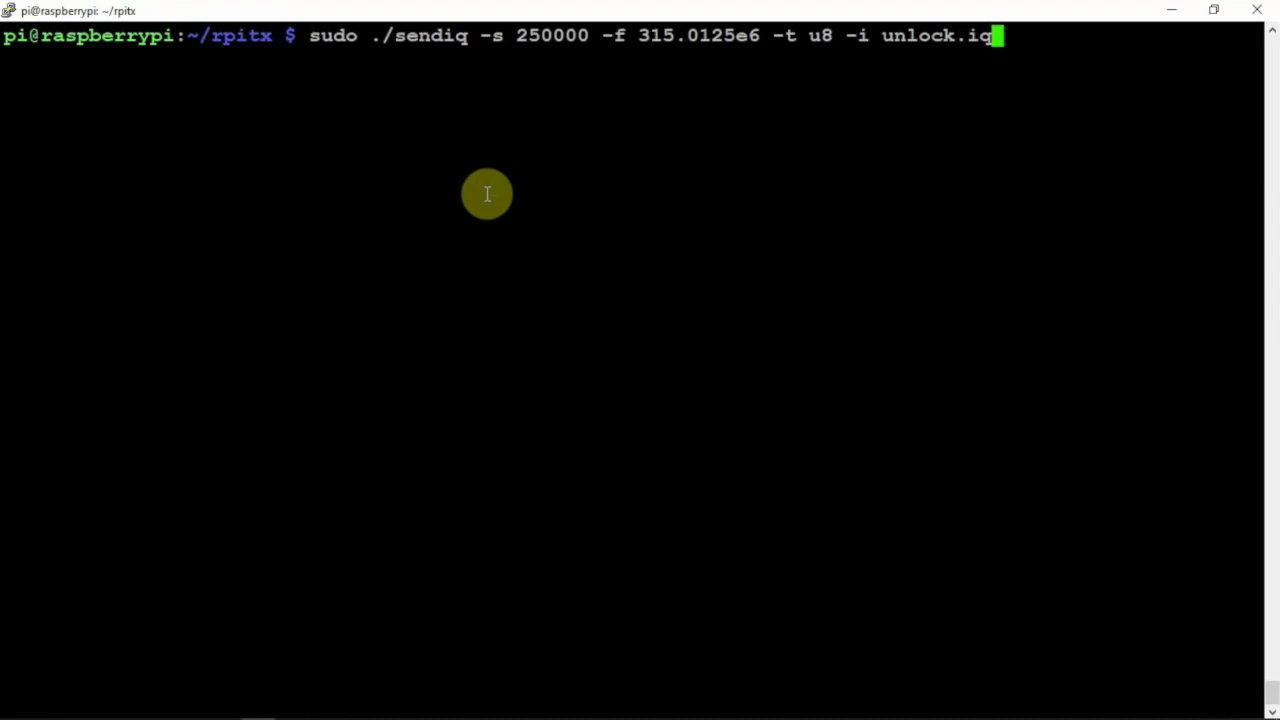
{"action": "mouse_move", "coordinate": [410, 76]}
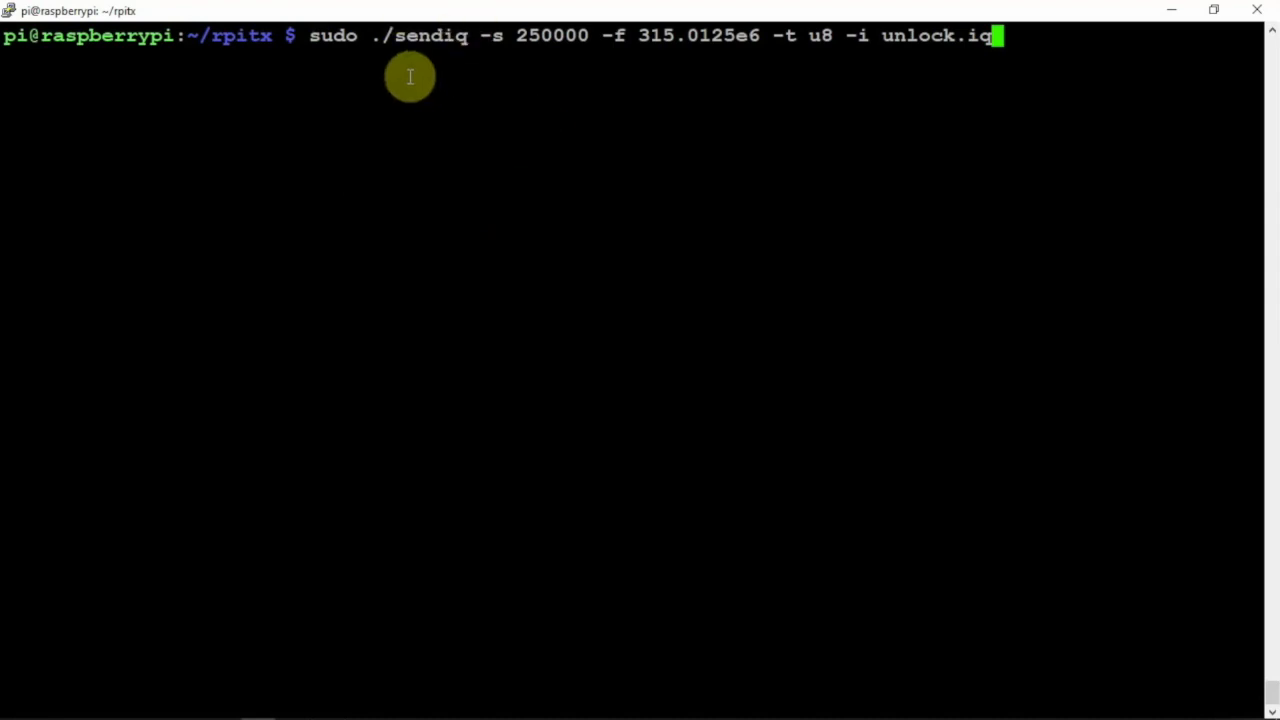
{"action": "mouse_move", "coordinate": [800, 48]}
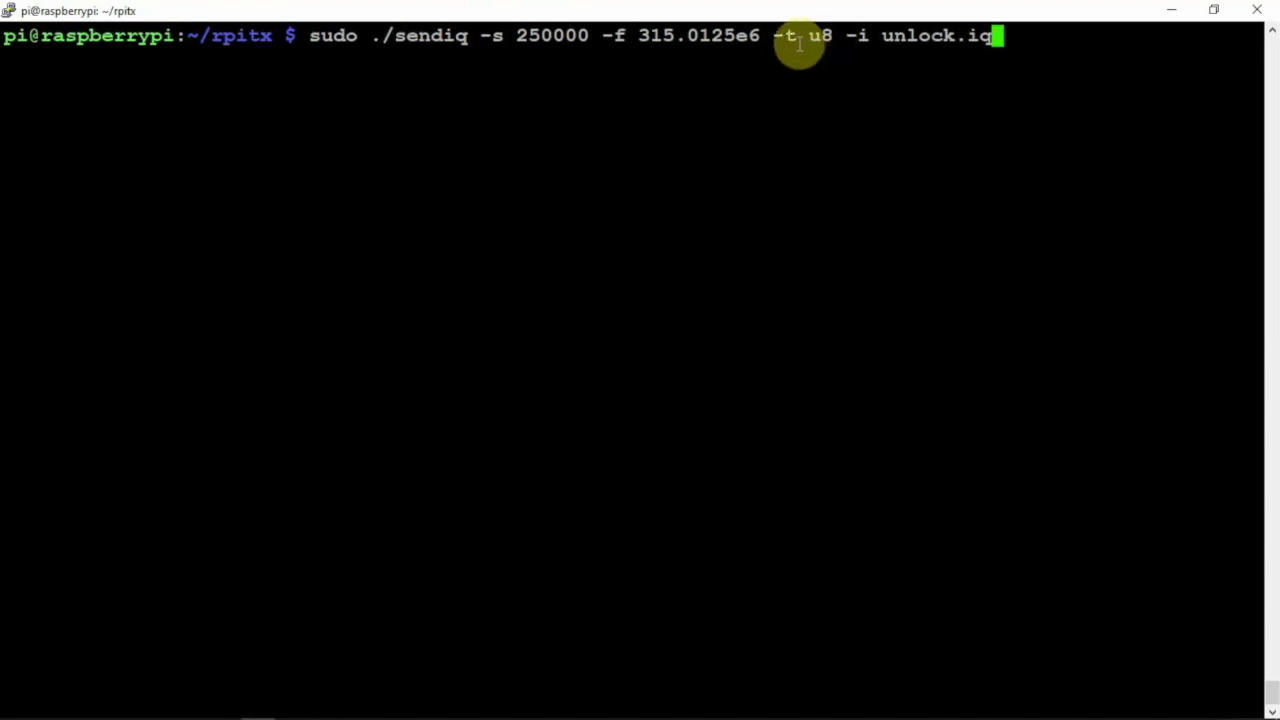
{"action": "mouse_move", "coordinate": [904, 44]}
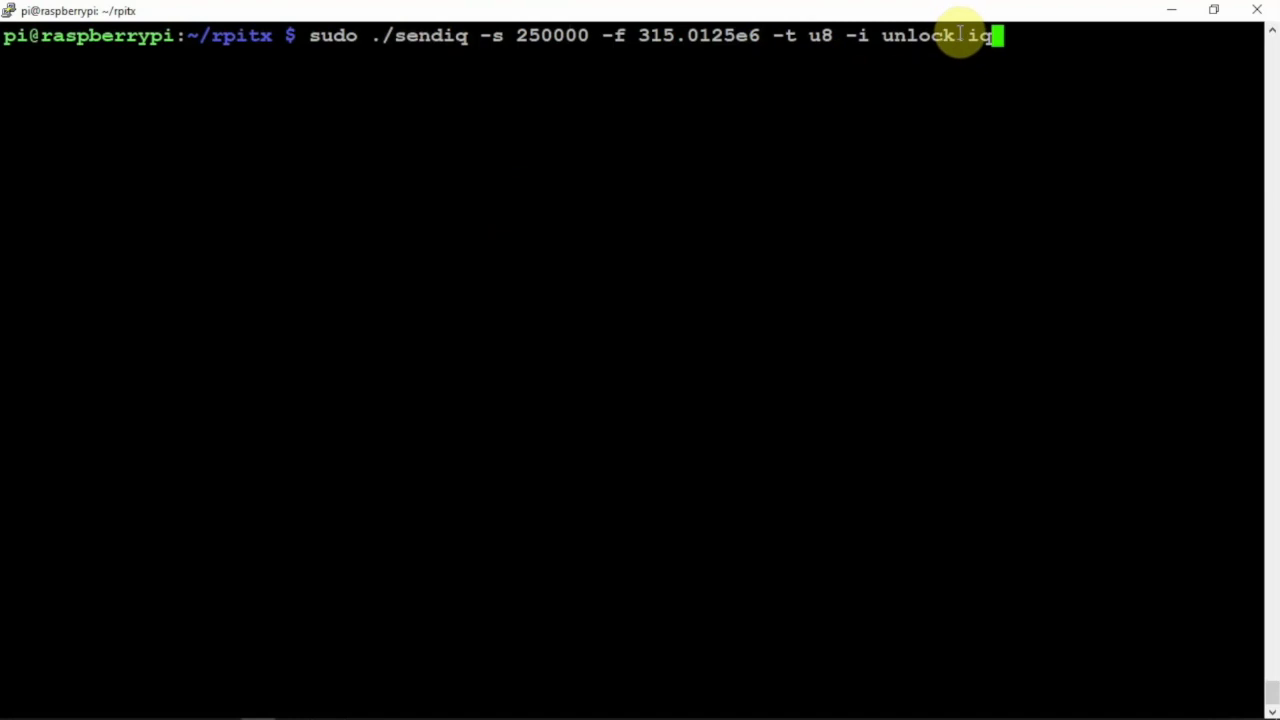
{"action": "type", "text": "."}
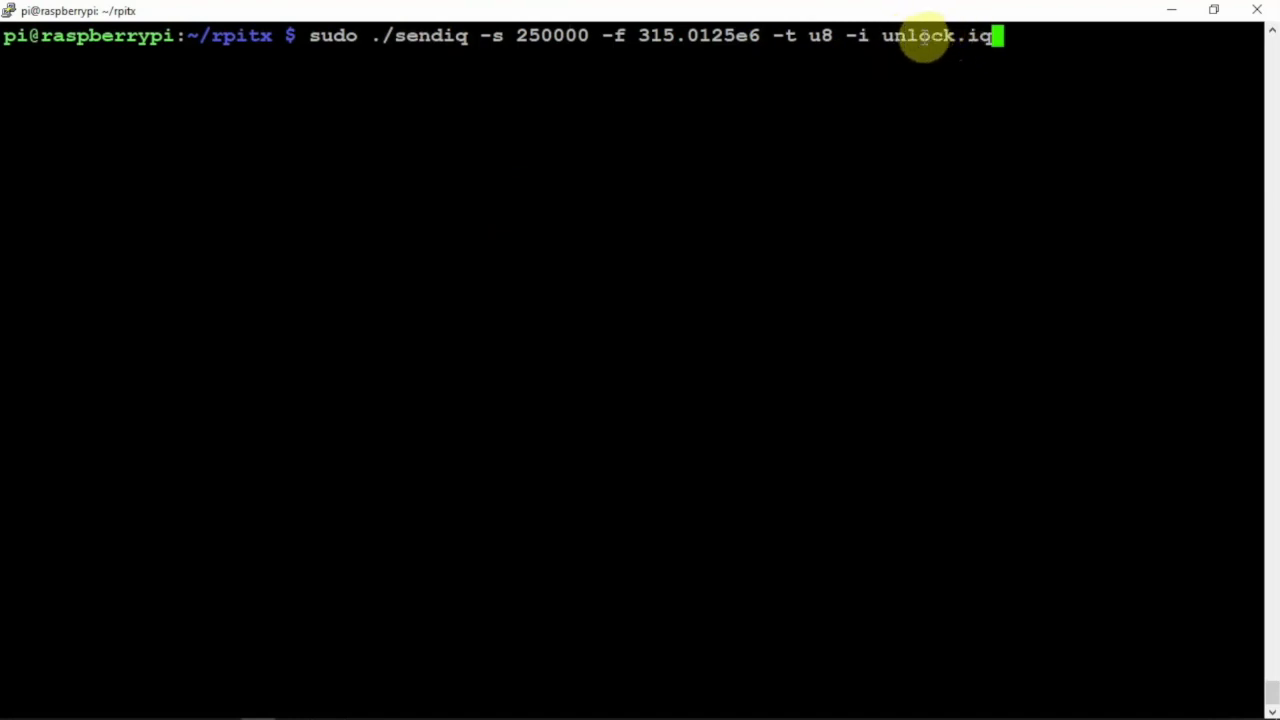
{"action": "key", "text": "Return"}
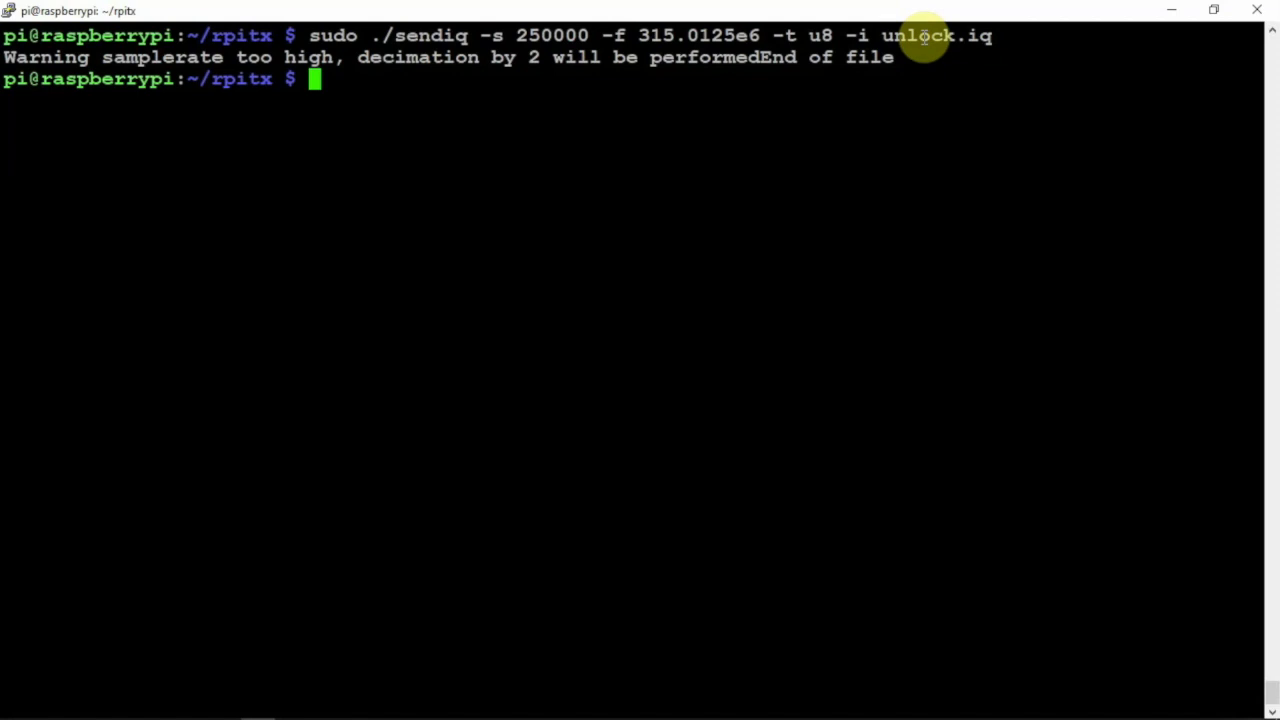
{"action": "key", "text": "ctrl+c"}
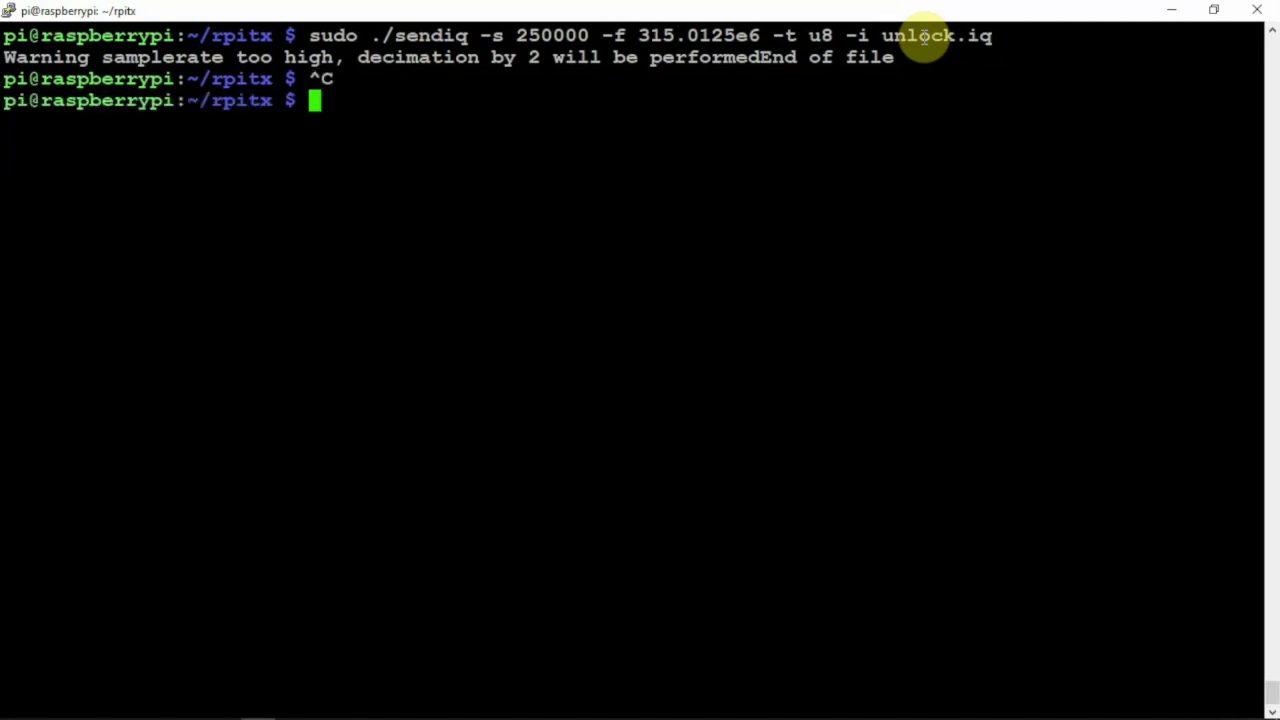